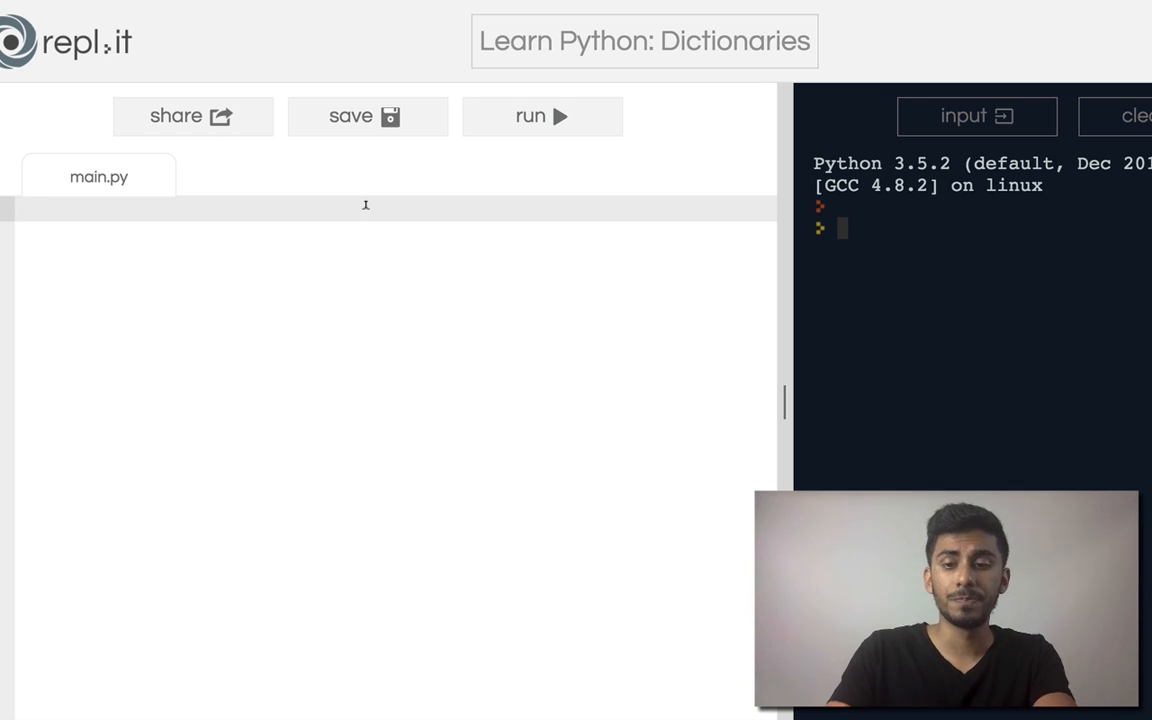
# - Write an example list literal [1, 2, 3, 6, 4, 3, 4] in main.py
pyautogui.write('[1, 2, 3,')
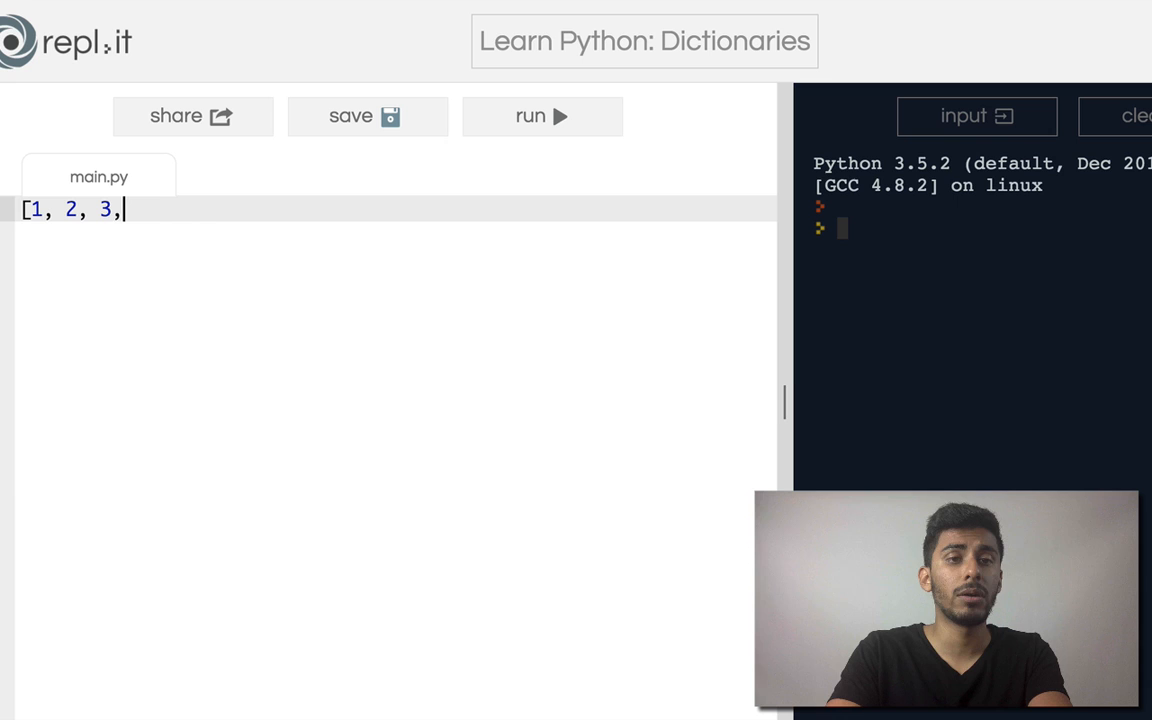
pyautogui.write('6, 4,')
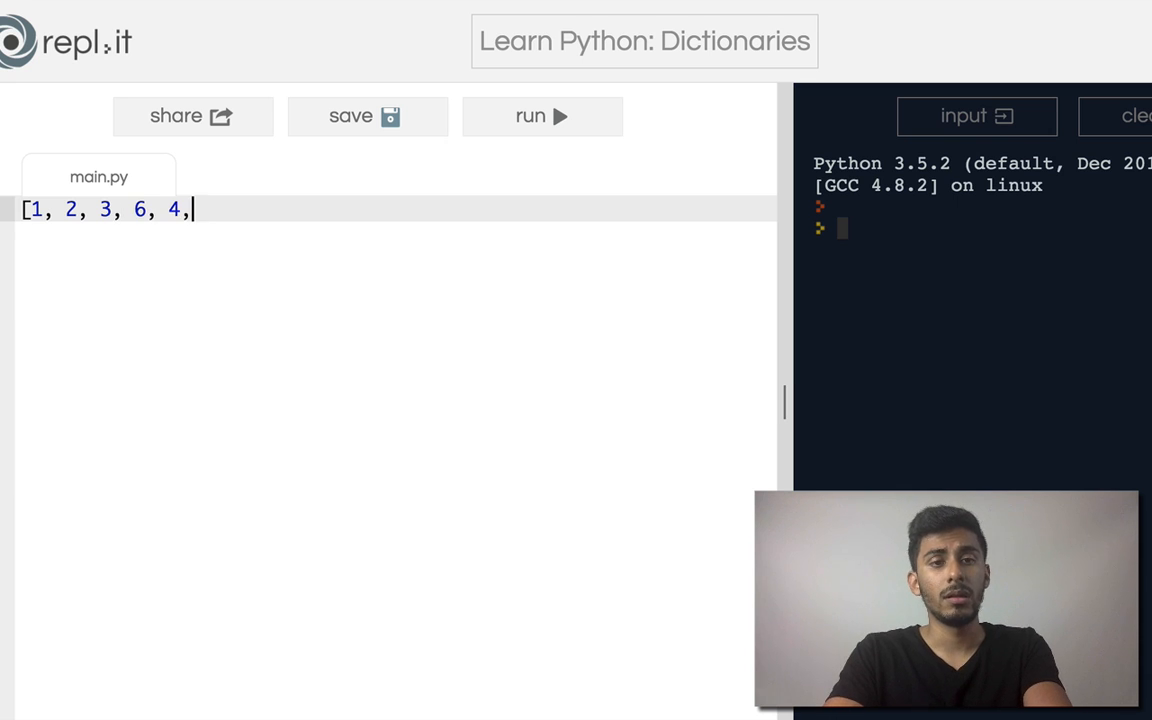
pyautogui.write('3, 4]')
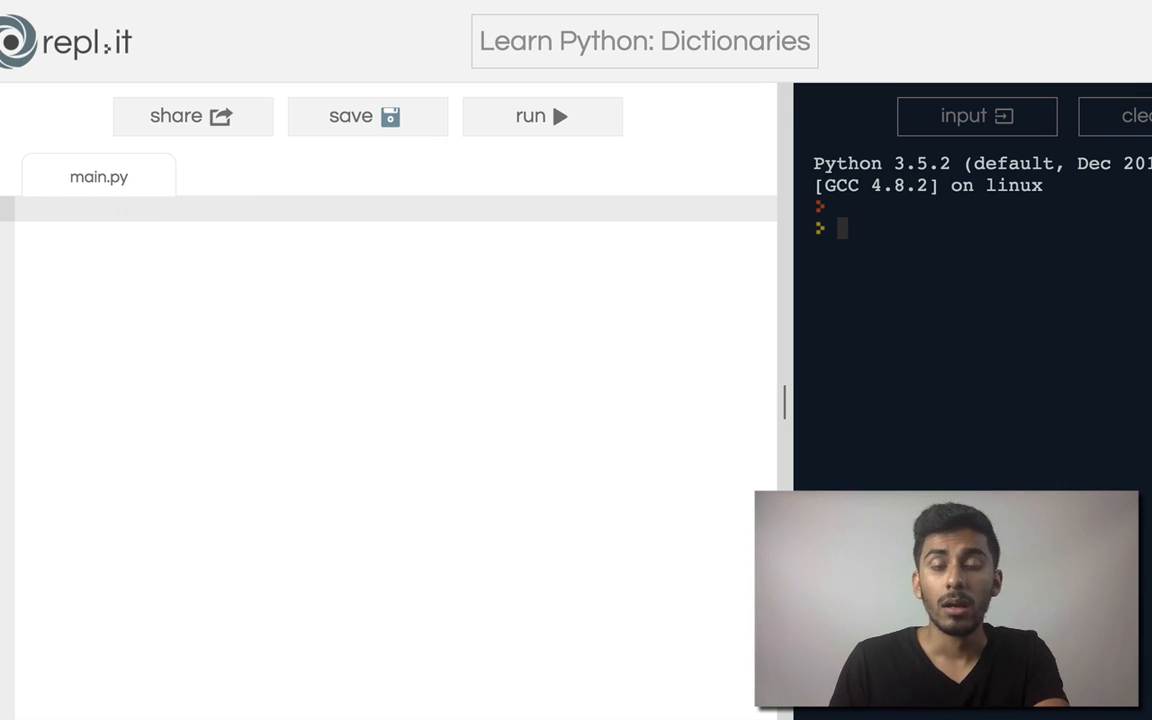
# - Define phone_book as the list ['123-4567', '456-4433']
pyautogui.write('phone')
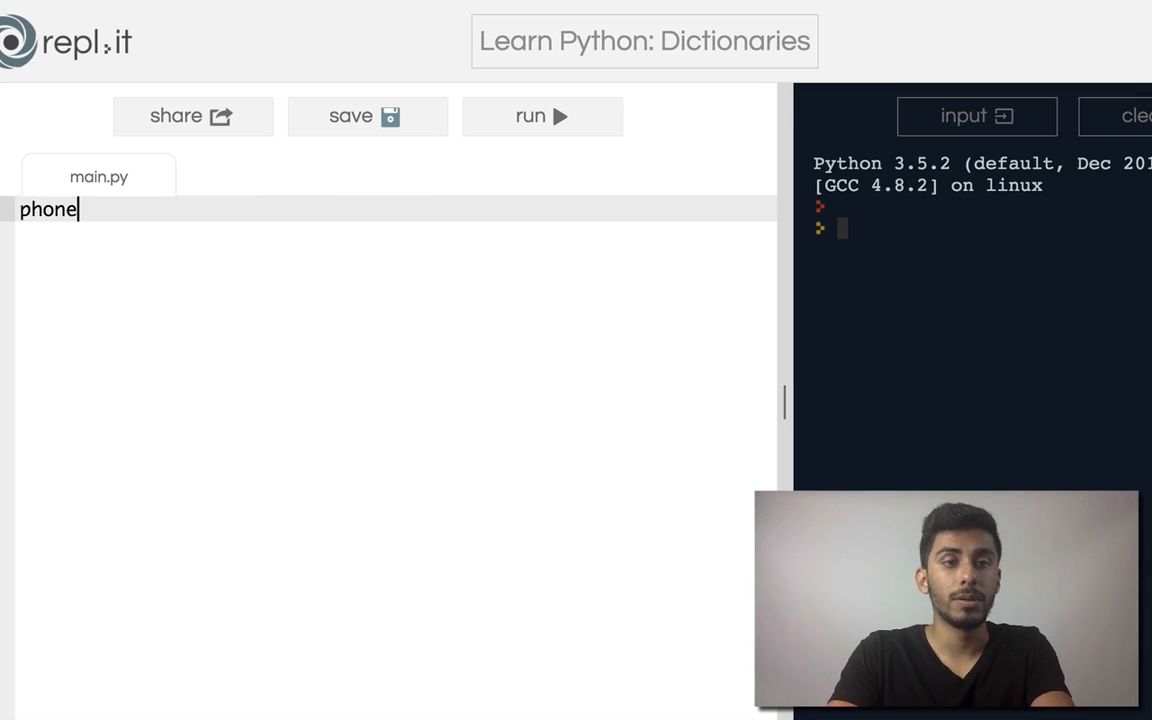
pyautogui.write('_book')
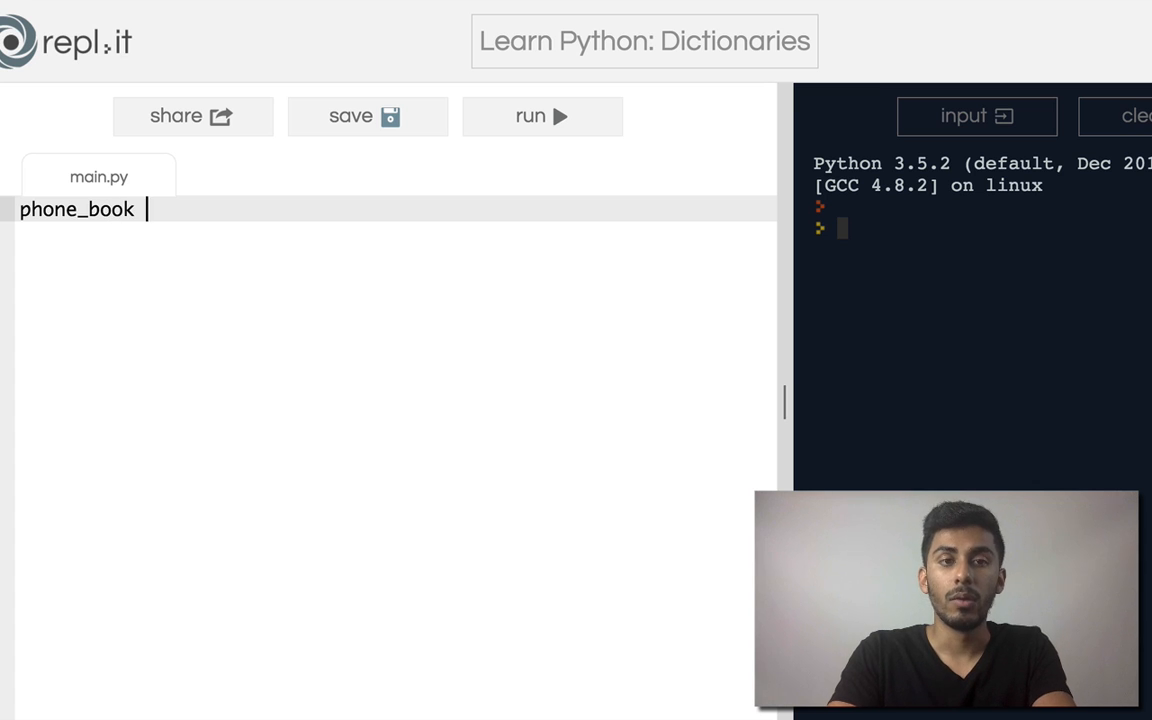
pyautogui.write('= [')
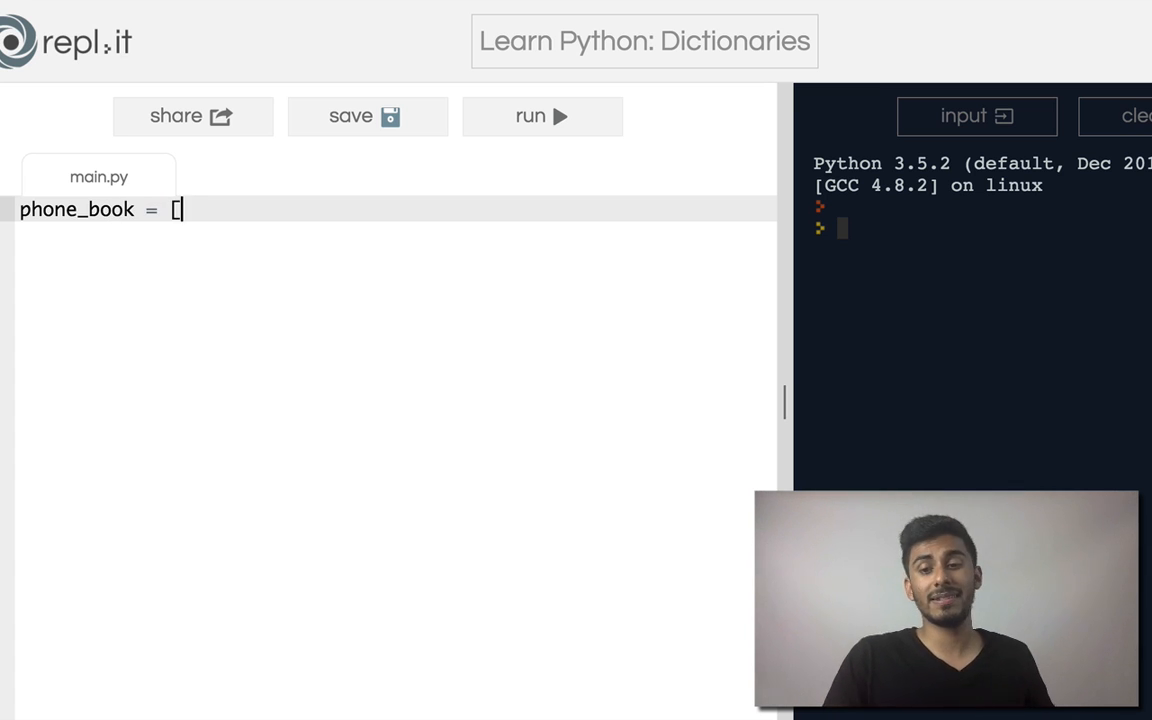
pyautogui.write(']')
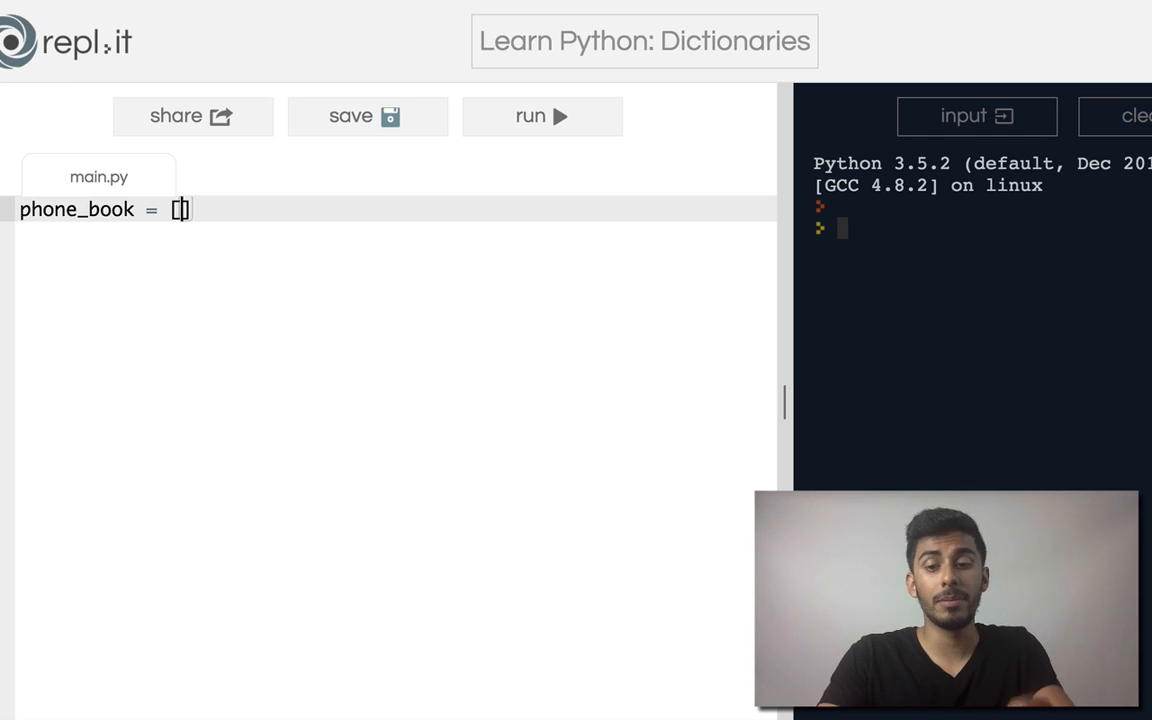
pyautogui.write("'123,")
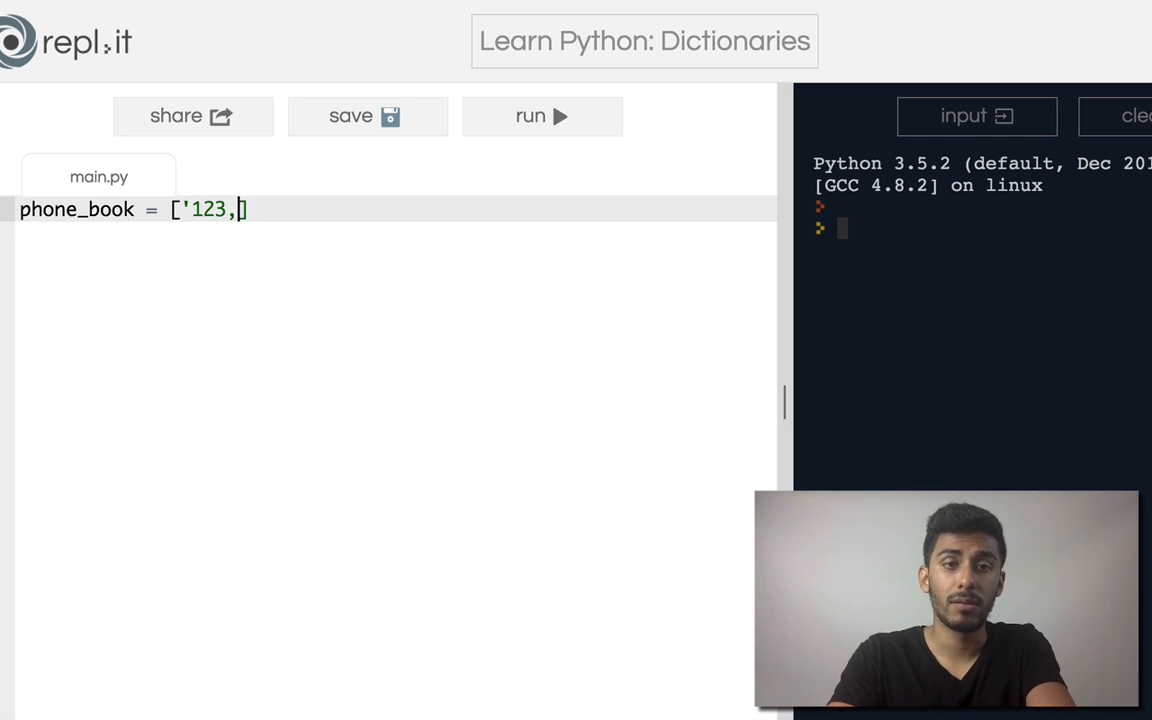
pyautogui.write('-456')
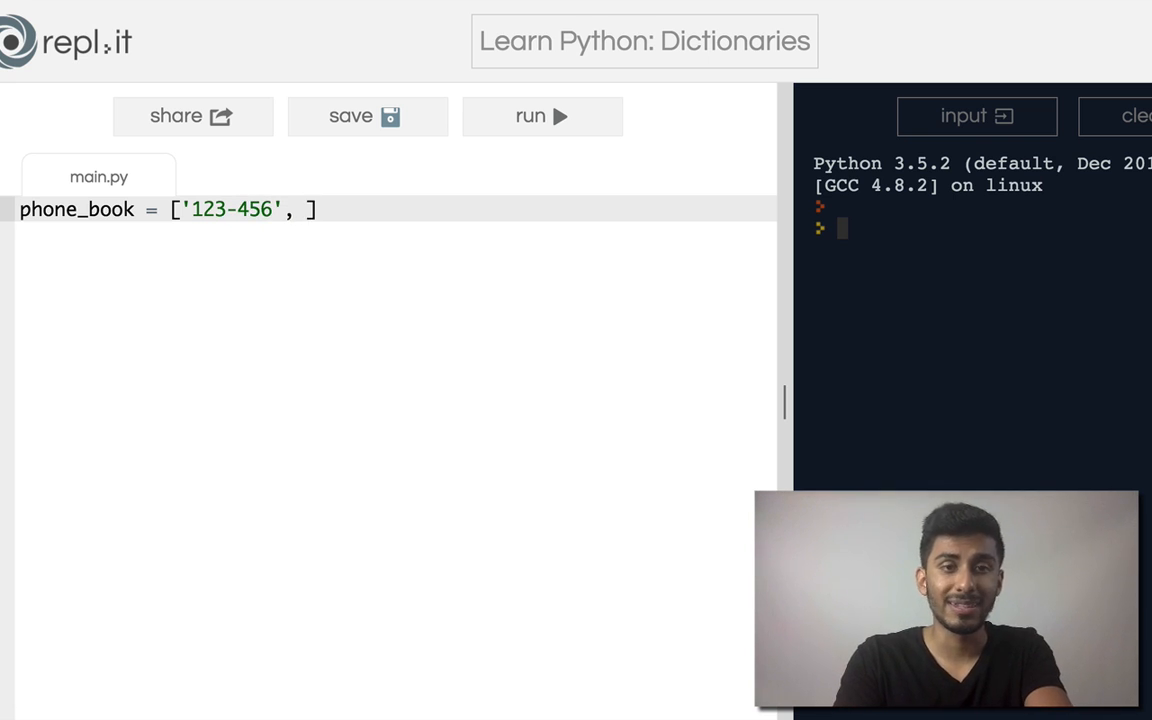
pyautogui.write("'")
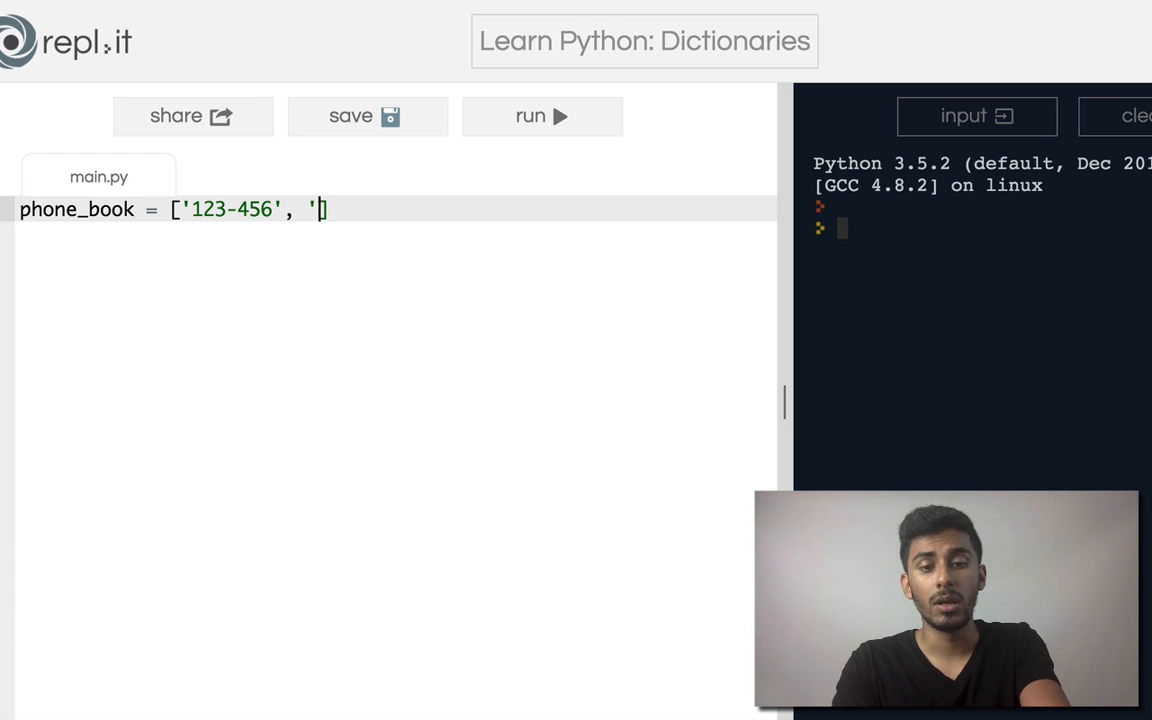
pyautogui.write('456-44')
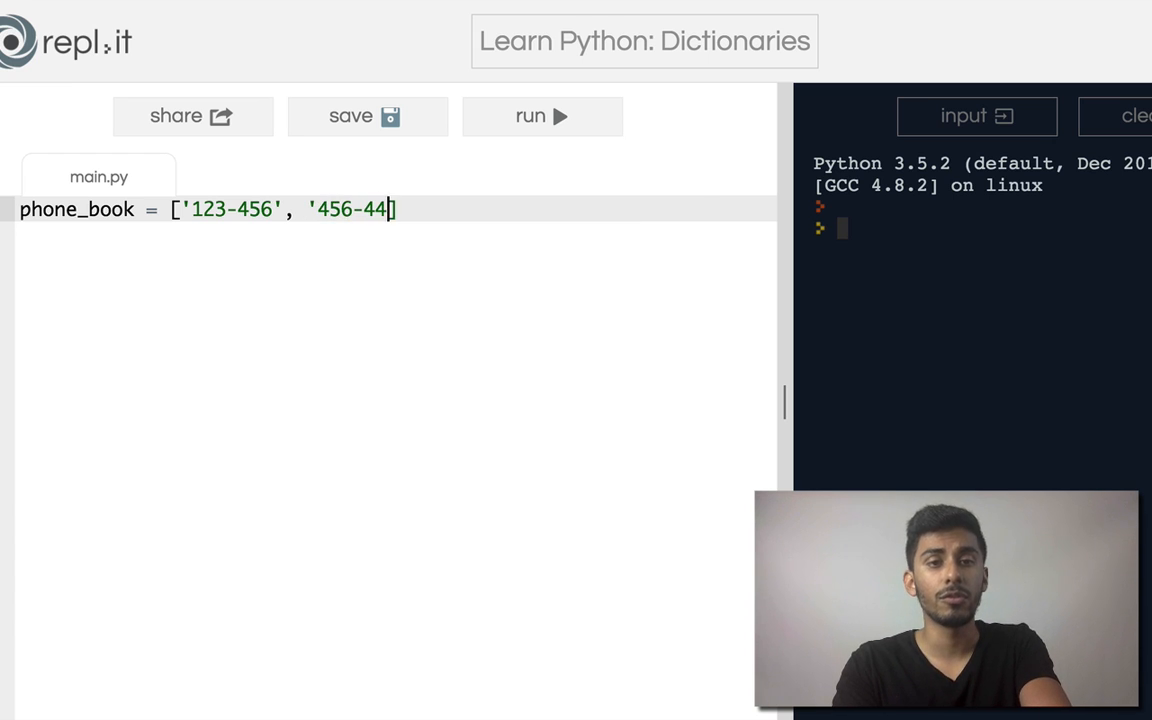
pyautogui.write("33'")
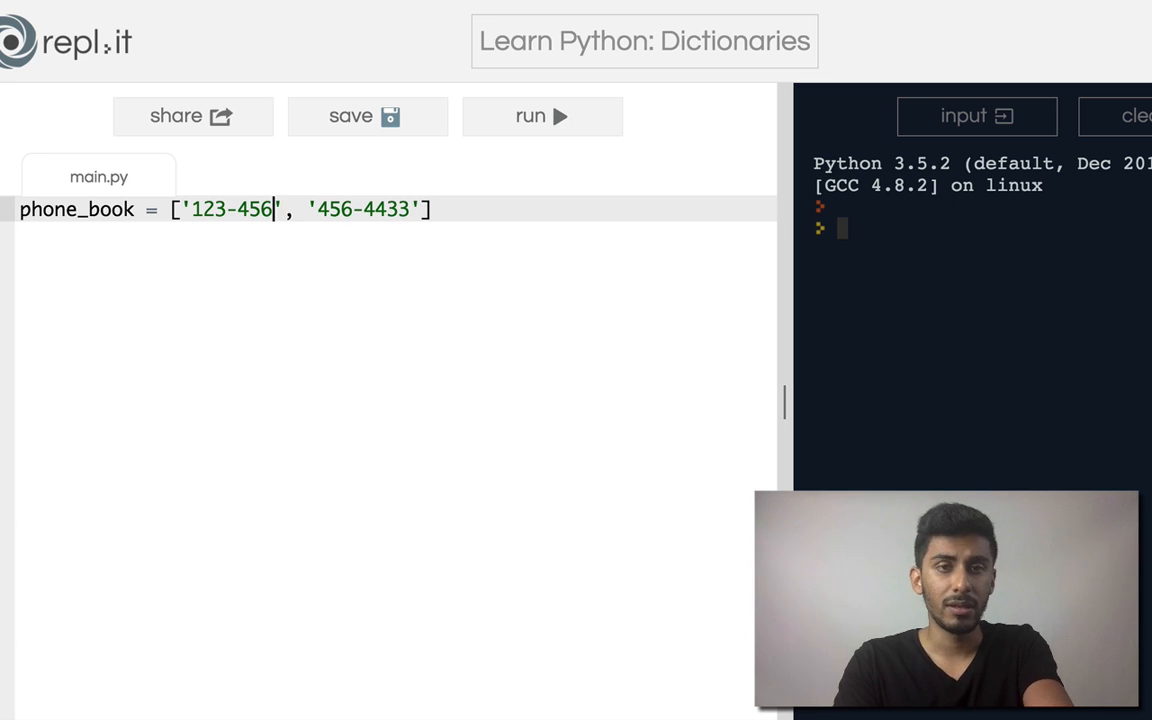
pyautogui.write('7')
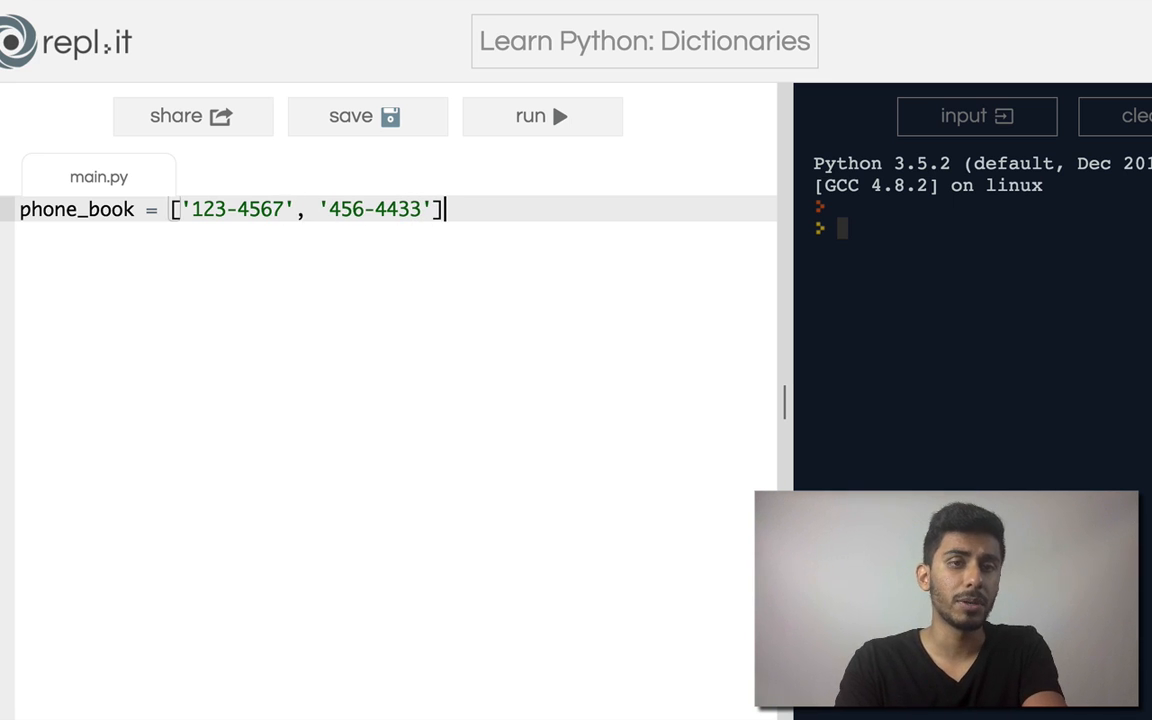
# - Add lookup lines phone_book[0] and phone_book[1] below the list
pyautogui.write('phone_book[')
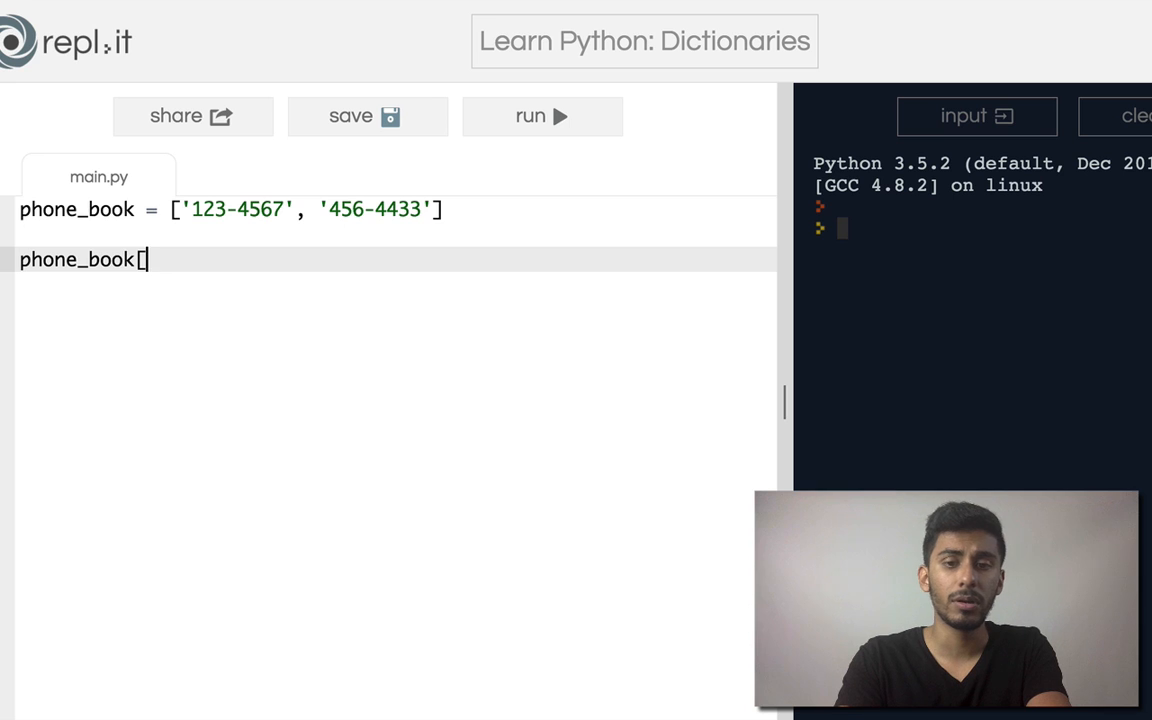
pyautogui.write('0]')
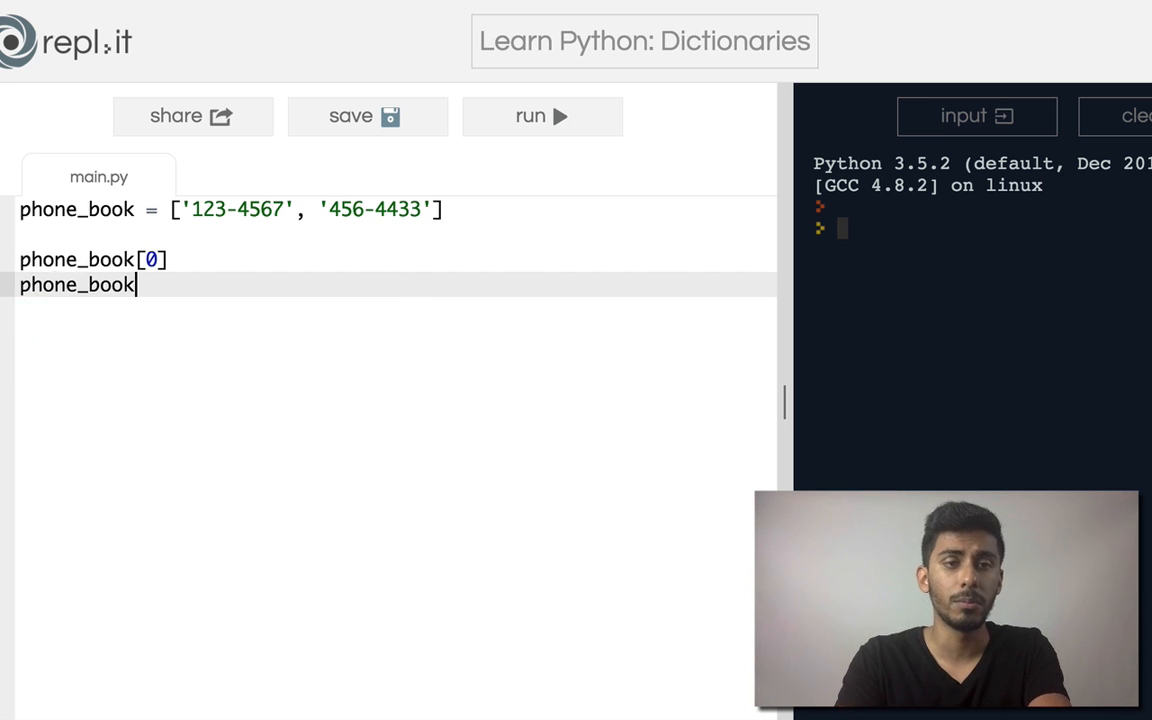
pyautogui.write('[1]')
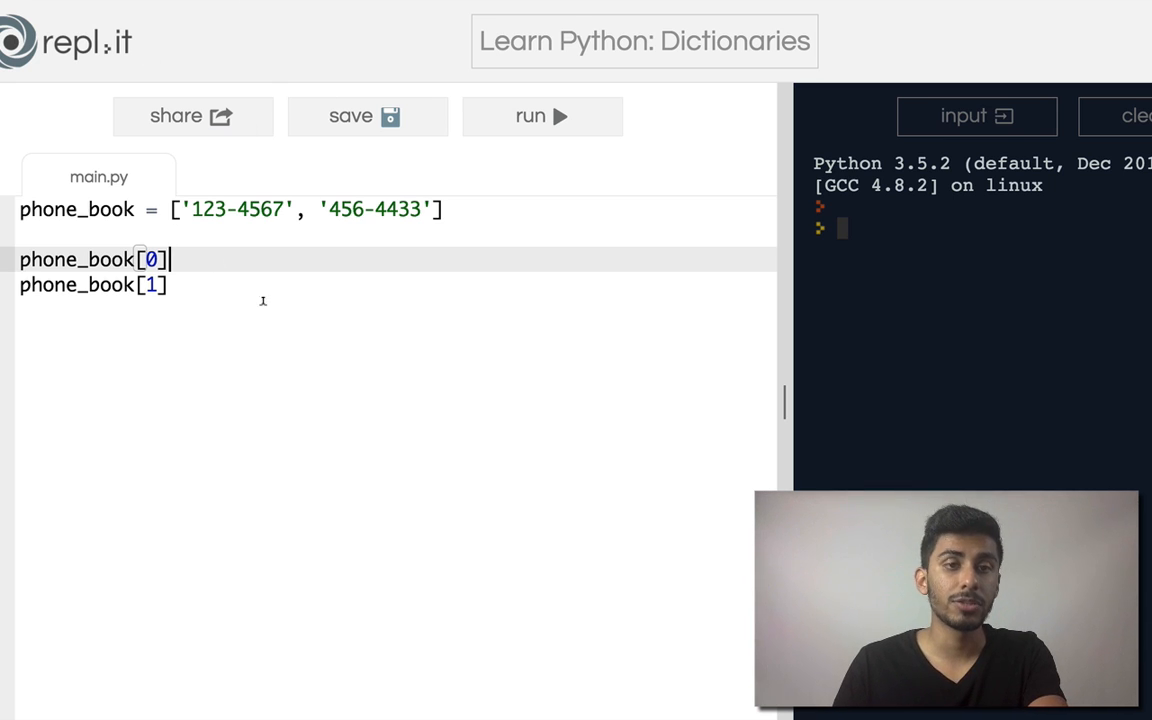
pyautogui.write('#')
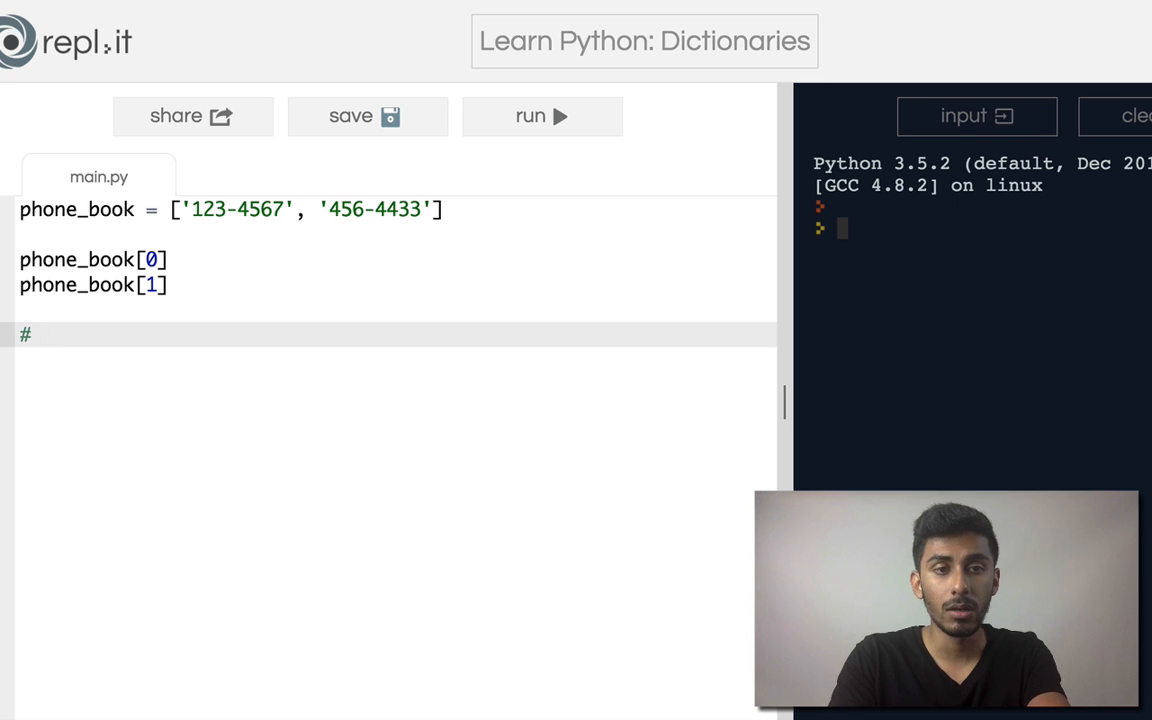
pyautogui.write('repl.i')
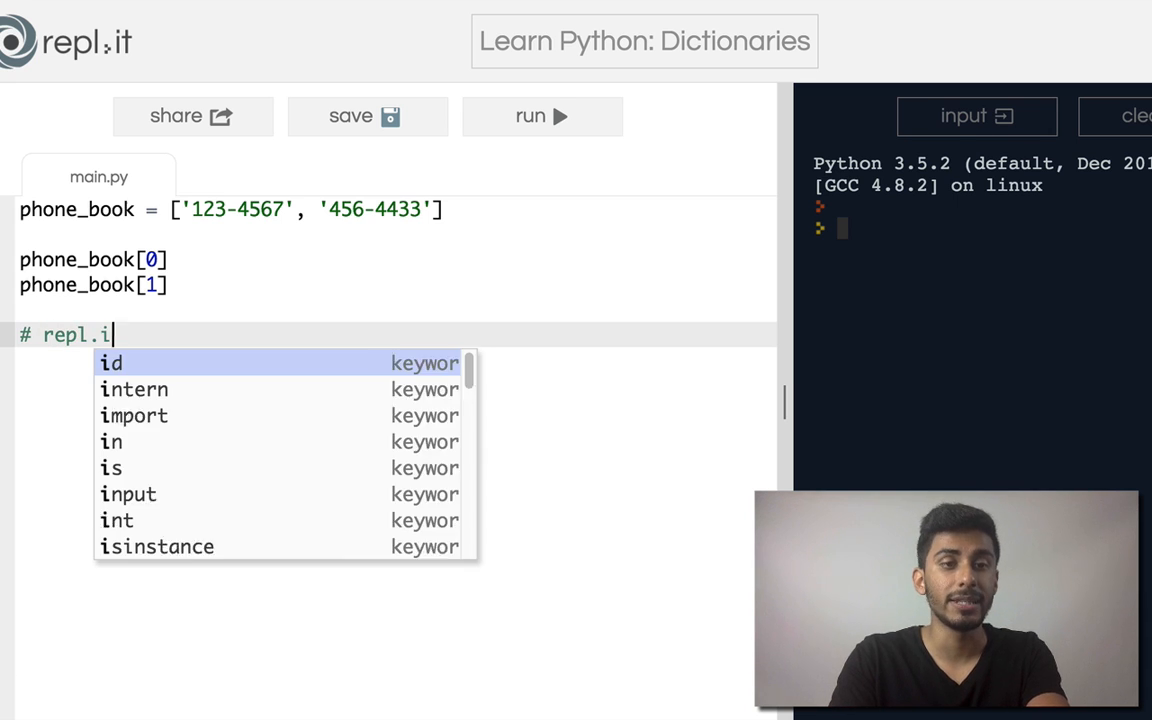
pyautogui.write('t')
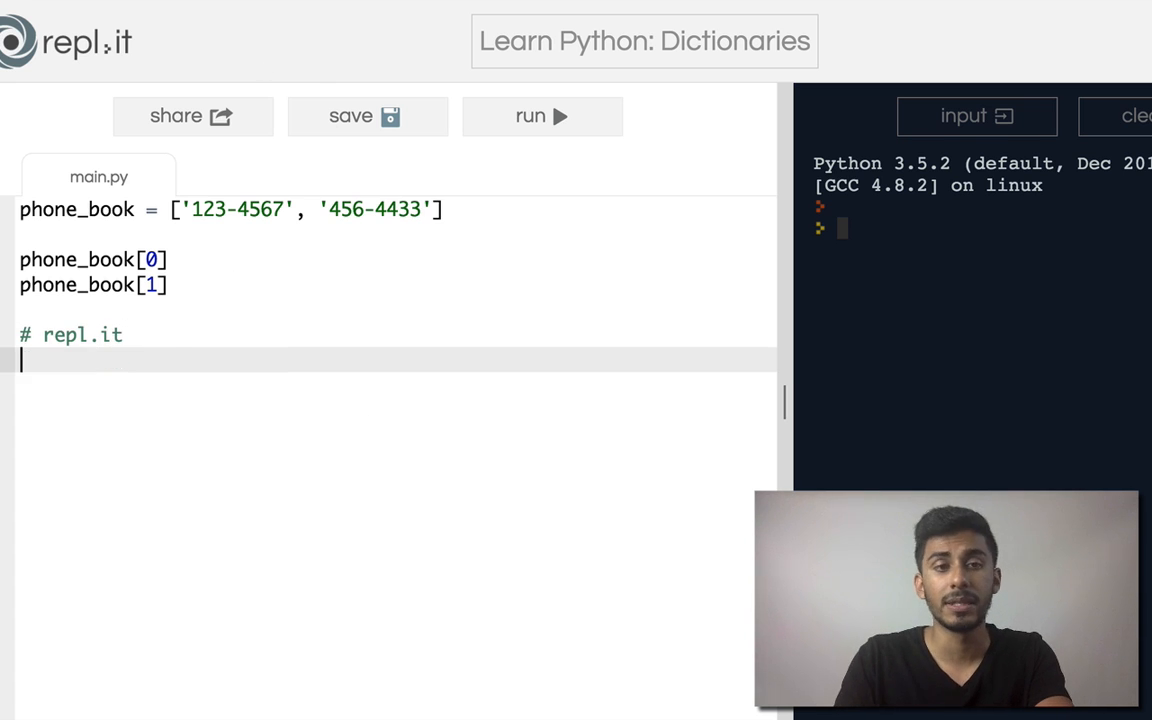
pyautogui.write('https://repl.it/DxQn/1')
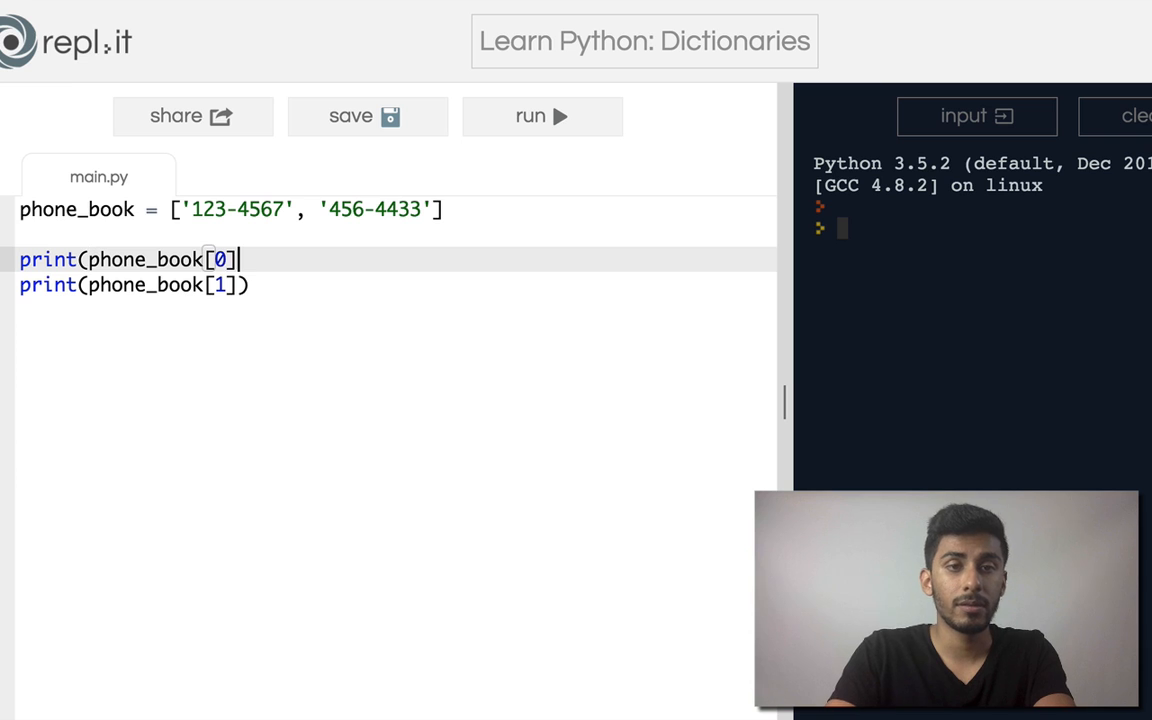
# - Run the script so the console shows 123-4567 and 456-4433
pyautogui.click(542, 114)
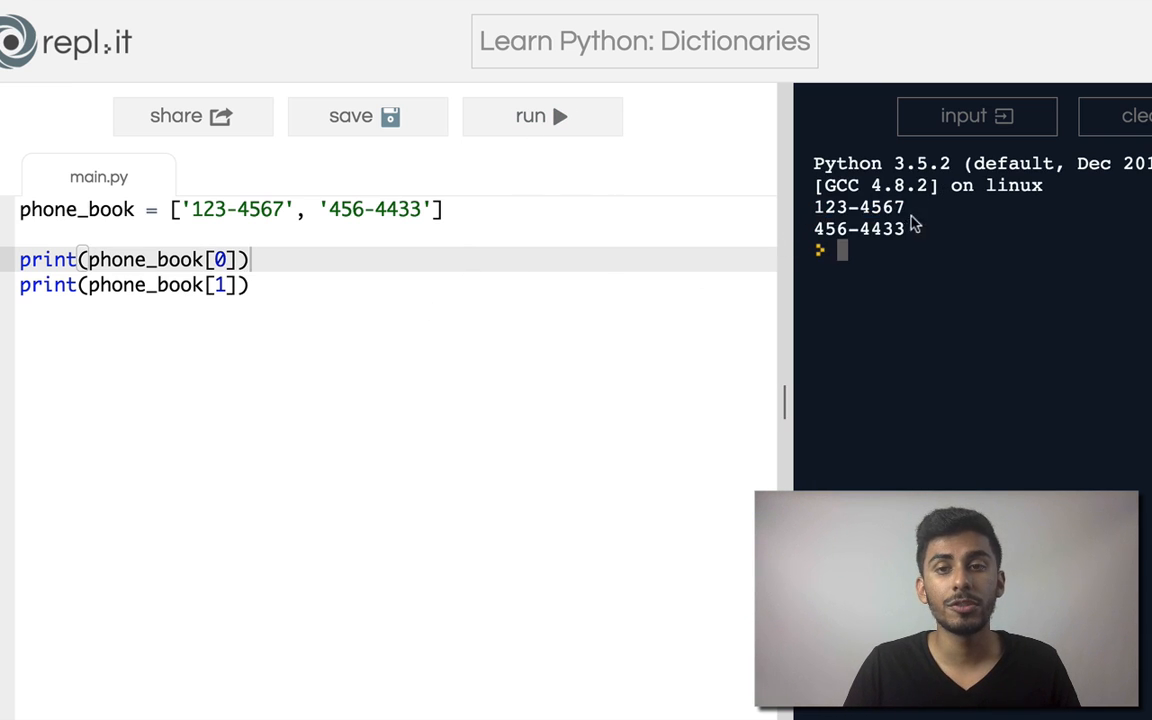
pyautogui.moveTo(190, 210); pyautogui.dragTo(284, 210)
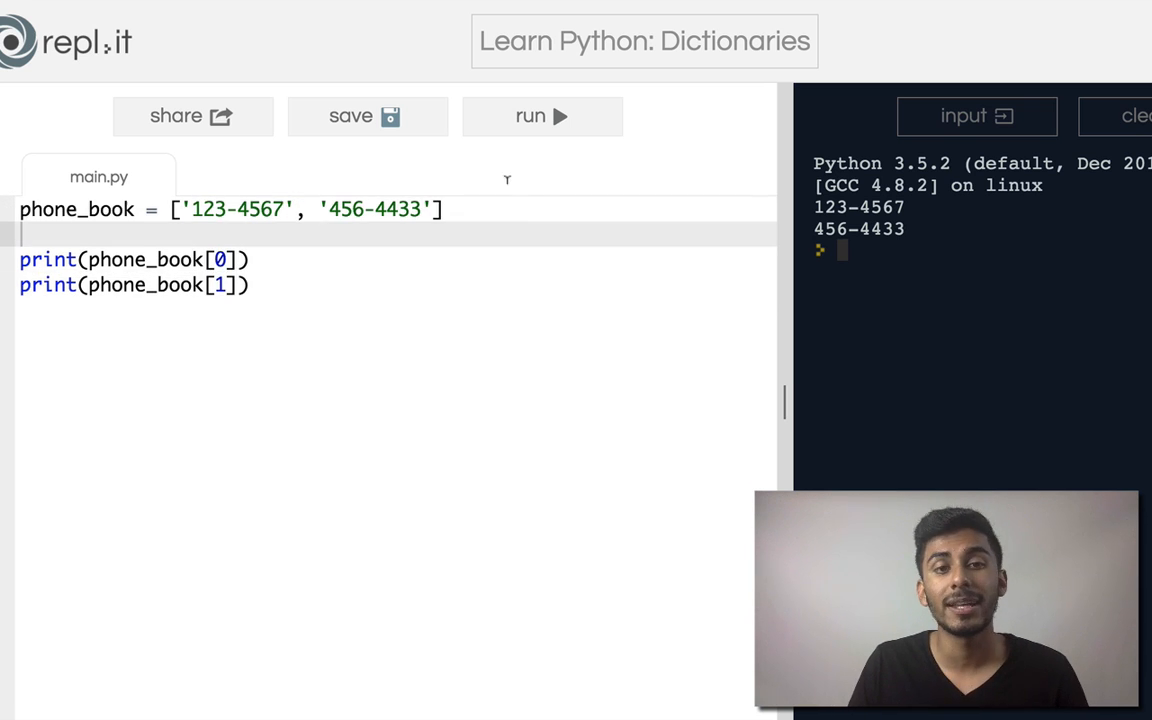
# - Delete all the phone_book list code from main.py
pyautogui.moveTo(20, 234); pyautogui.dragTo(250, 284)
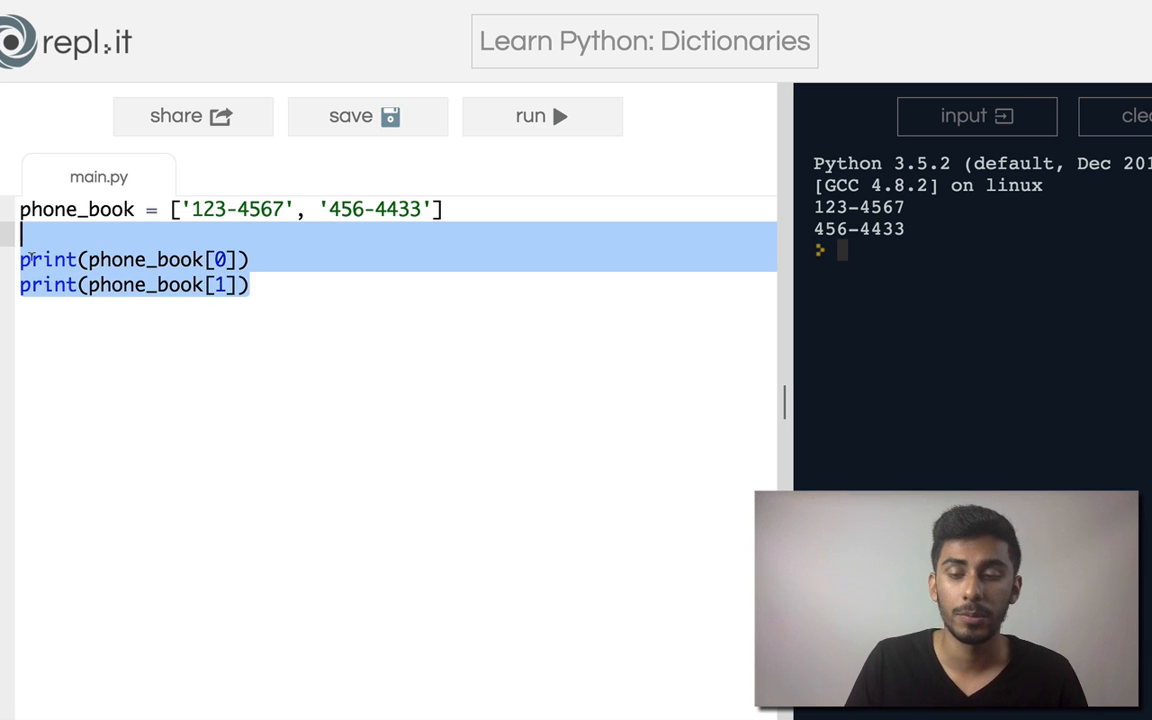
pyautogui.press('Delete')
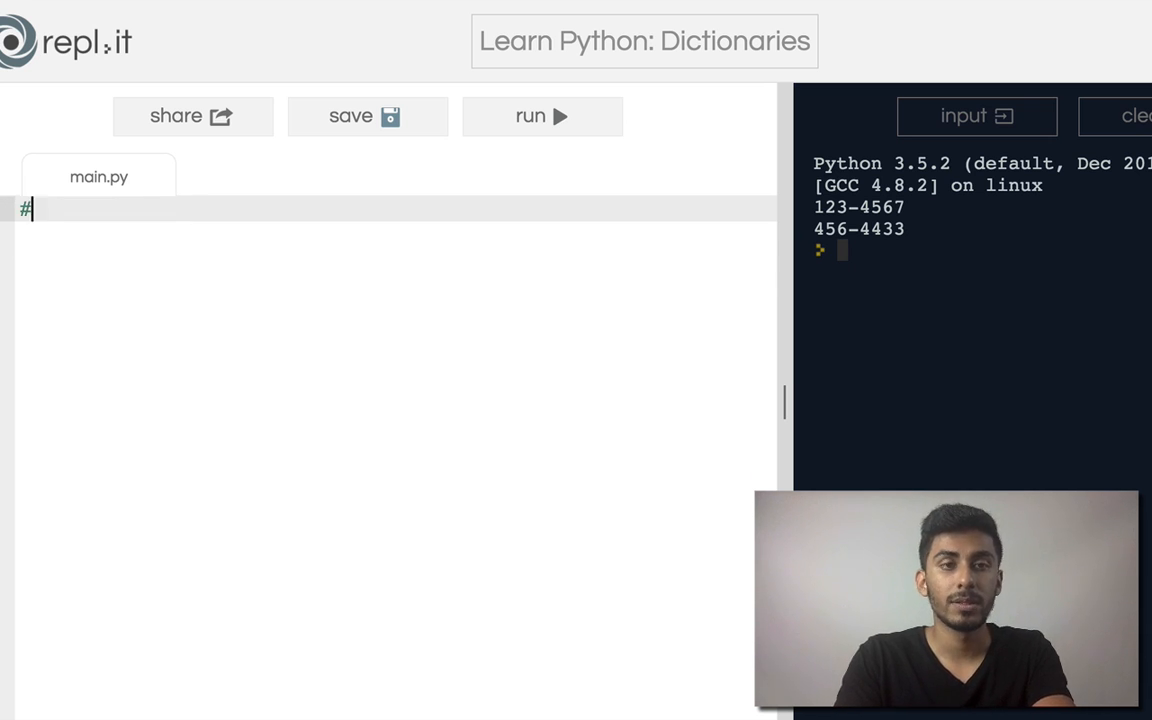
# - Write the comments '# dictionaries' and '# DICT[key] --> value'
pyautogui.write('dictiona')
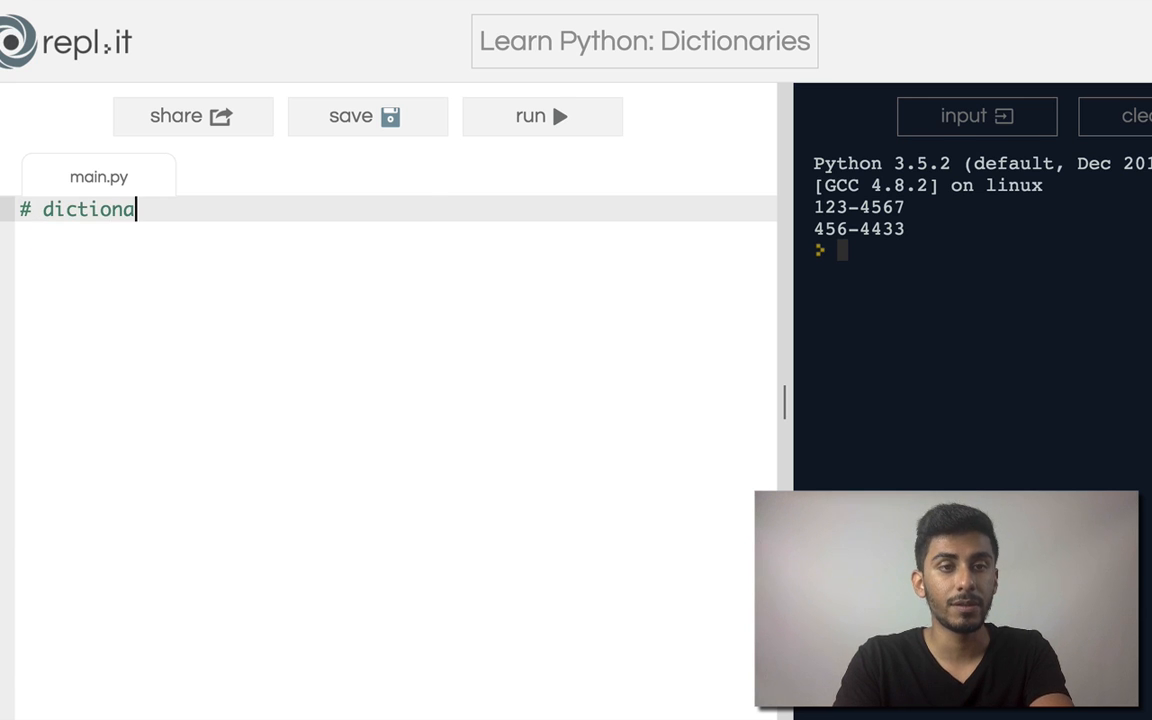
pyautogui.write('ries')
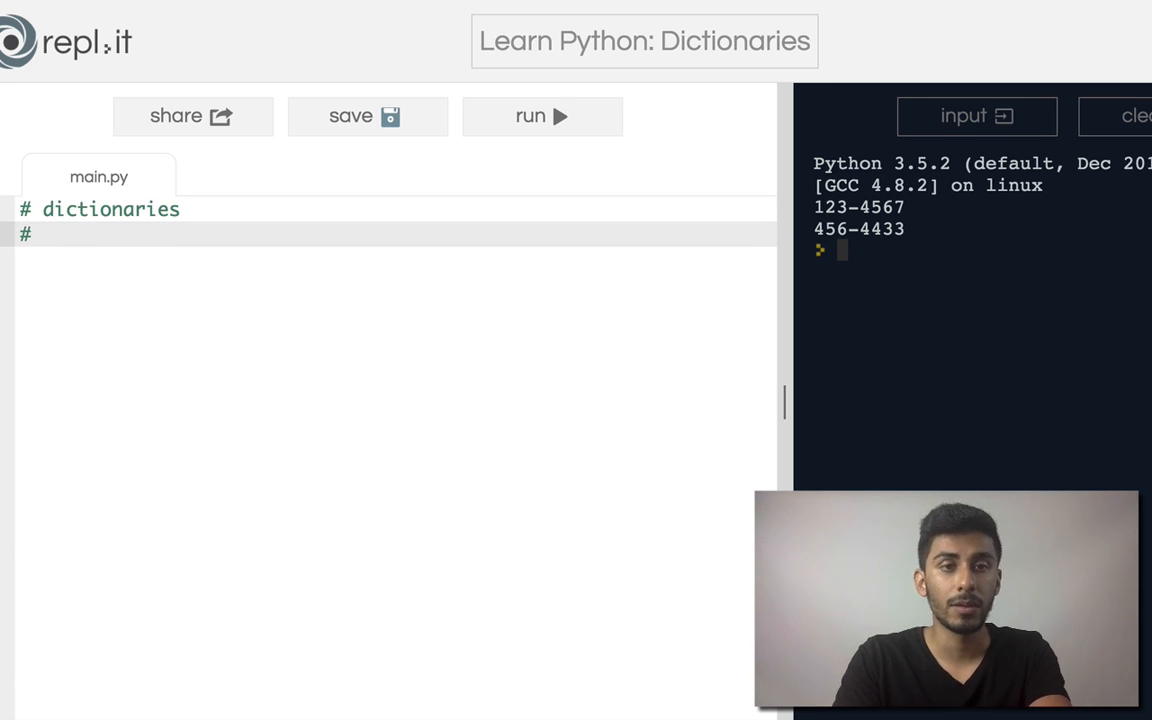
pyautogui.write('DICT')
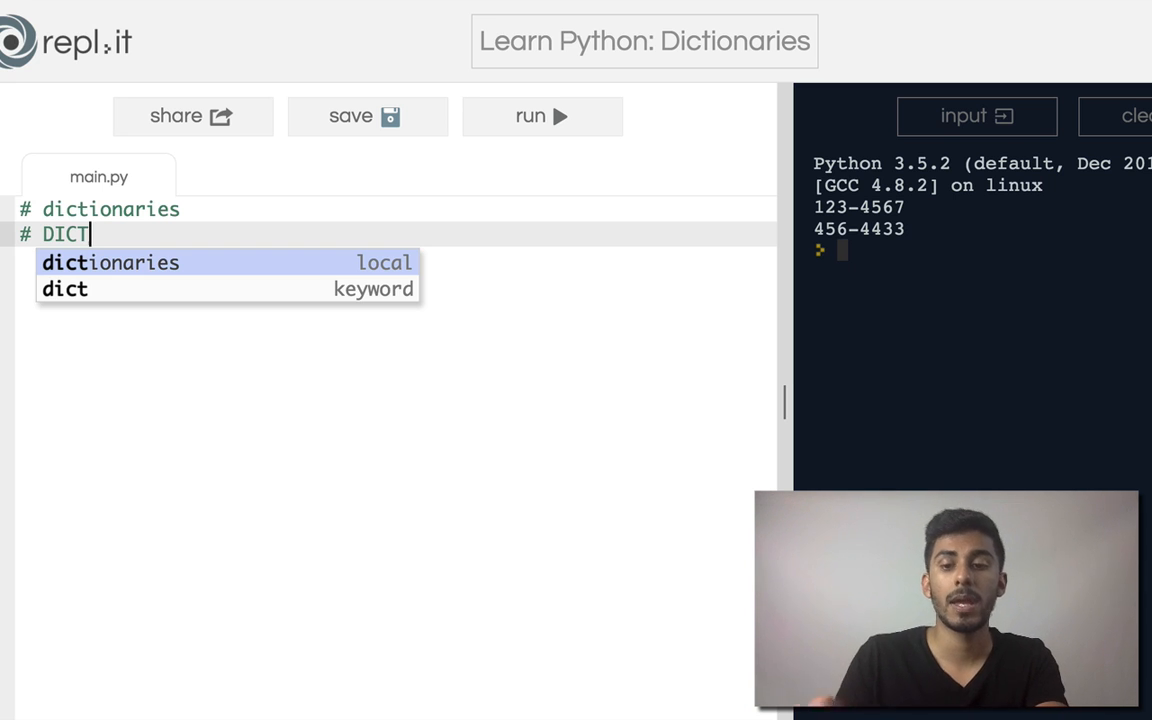
pyautogui.write('[')
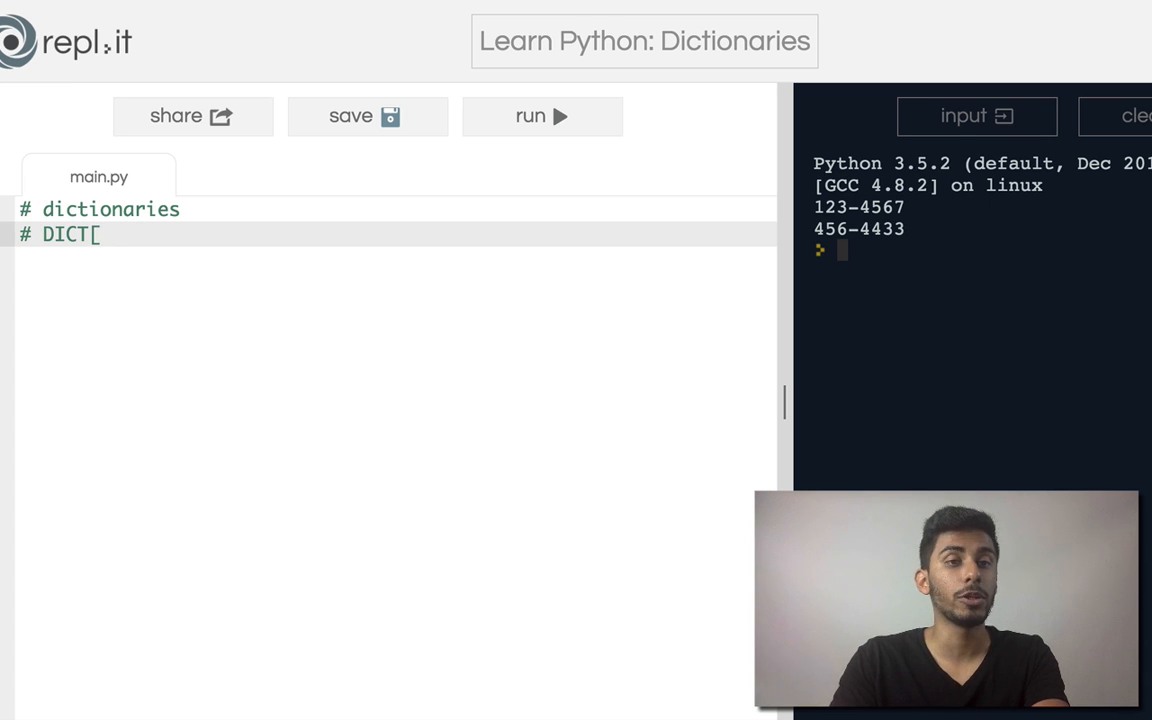
pyautogui.write('key]')
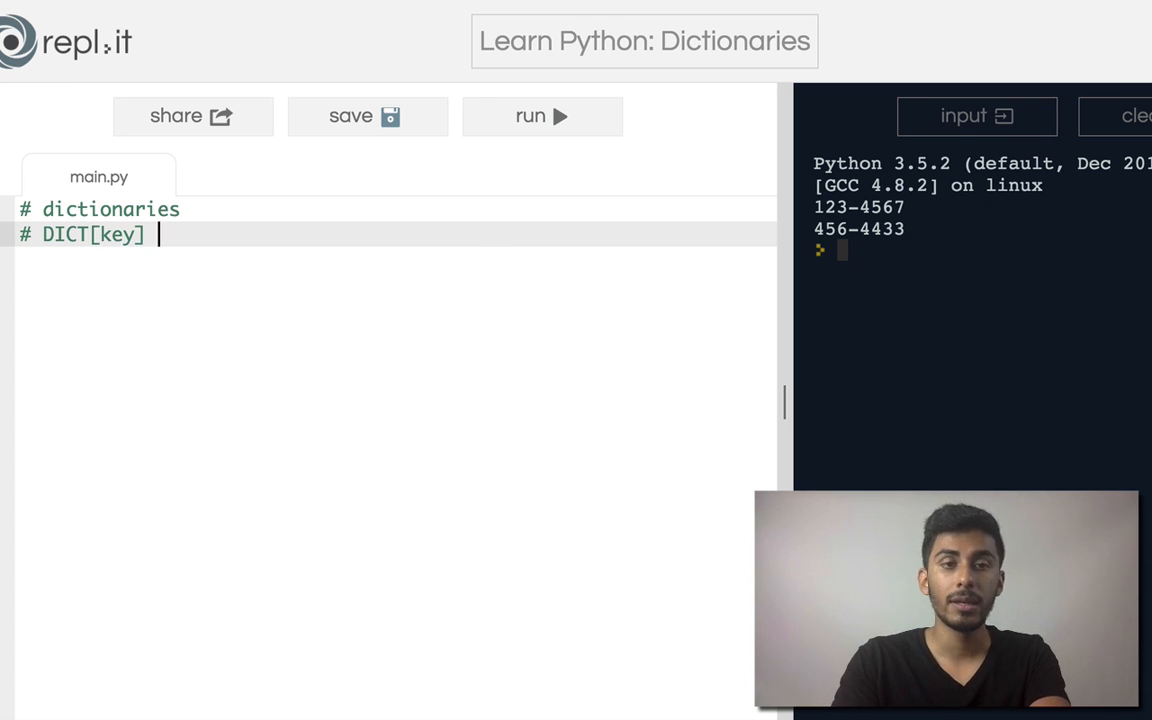
pyautogui.write('--> value')
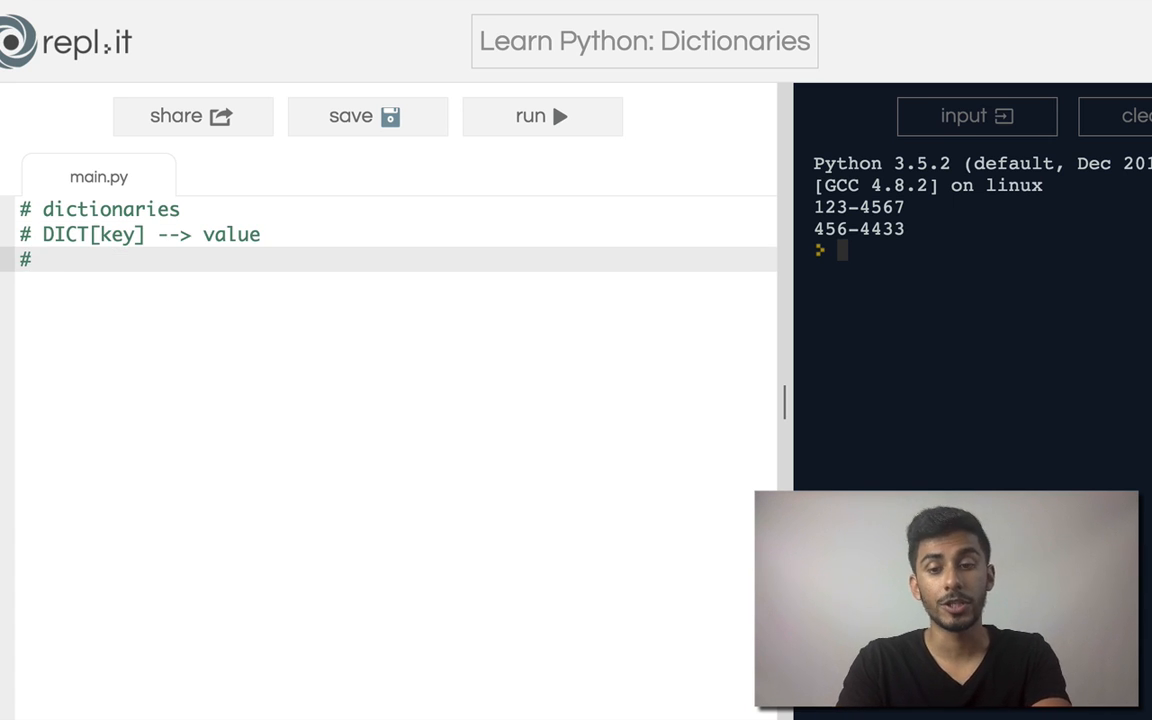
# - Add the comment '# { key1: value1, key2: value2, ... }' and start a new line
pyautogui.write('{')
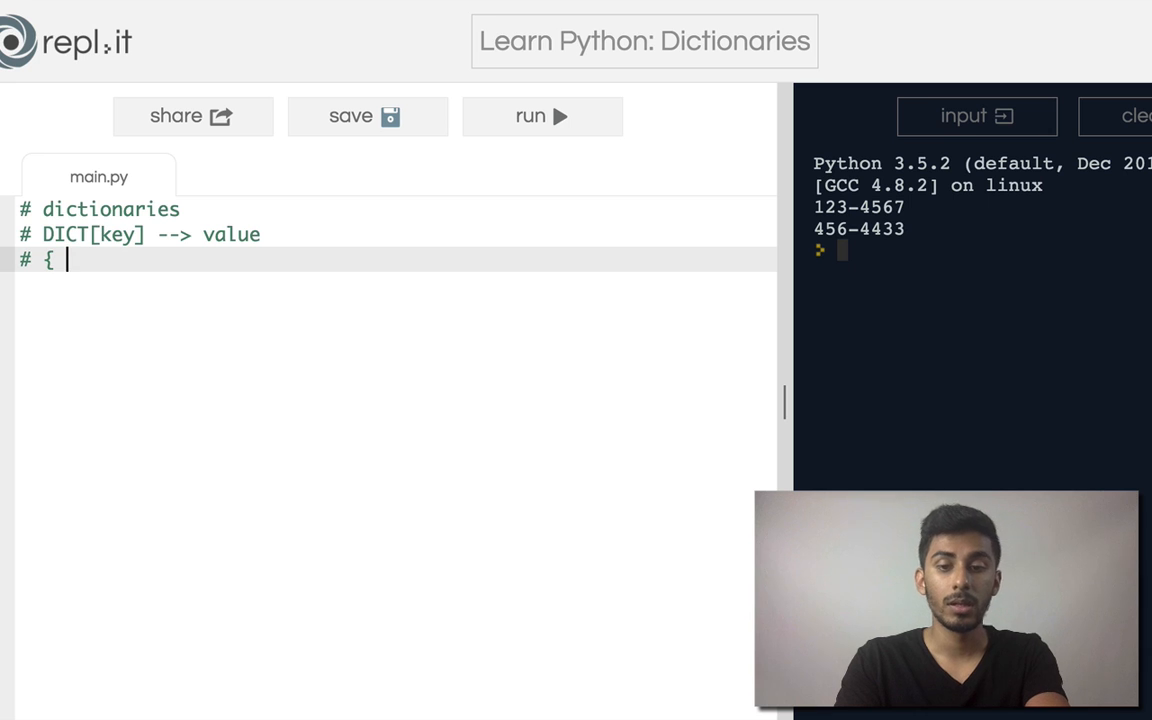
pyautogui.write('key: value,')
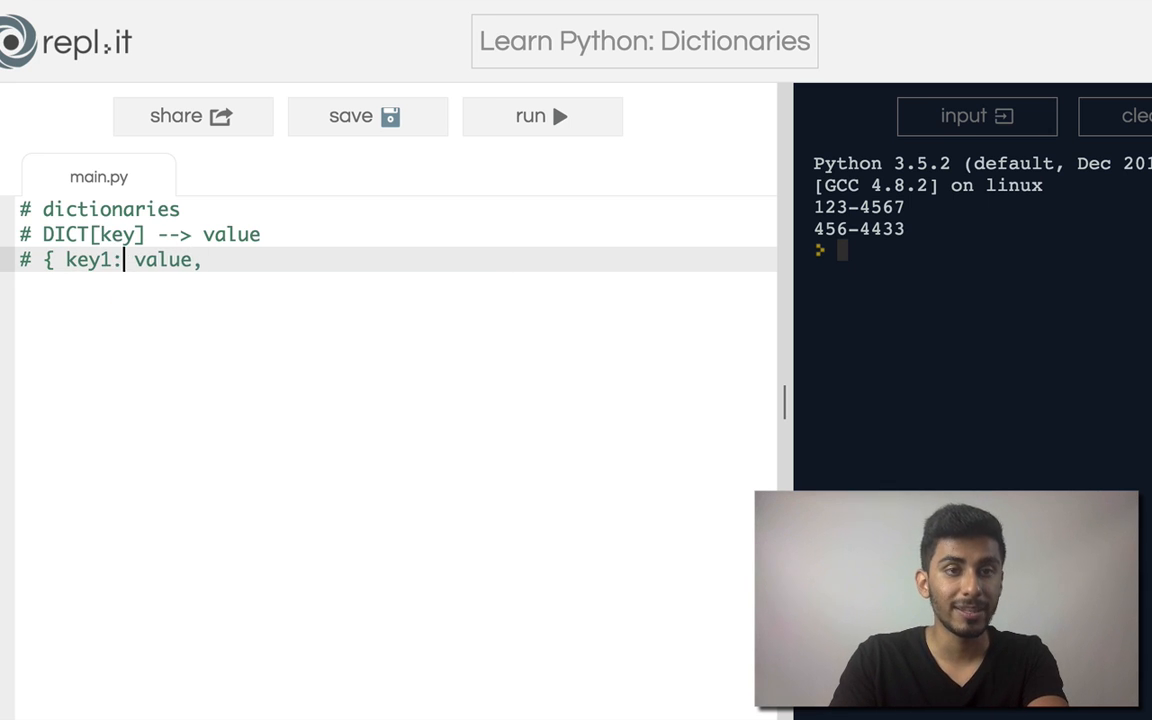
pyautogui.write('1')
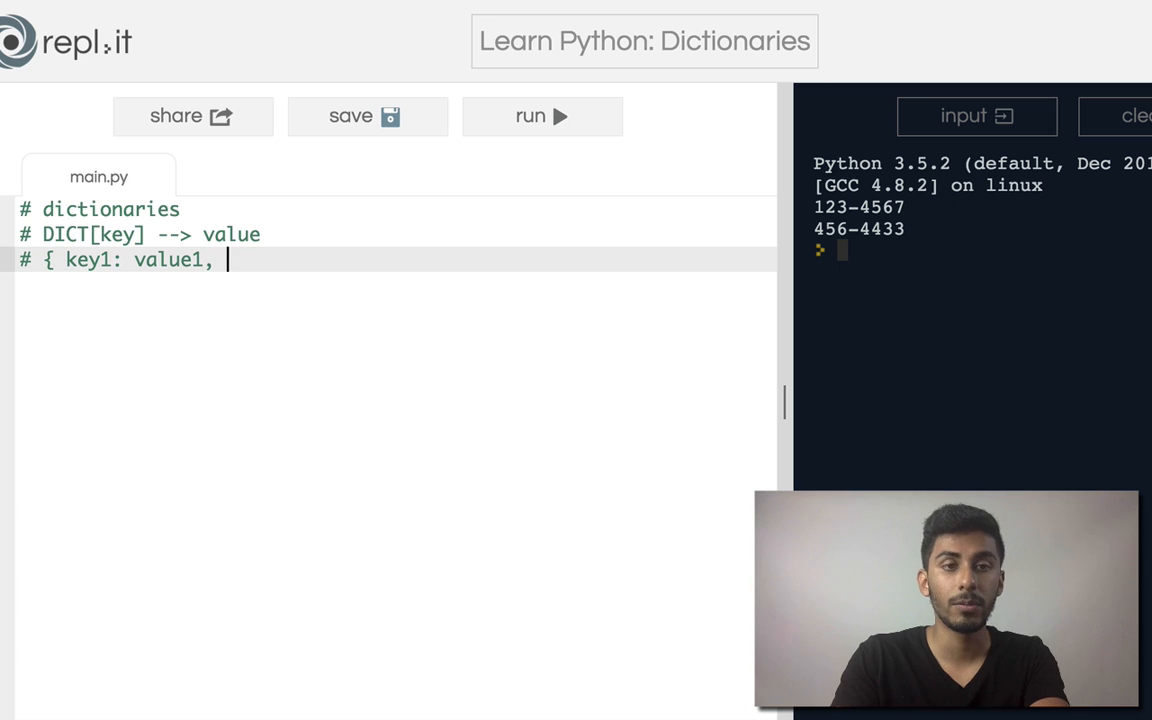
pyautogui.write('key2:')
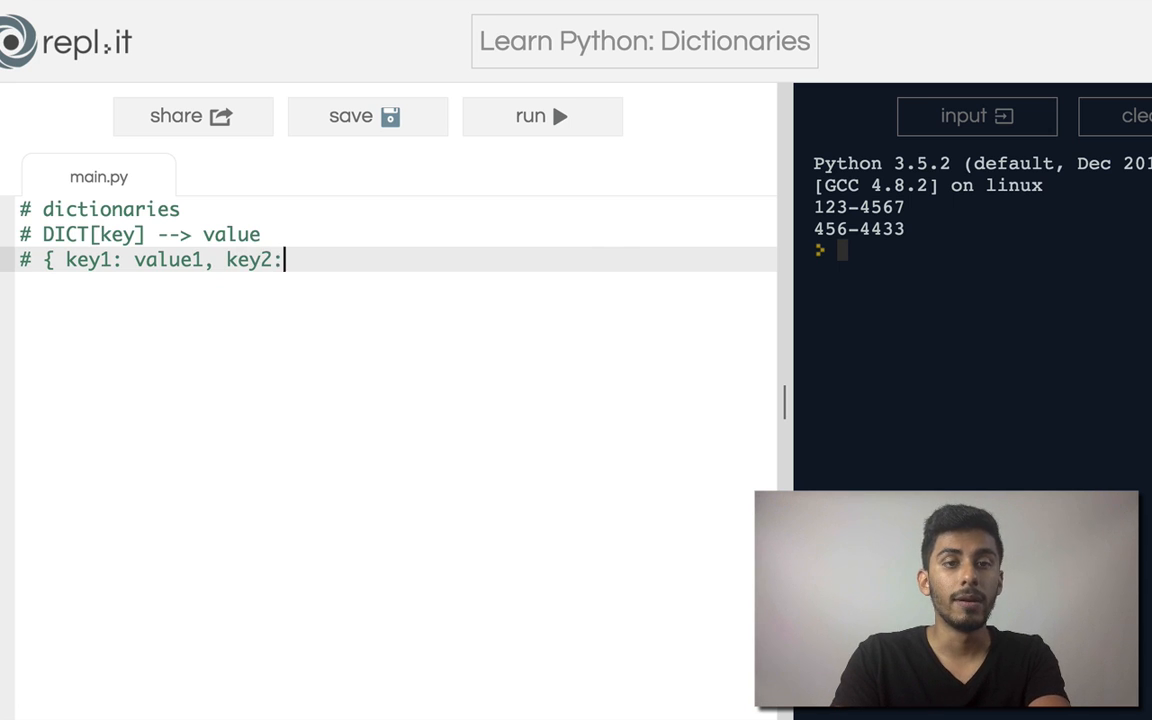
pyautogui.write('value2}')
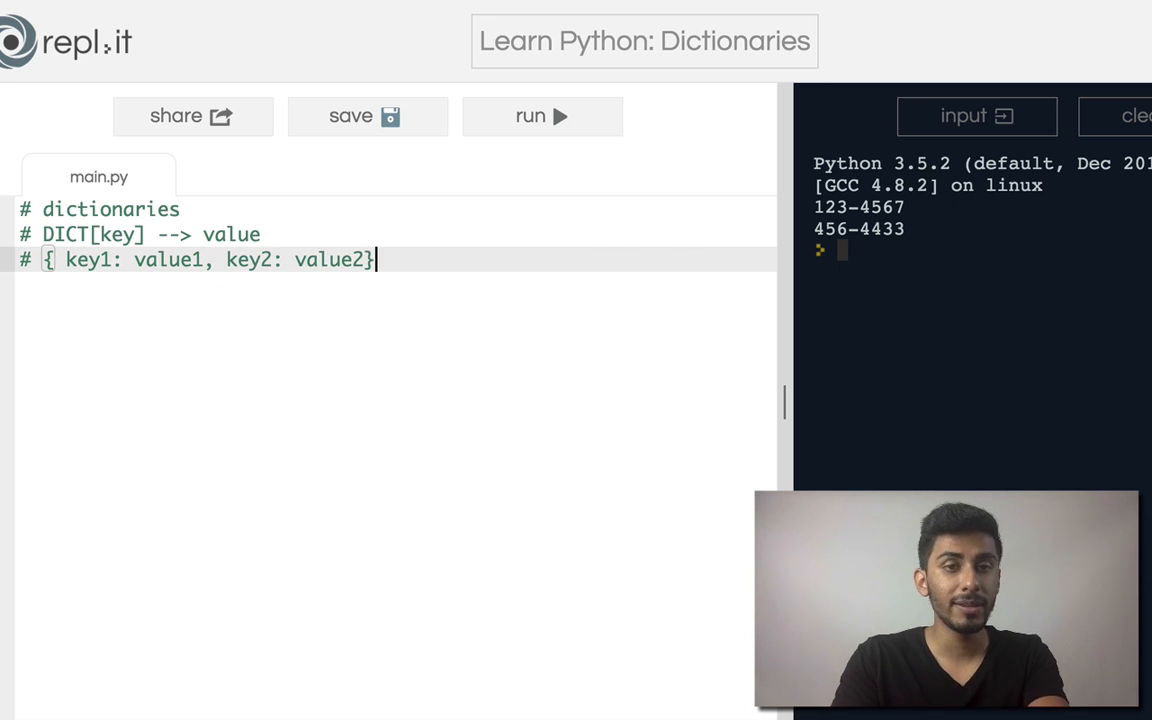
pyautogui.write('" "')
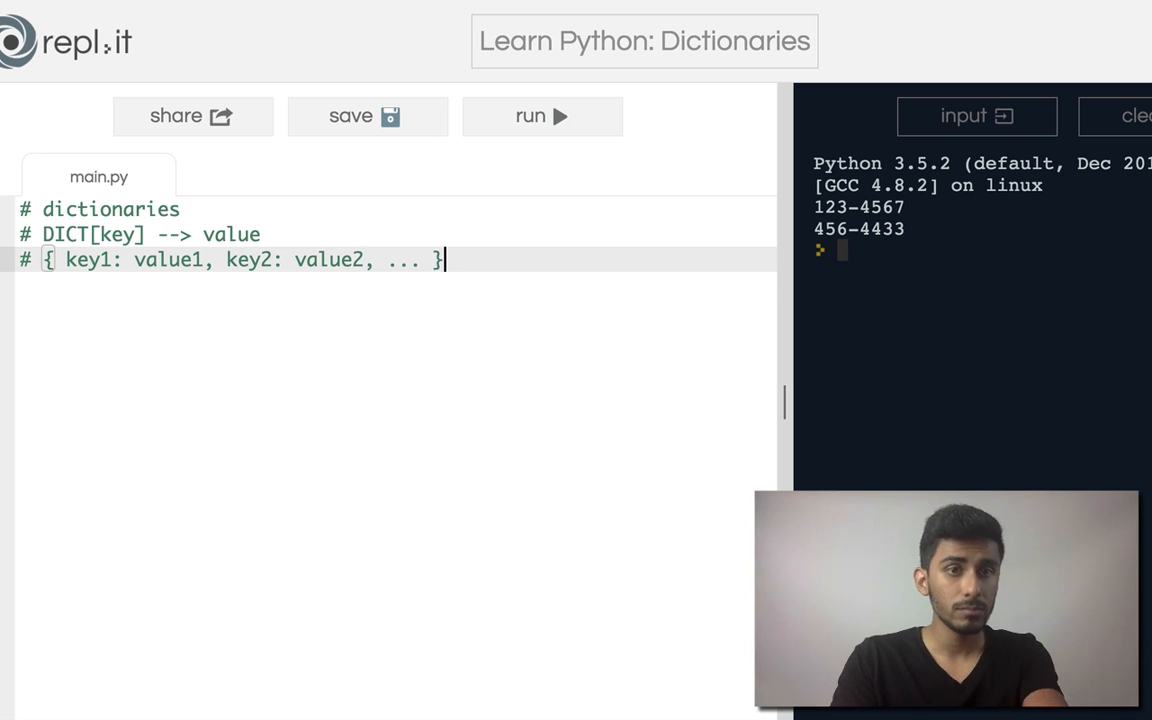
pyautogui.press('Enter')
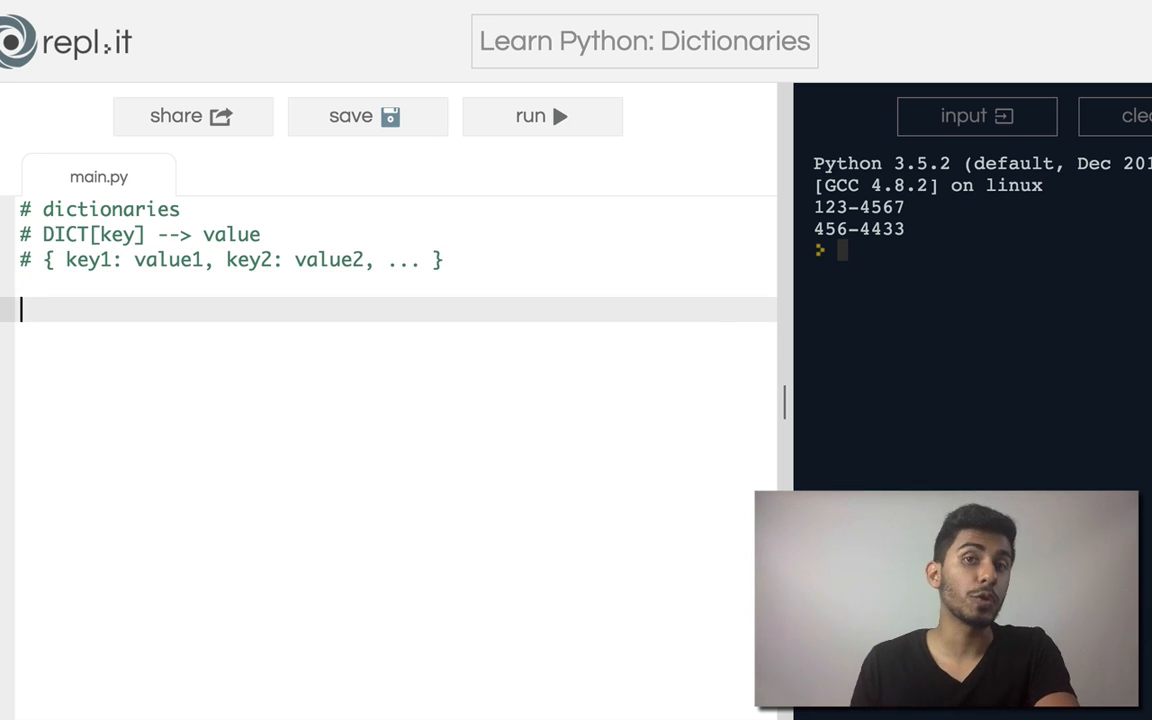
# - Start the dictionary line phone_book = {'qazi':
pyautogui.write('pho')
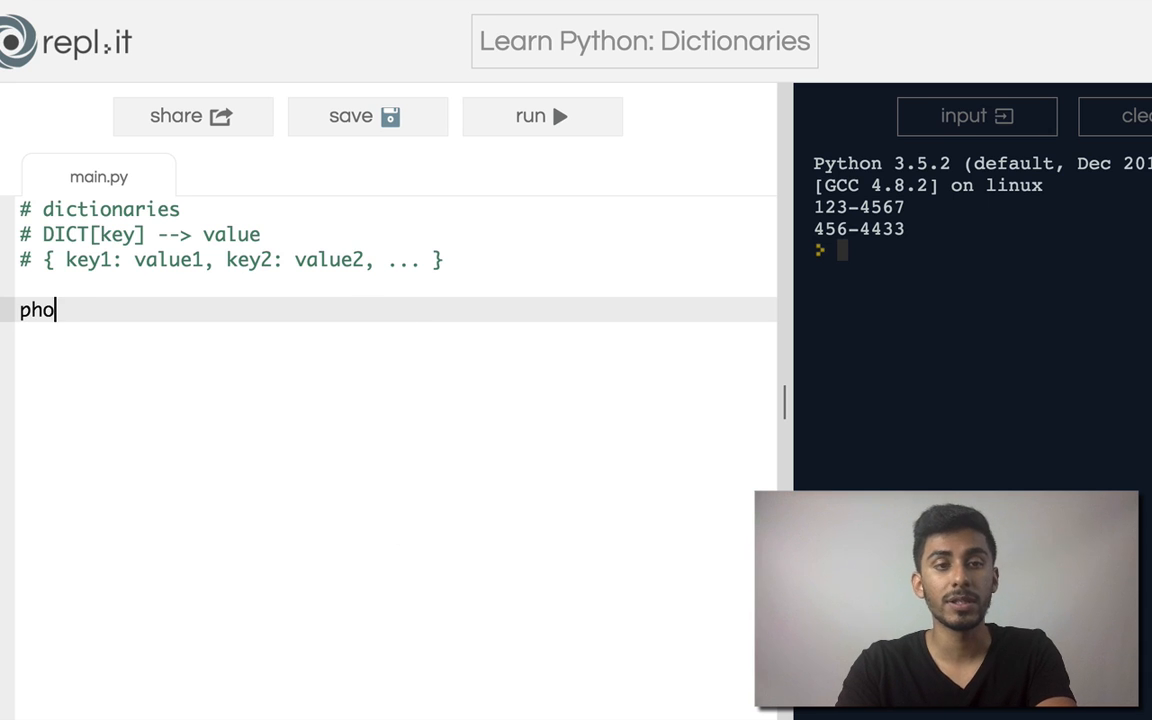
pyautogui.write('ne_book =')
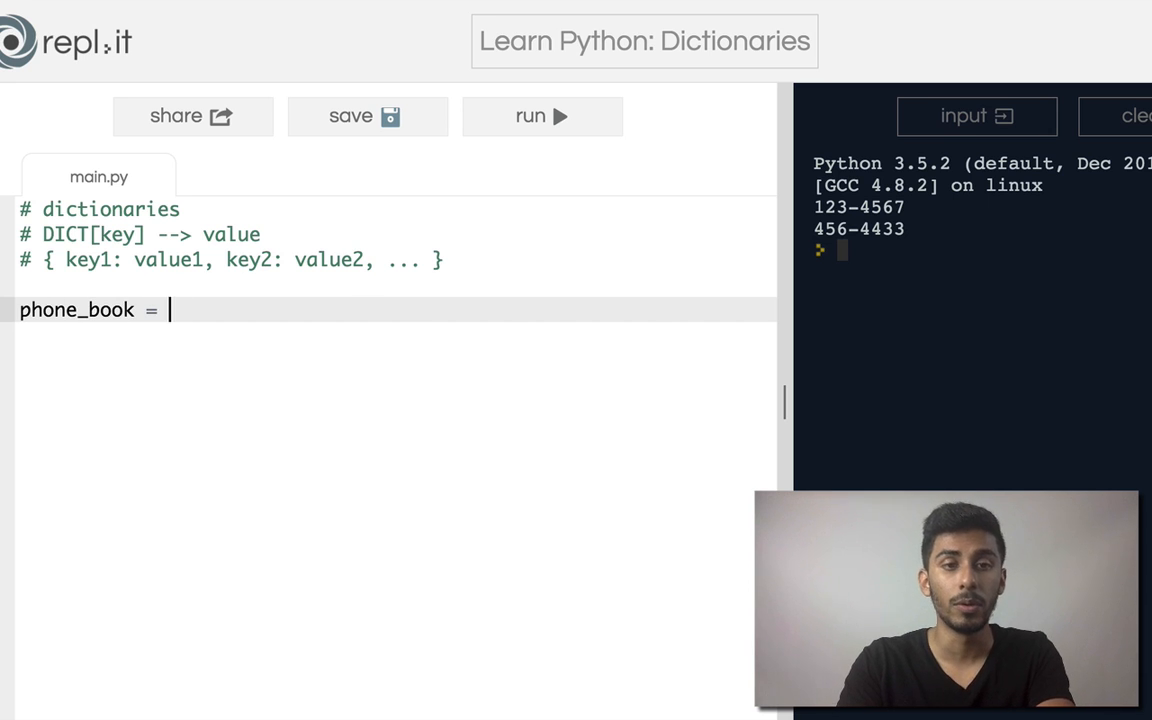
pyautogui.write("{'")
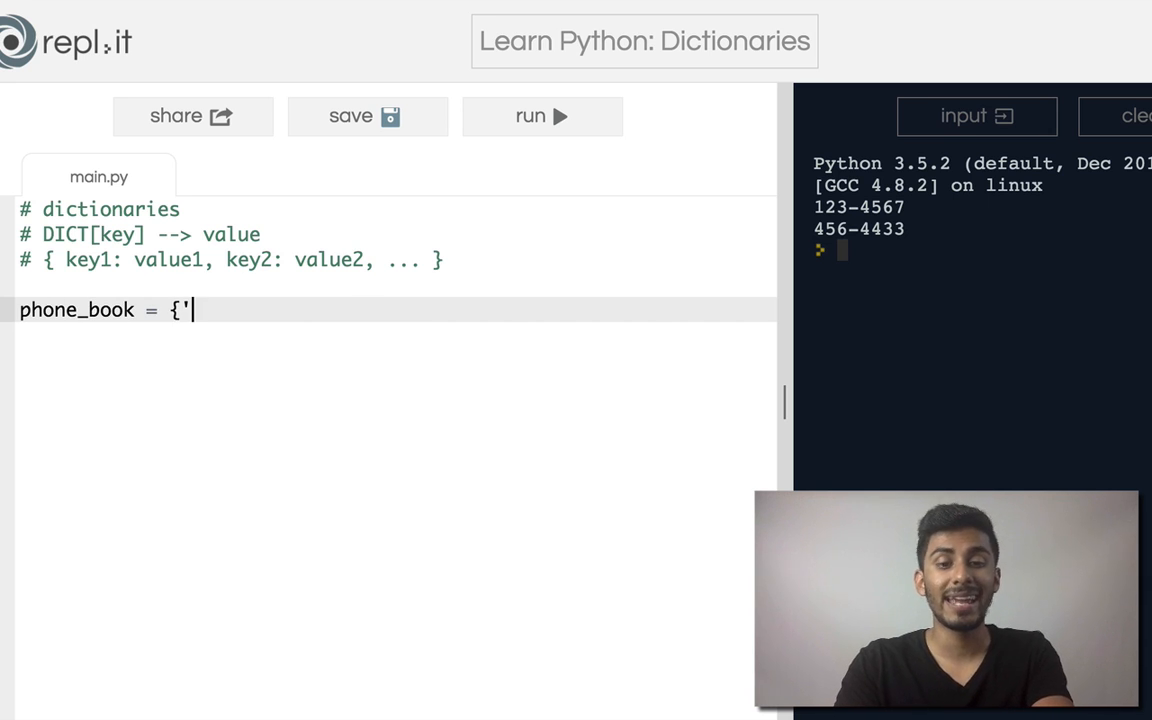
pyautogui.write("qazi':")
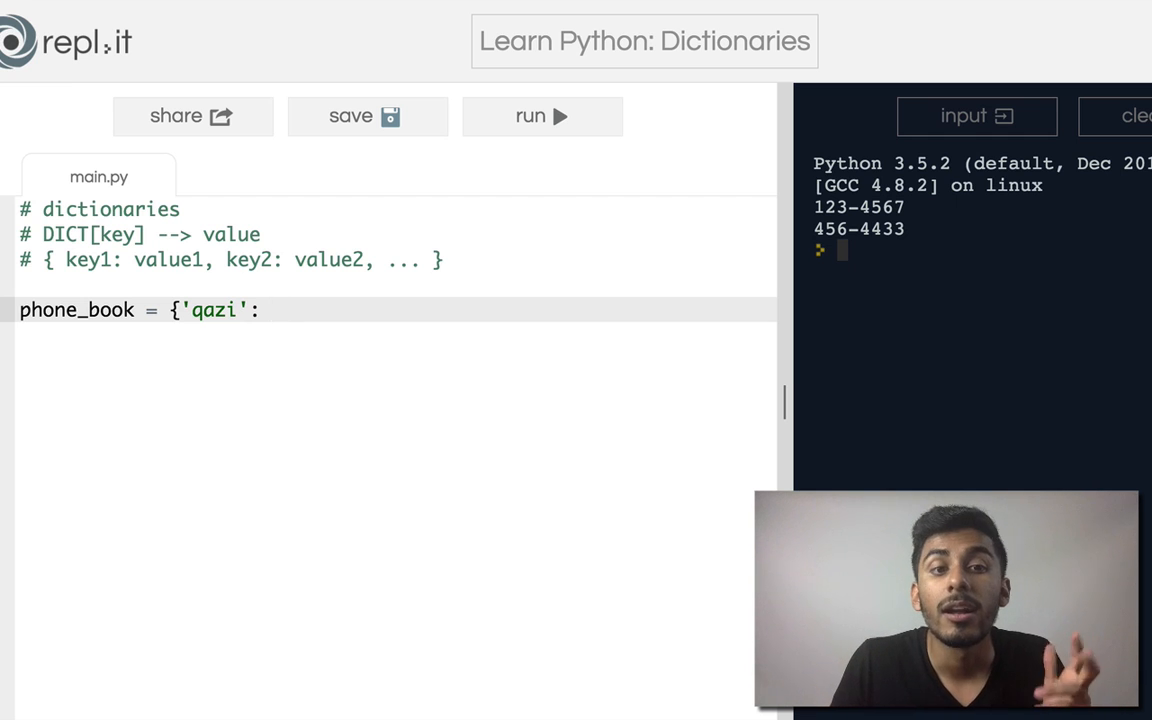
pyautogui.doubleClick(212, 310)
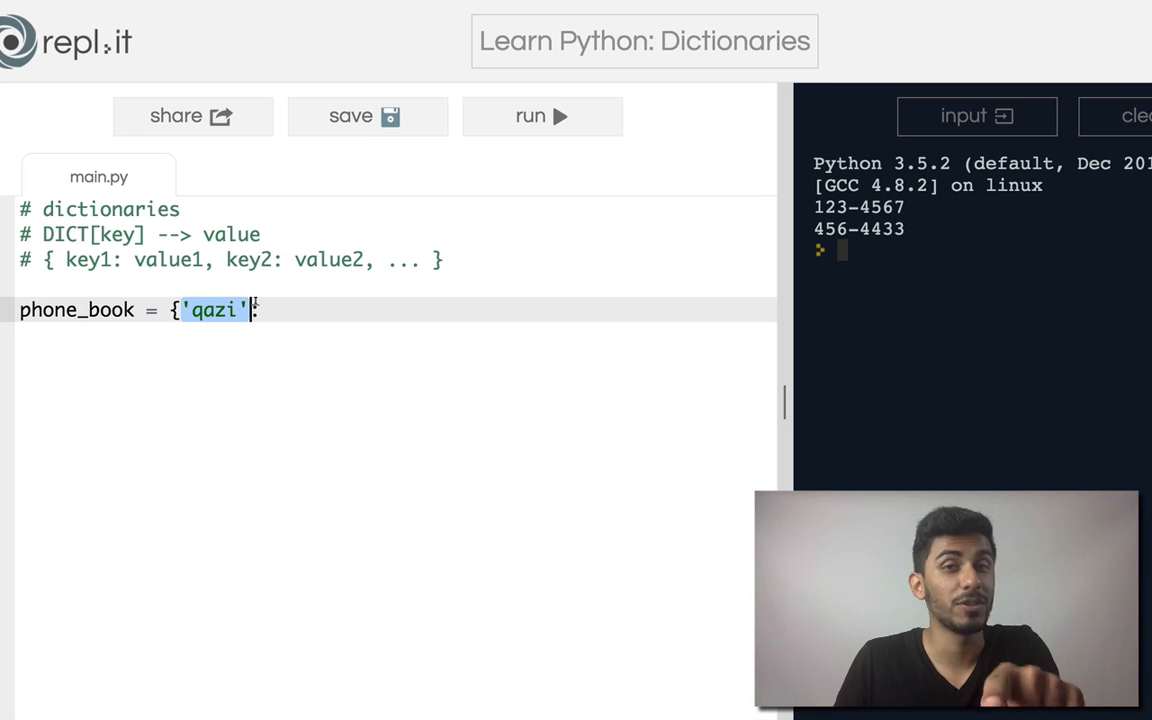
pyautogui.write(':')
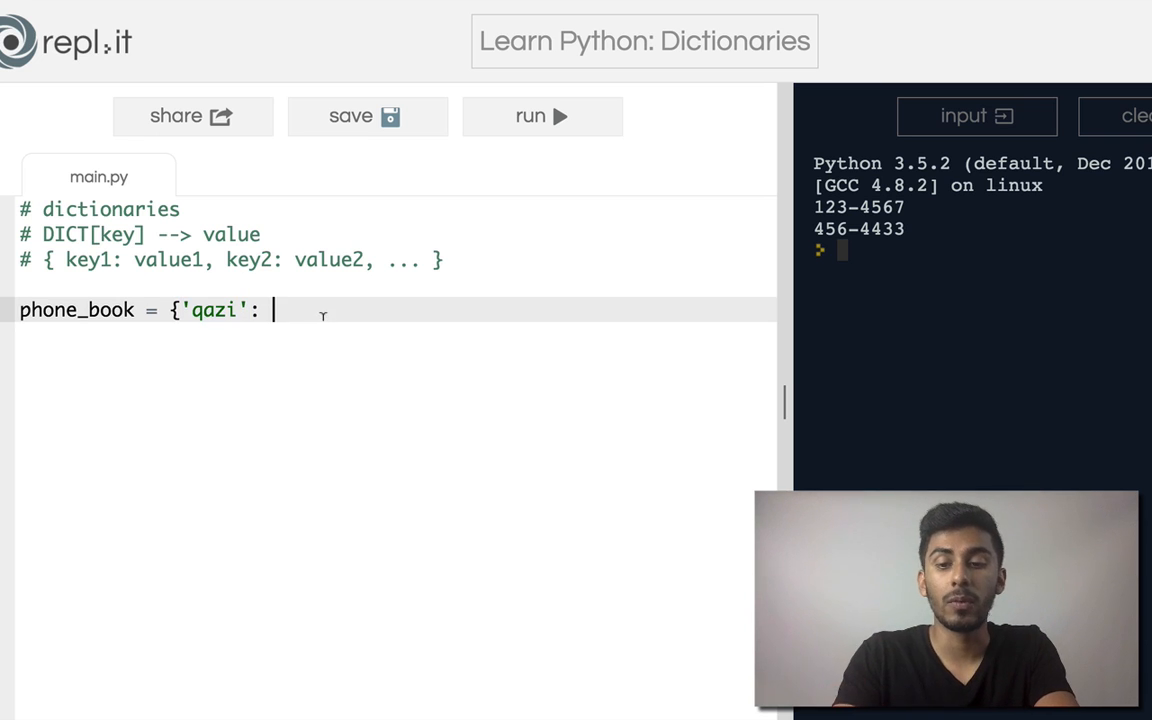
pyautogui.write("'12")
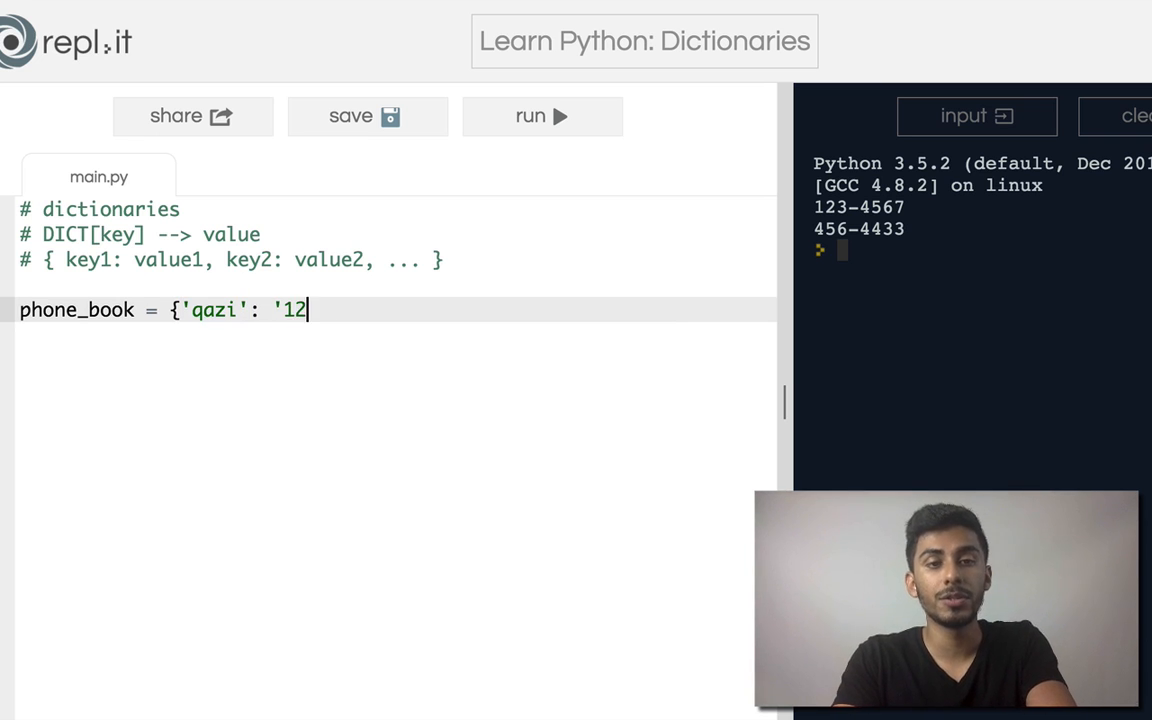
pyautogui.write('3-456')
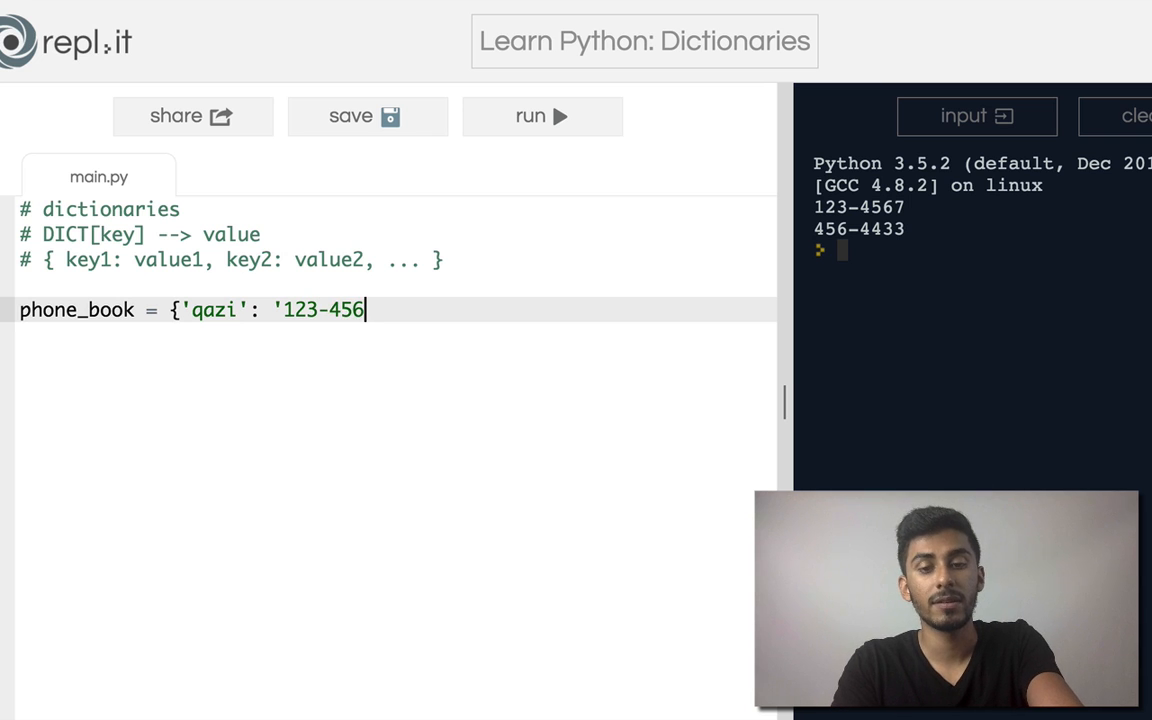
pyautogui.write('-7890-')
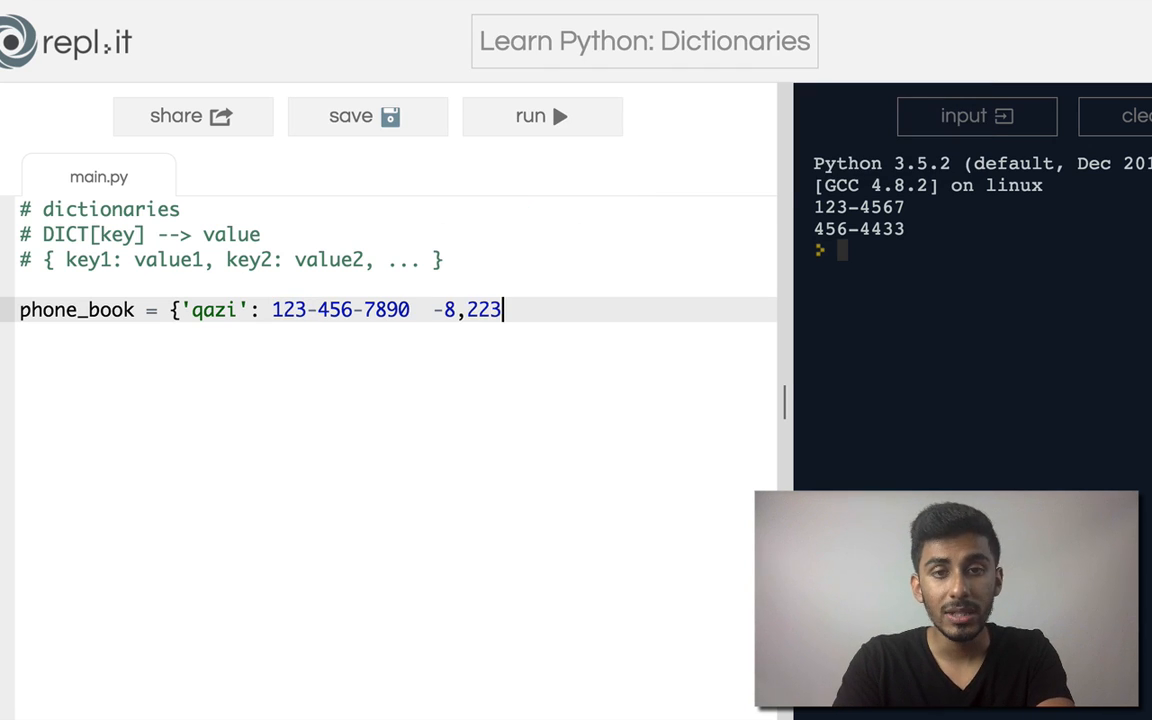
pyautogui.press('Backspace')
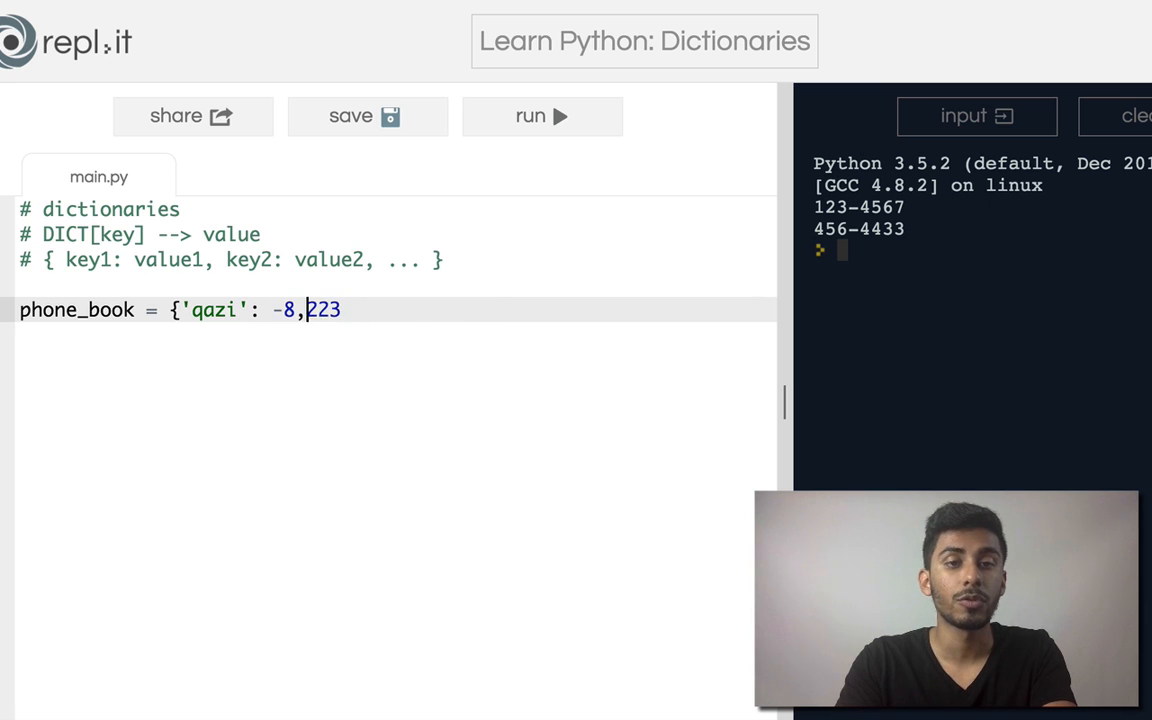
pyautogui.press('Backspace')
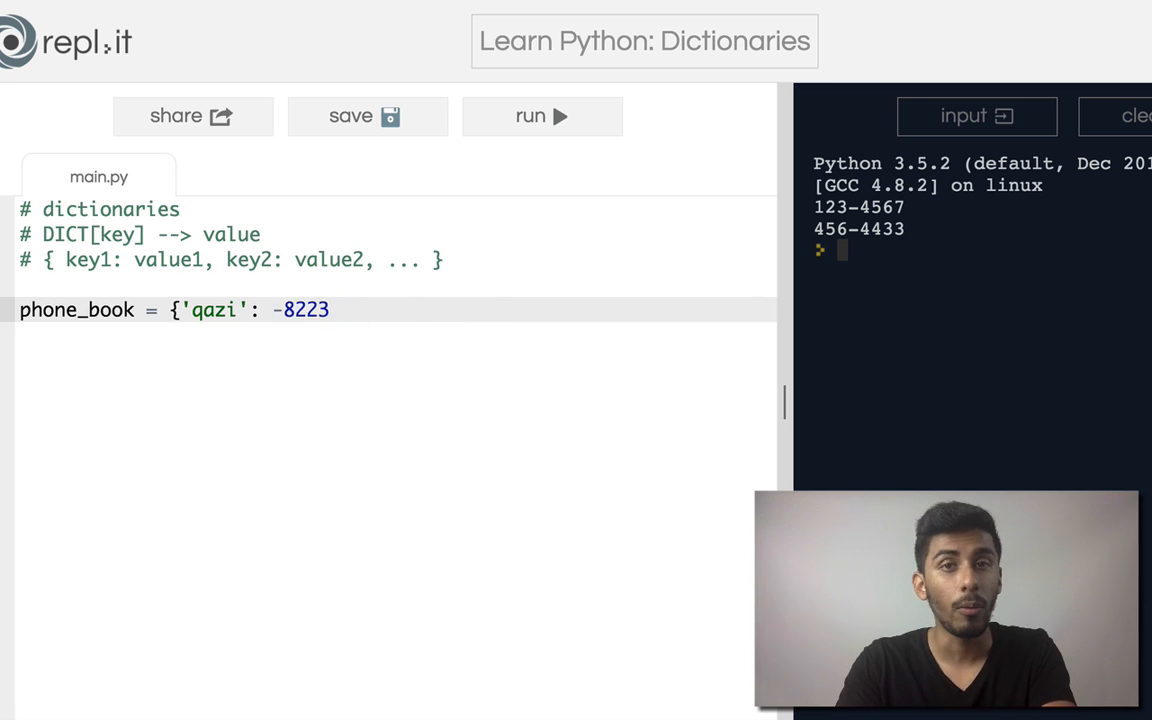
pyautogui.write("123-456-7890',")
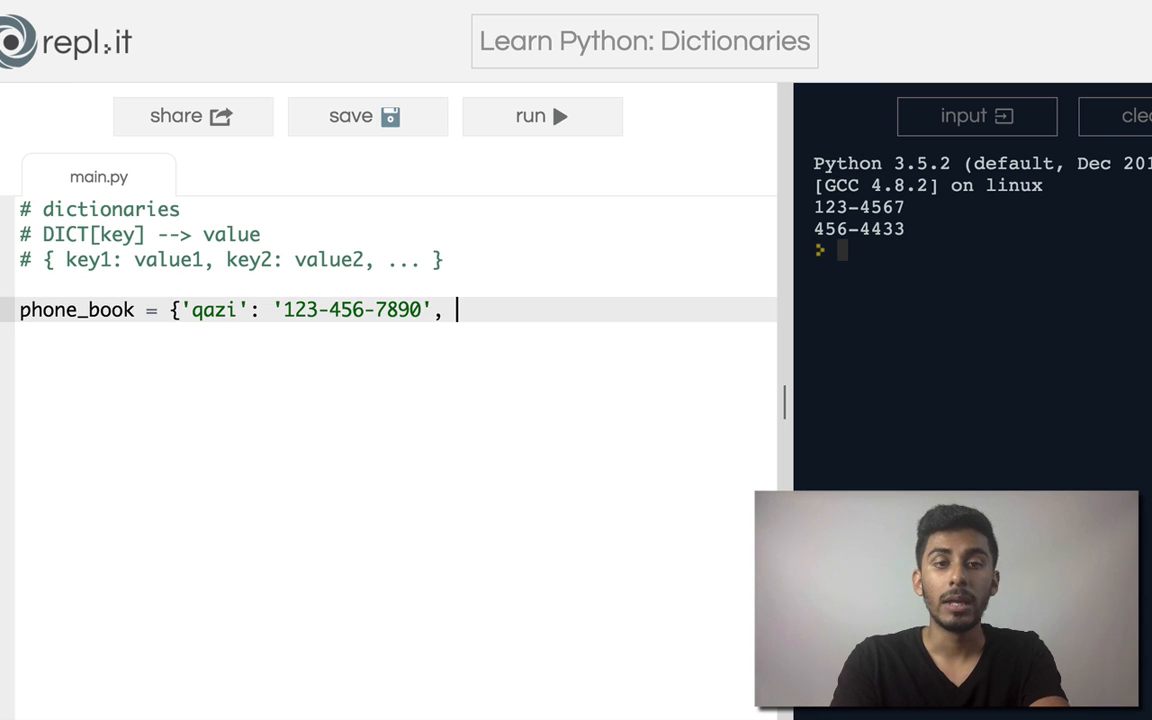
pyautogui.write("'bob")
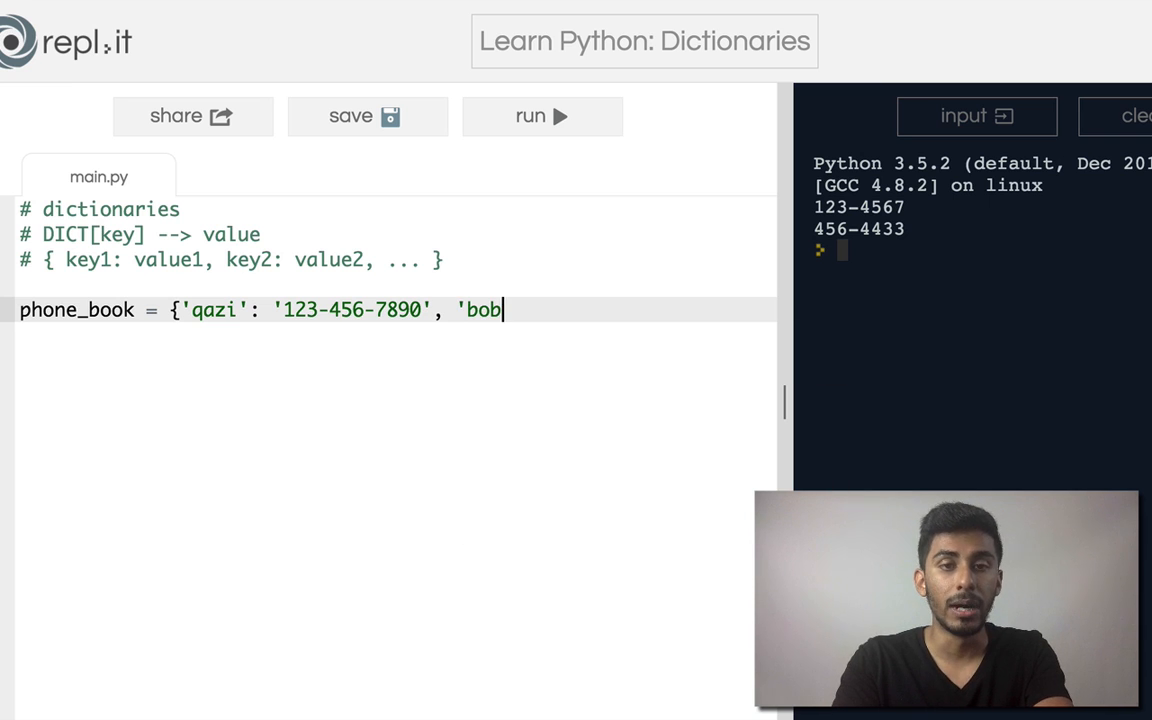
pyautogui.write("':")
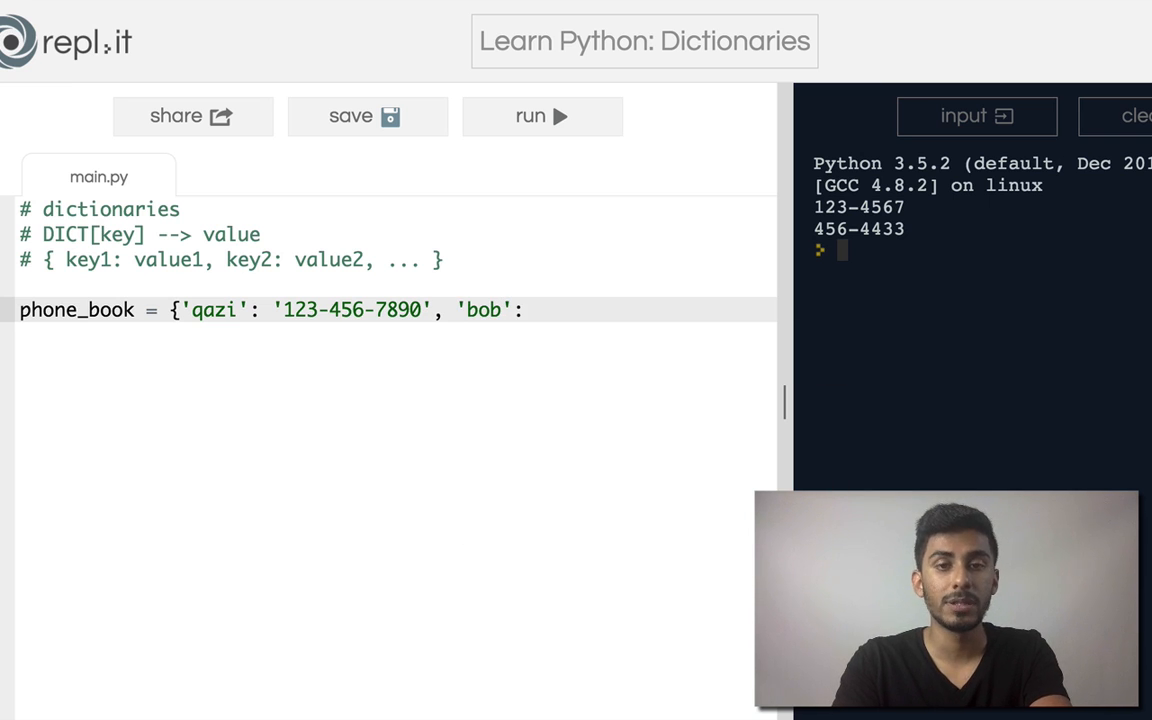
pyautogui.write(": '")
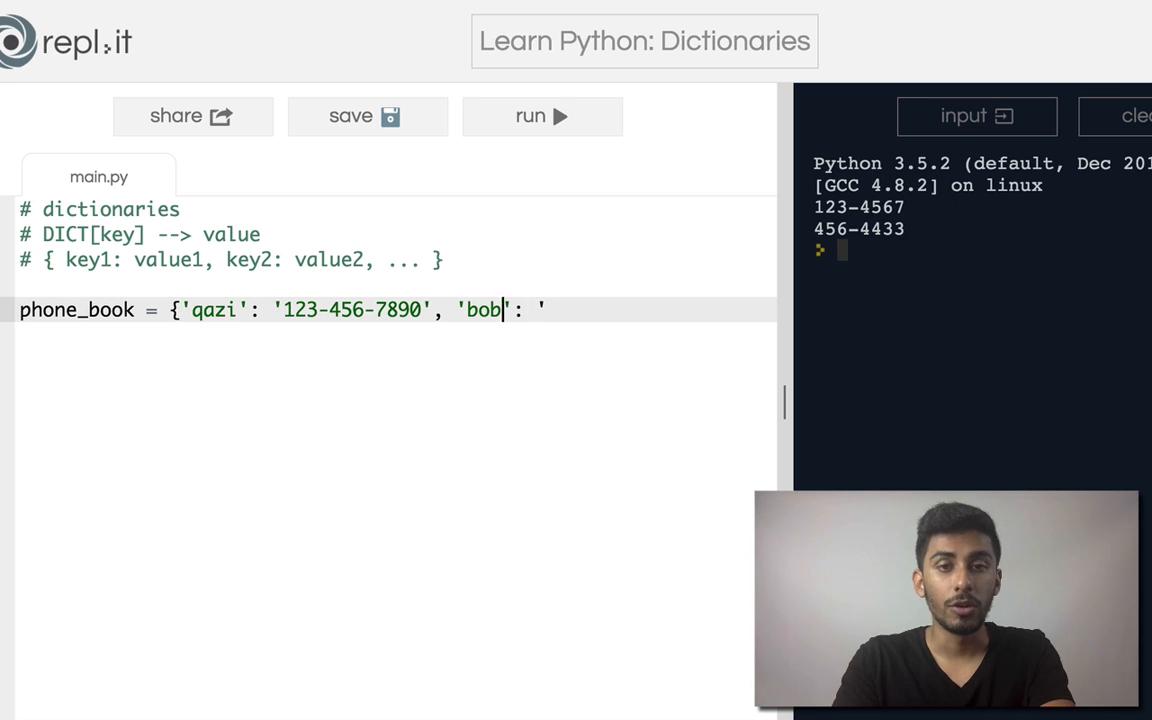
pyautogui.doubleClick(482, 308)
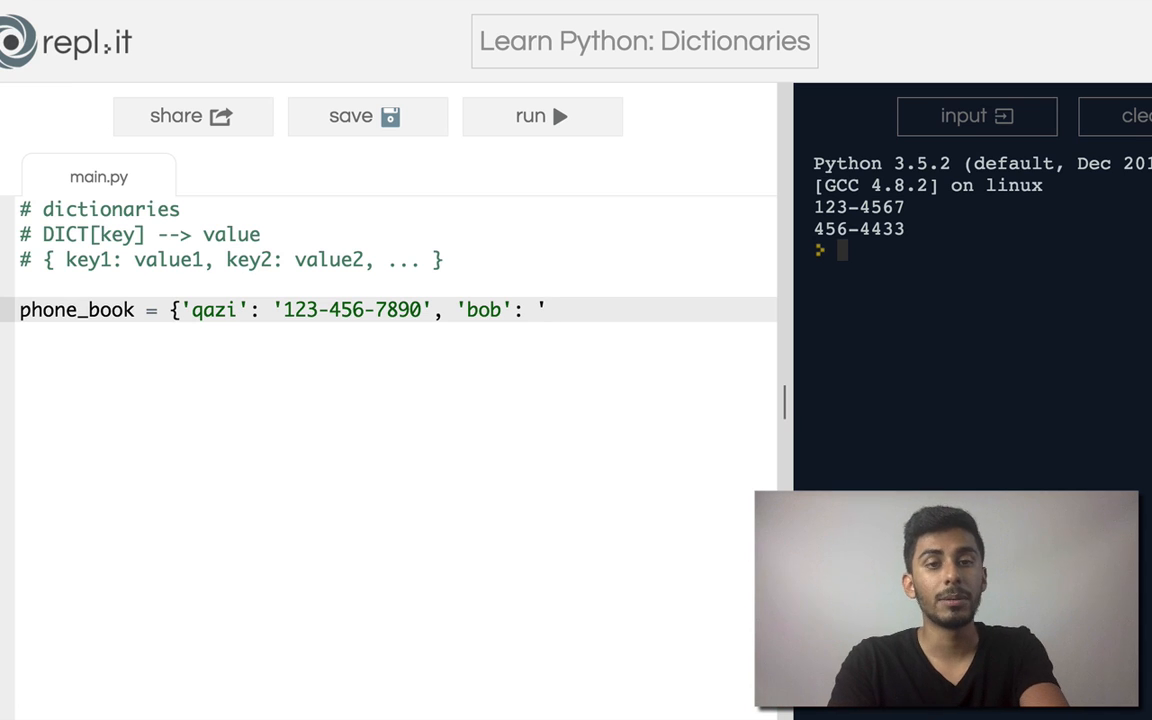
pyautogui.write("222-222-2222'")
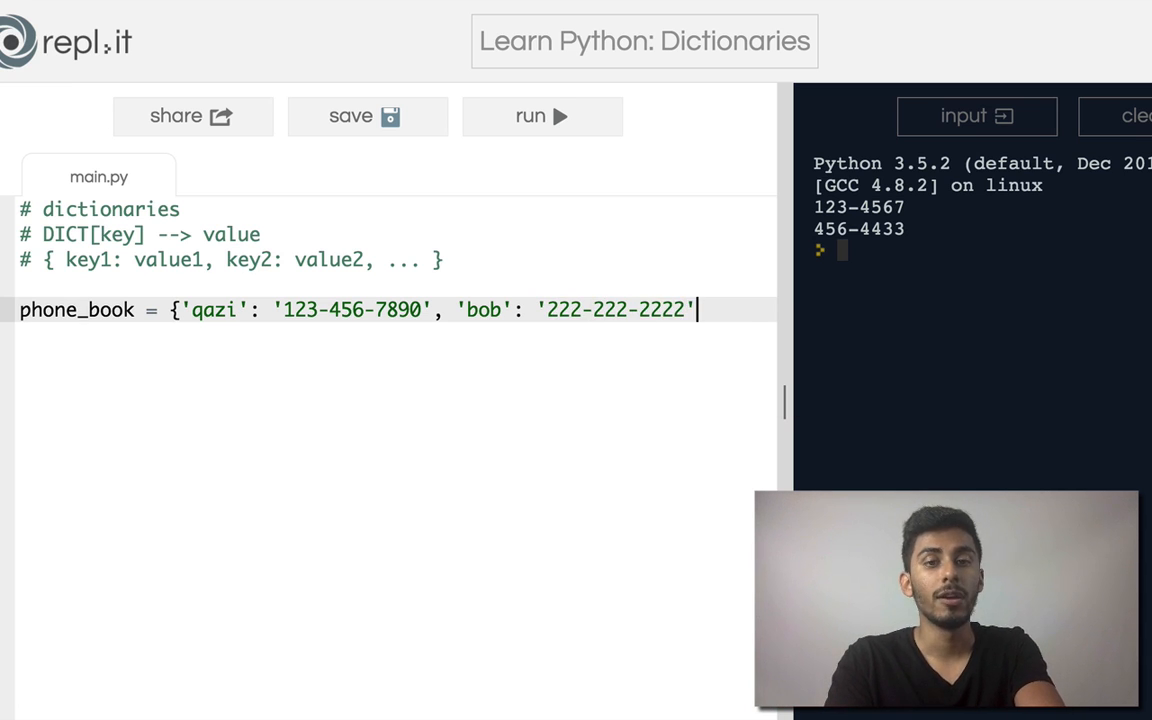
pyautogui.write('}')
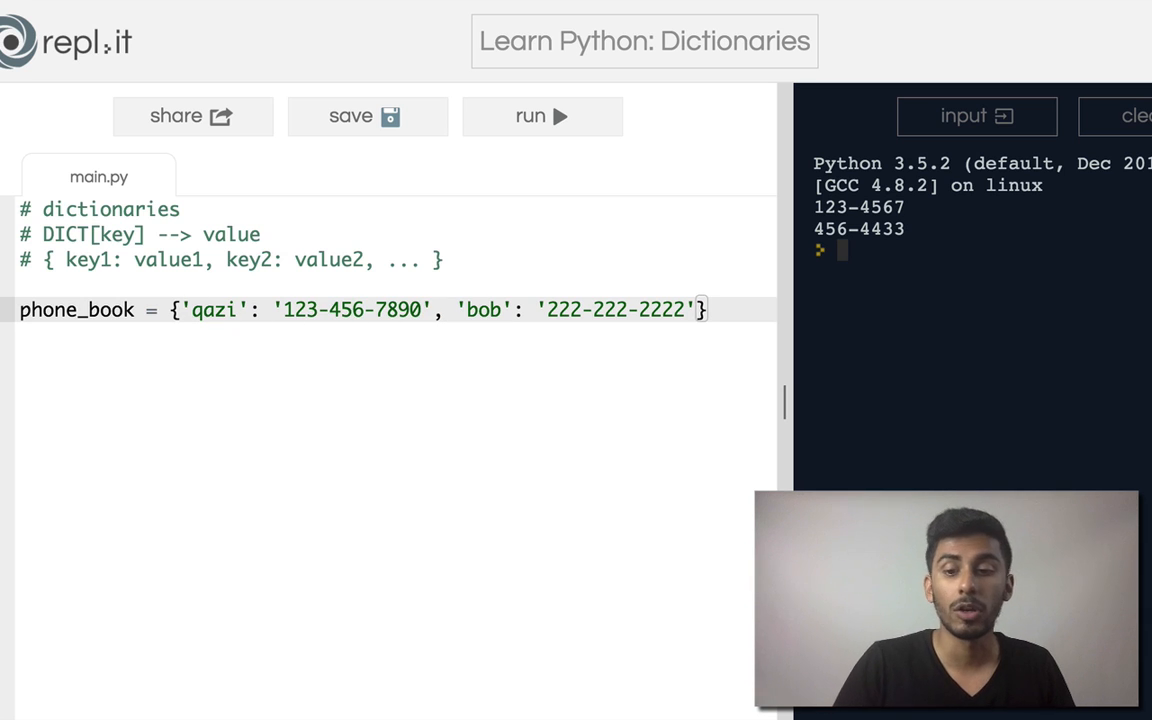
# - Spread phone_book over several lines, one entry per line, brace on its own line
pyautogui.press('Enter')
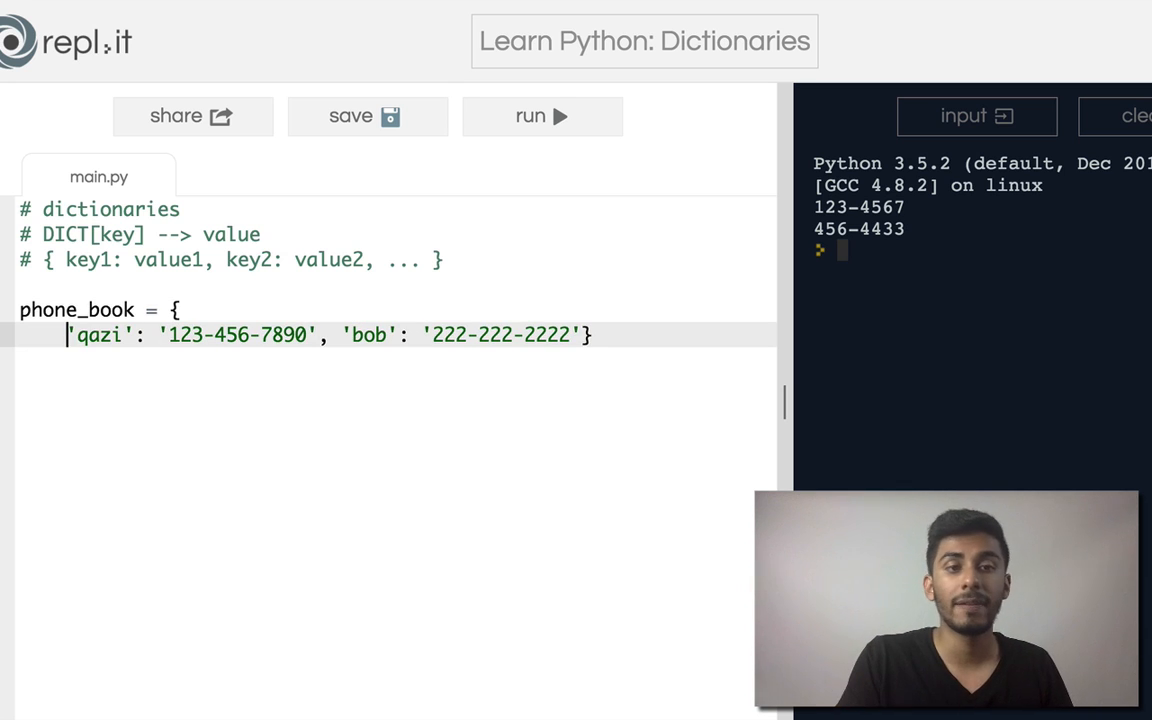
pyautogui.click(344, 334)
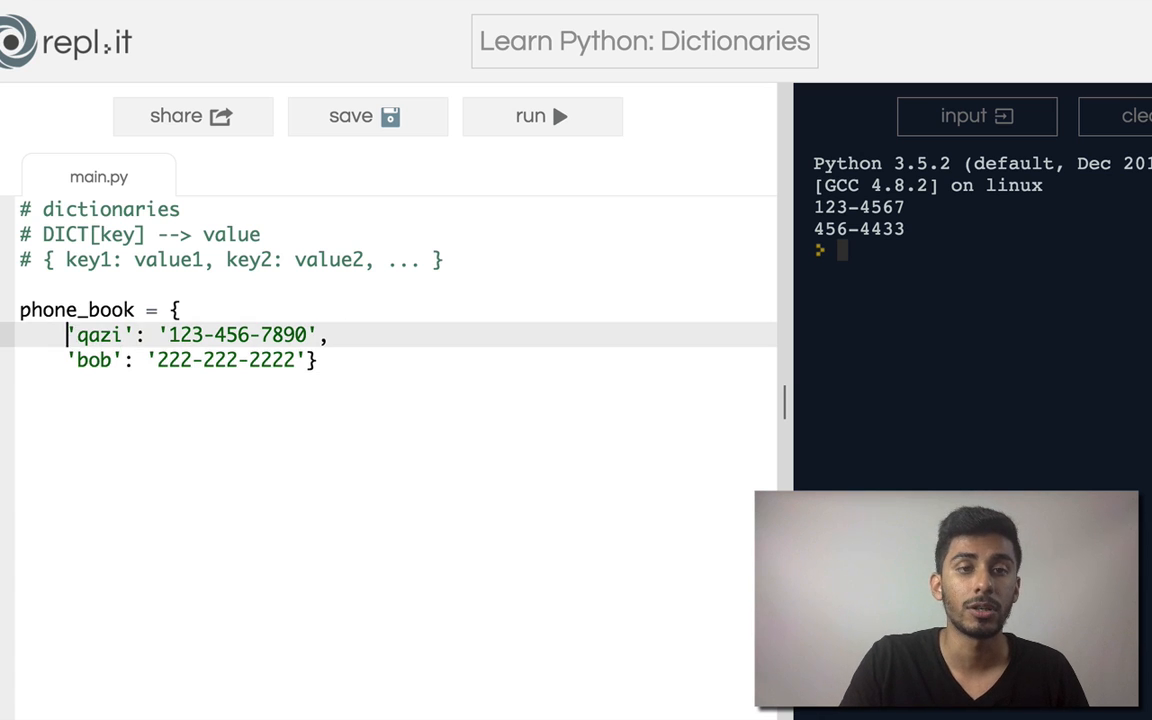
pyautogui.press('Enter')
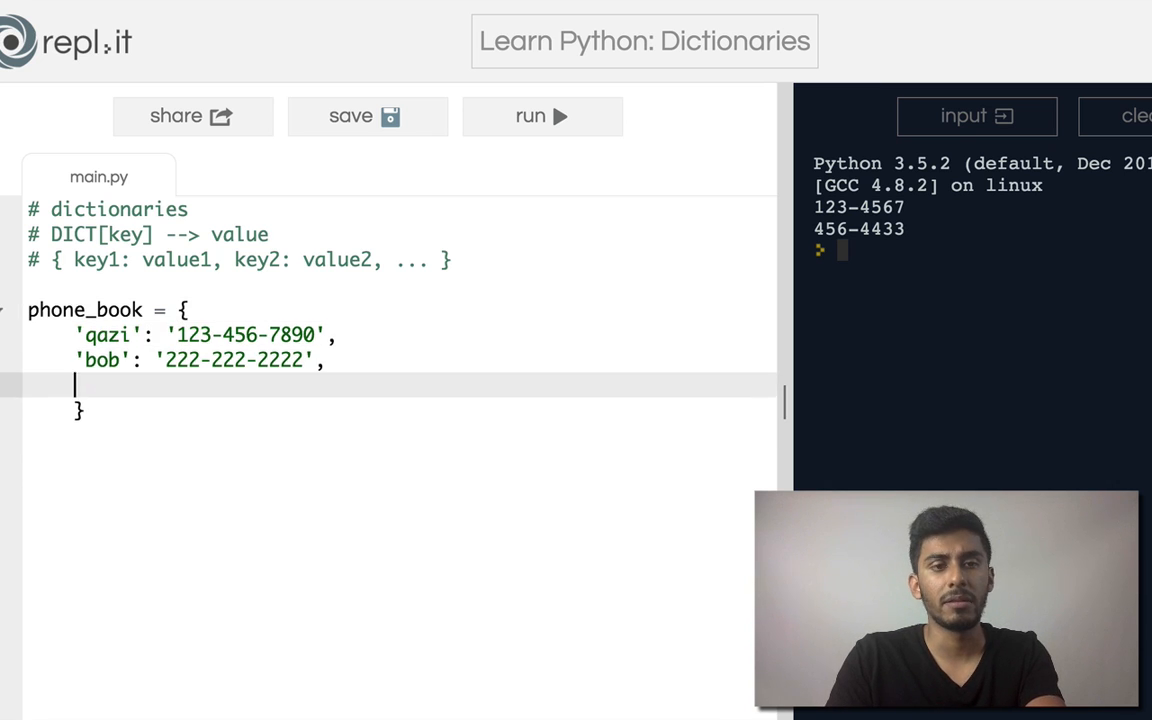
pyautogui.press('Backspace')
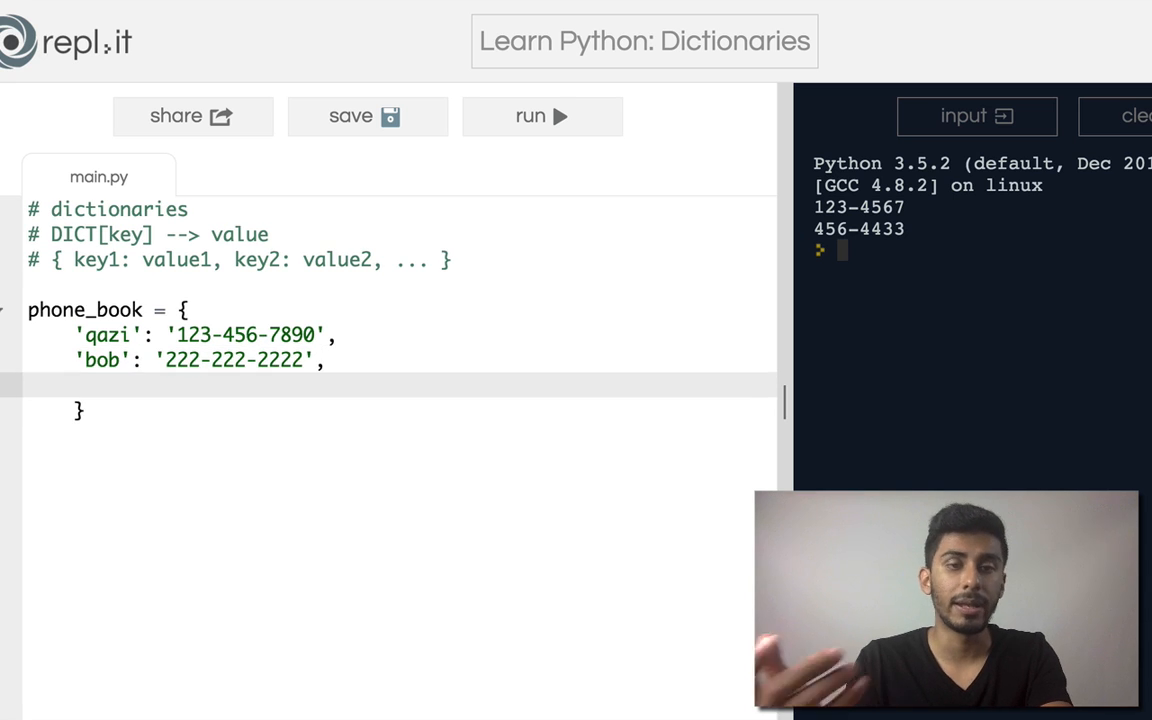
pyautogui.write("'cat")
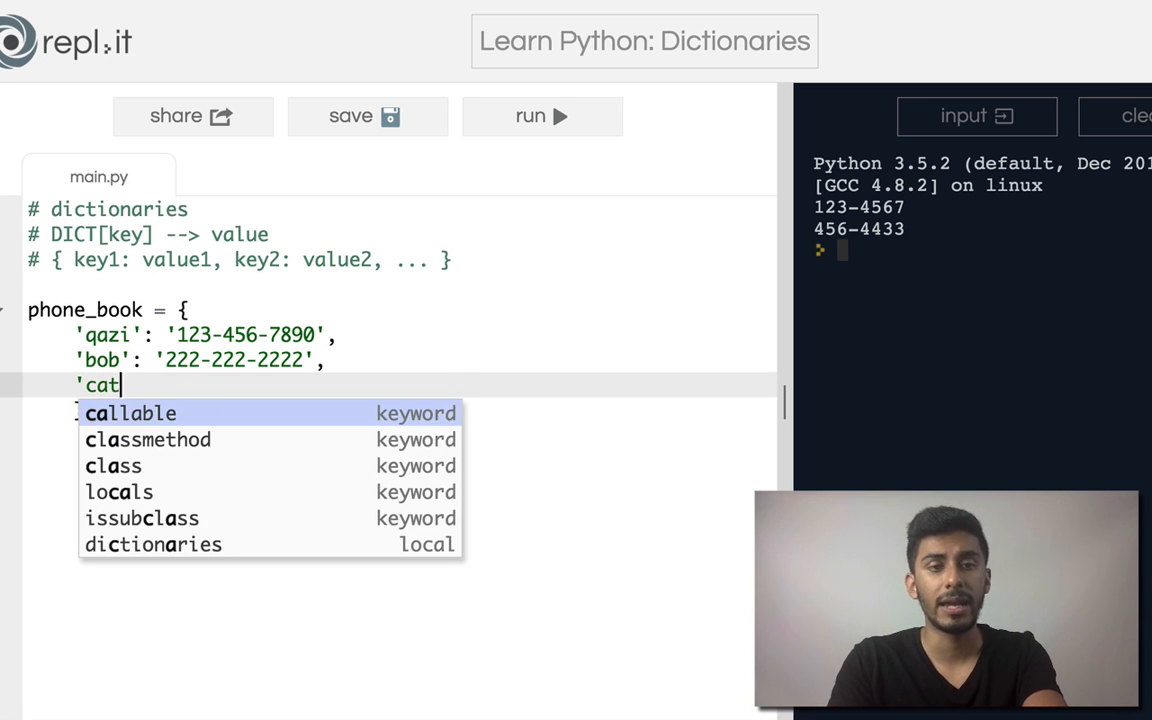
pyautogui.press('Escape')
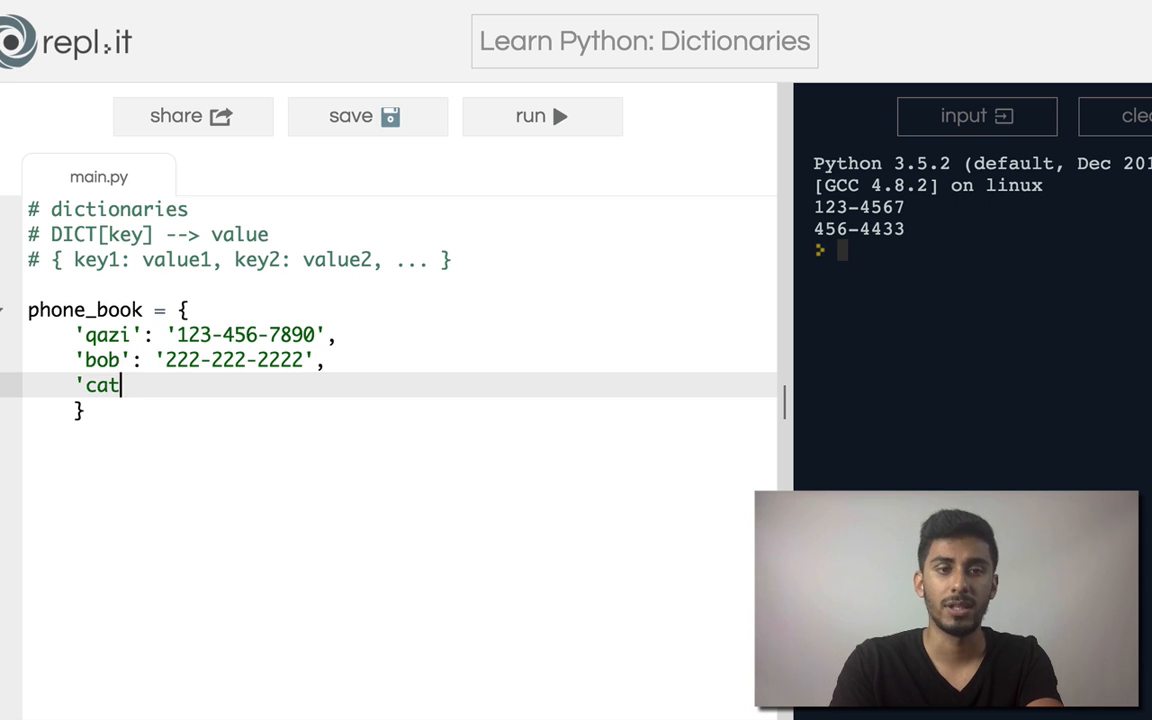
pyautogui.write("': '")
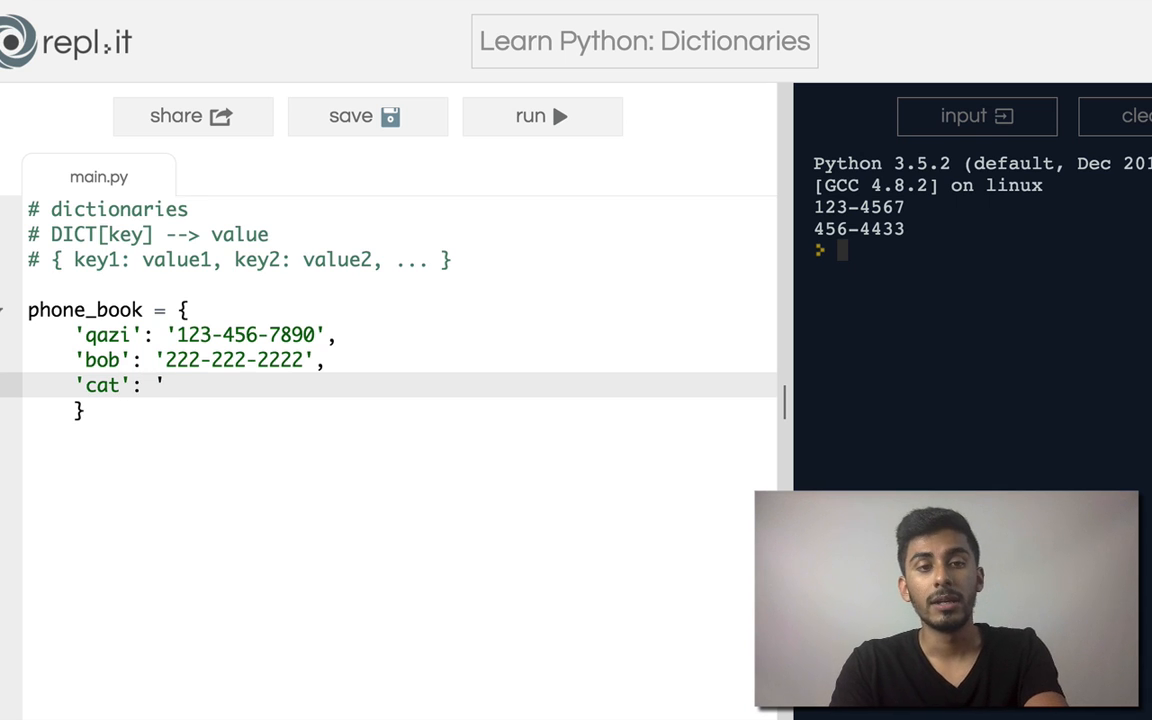
pyautogui.write('333-333-3')
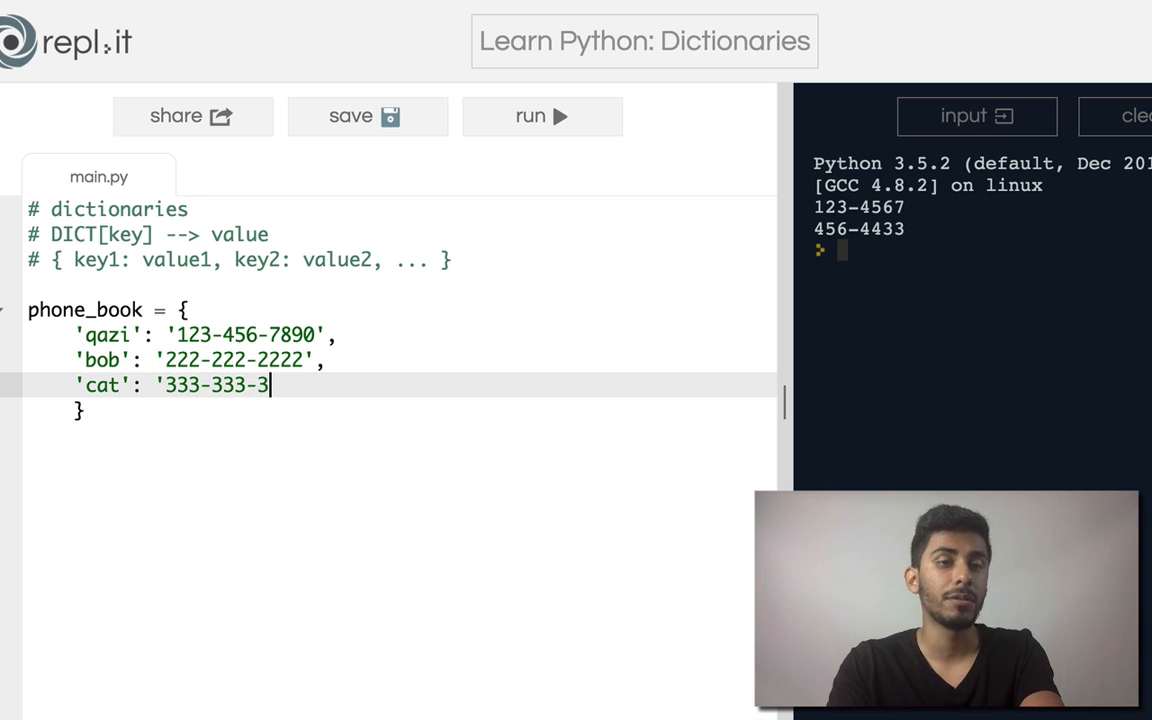
pyautogui.write("33'")
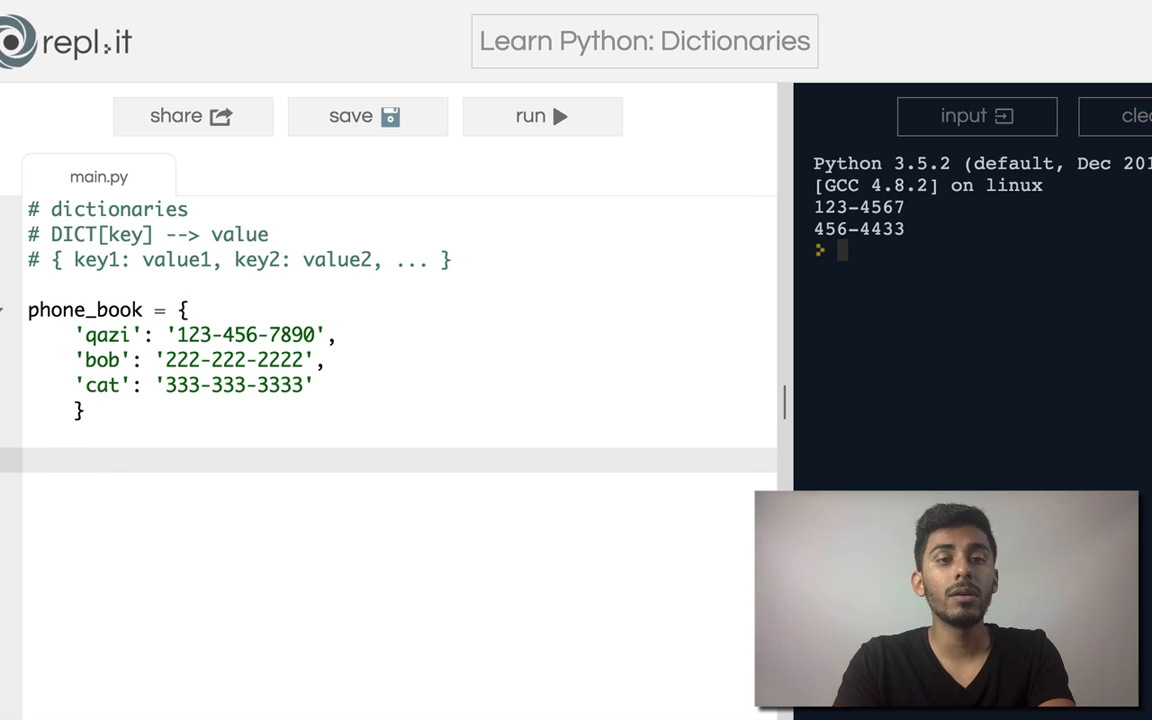
pyautogui.write('phone_book')
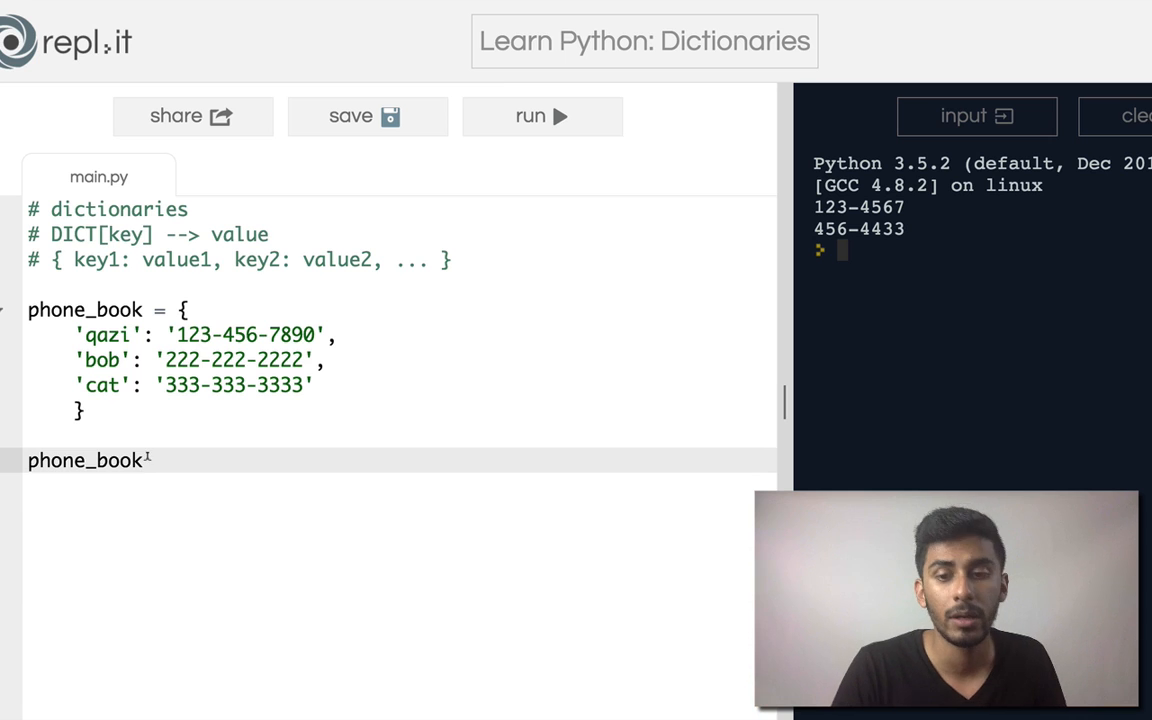
pyautogui.write("['")
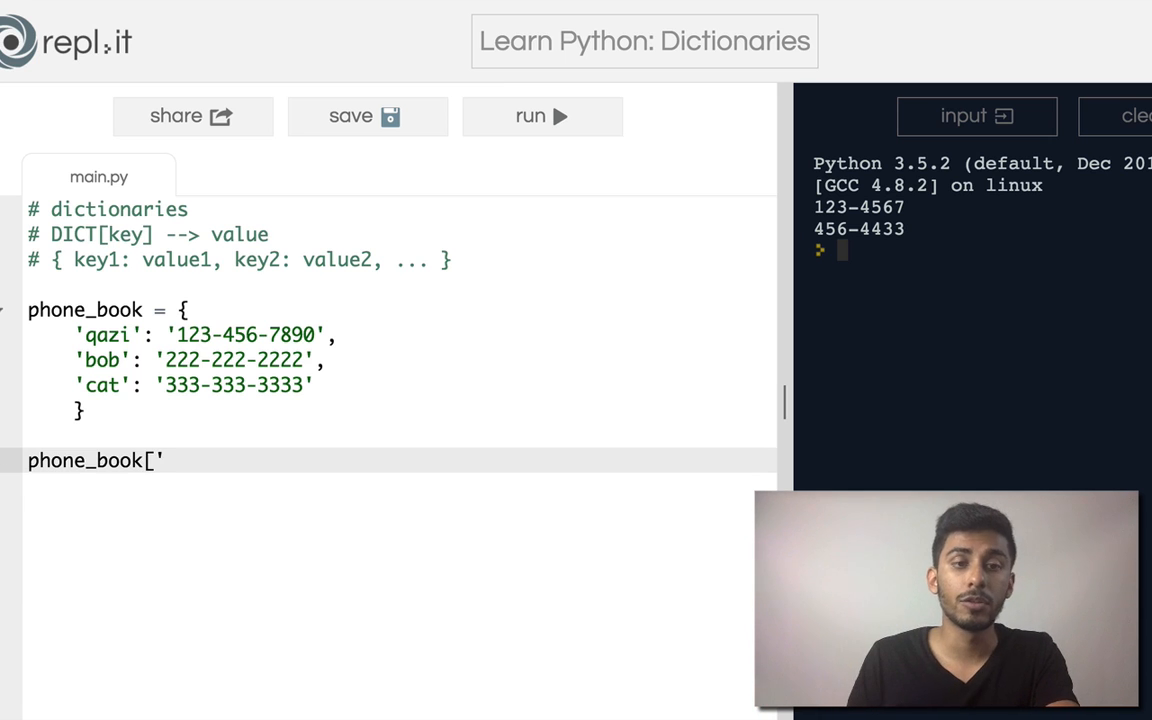
pyautogui.write('qazi')
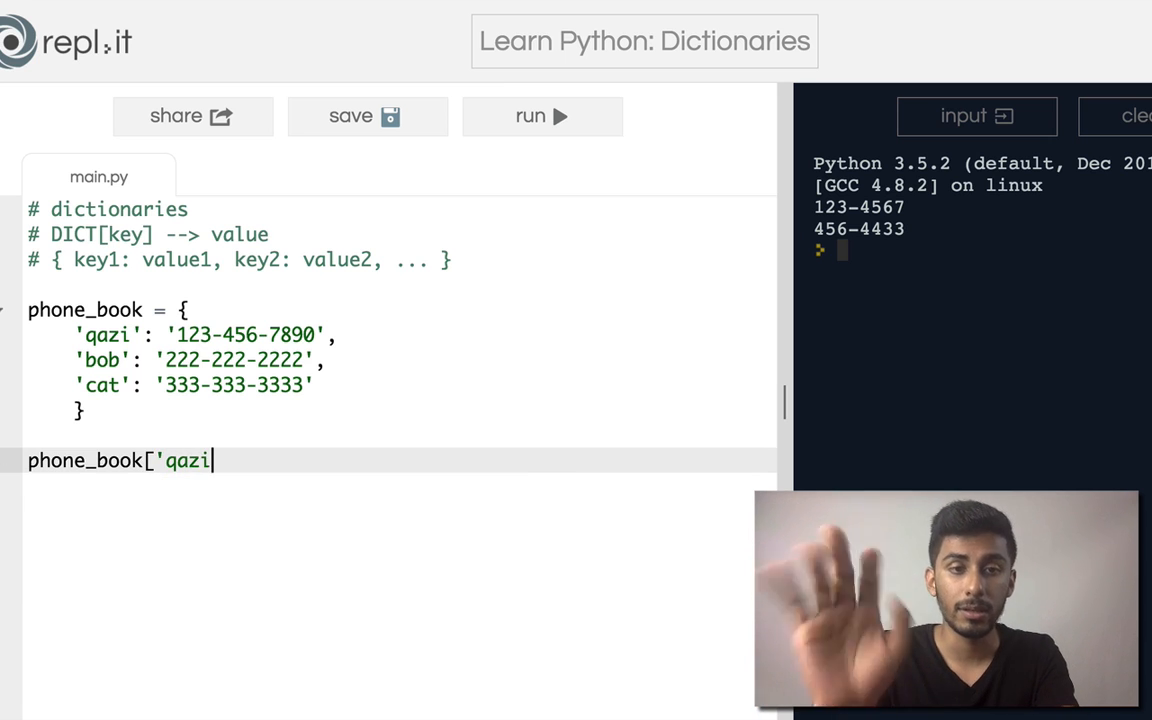
pyautogui.write("']")
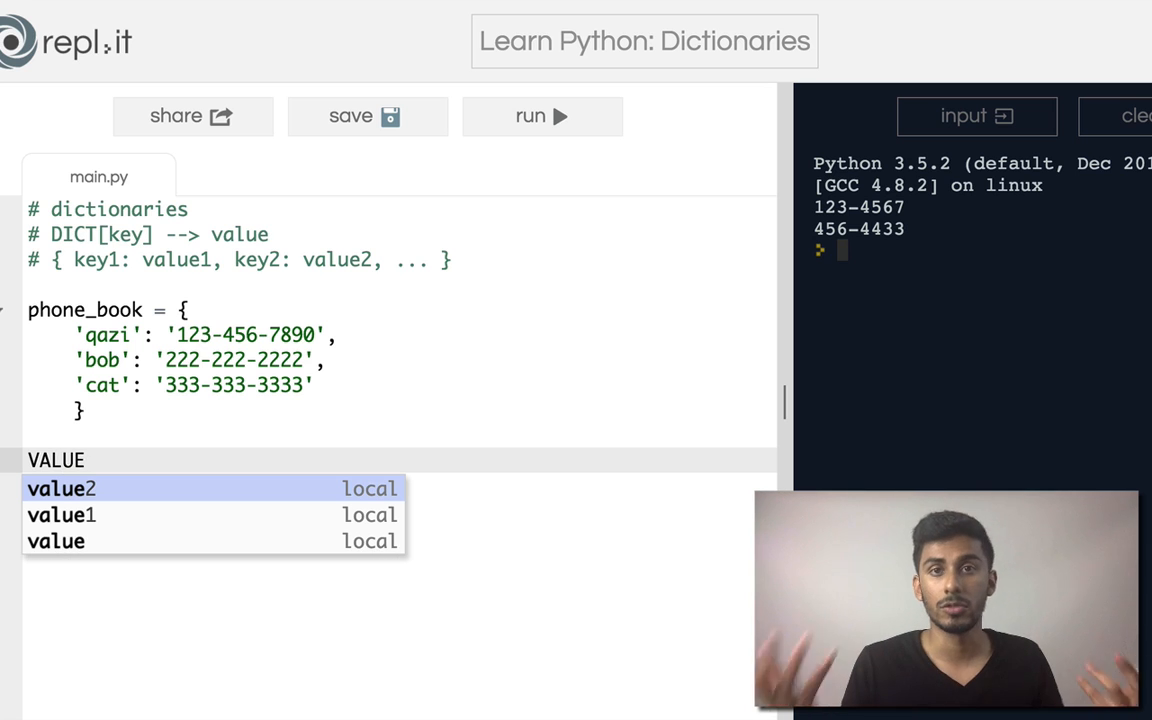
pyautogui.write("phone_book['qazi']")
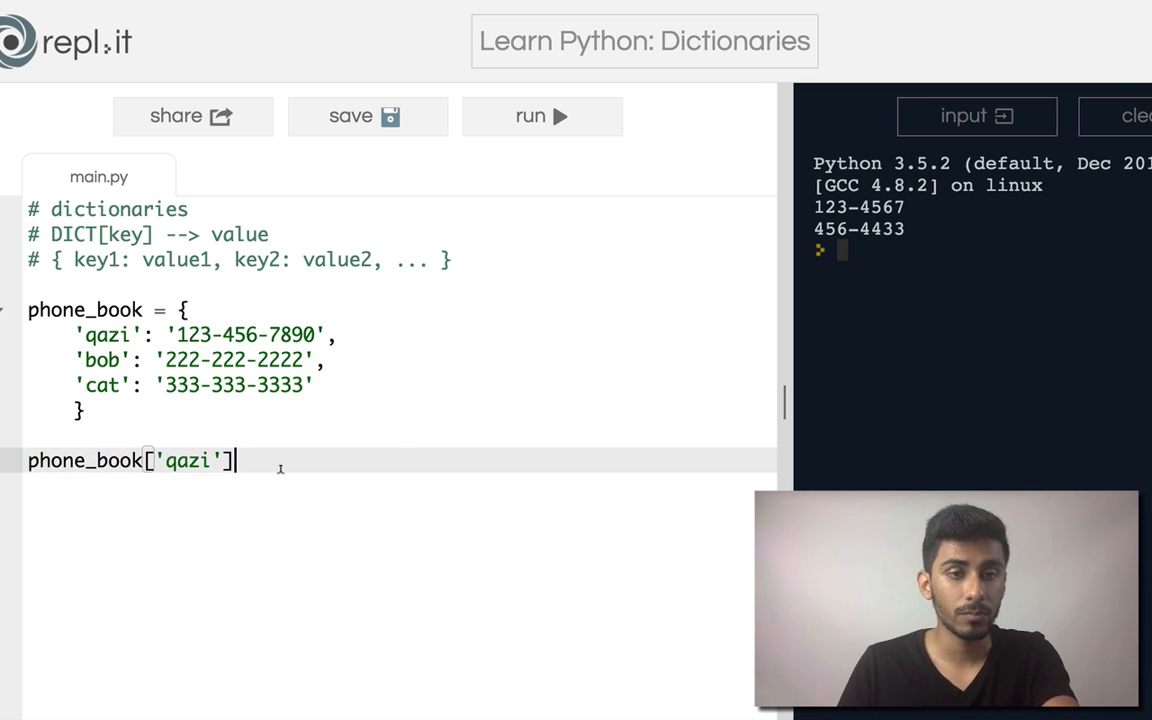
pyautogui.write('print(')
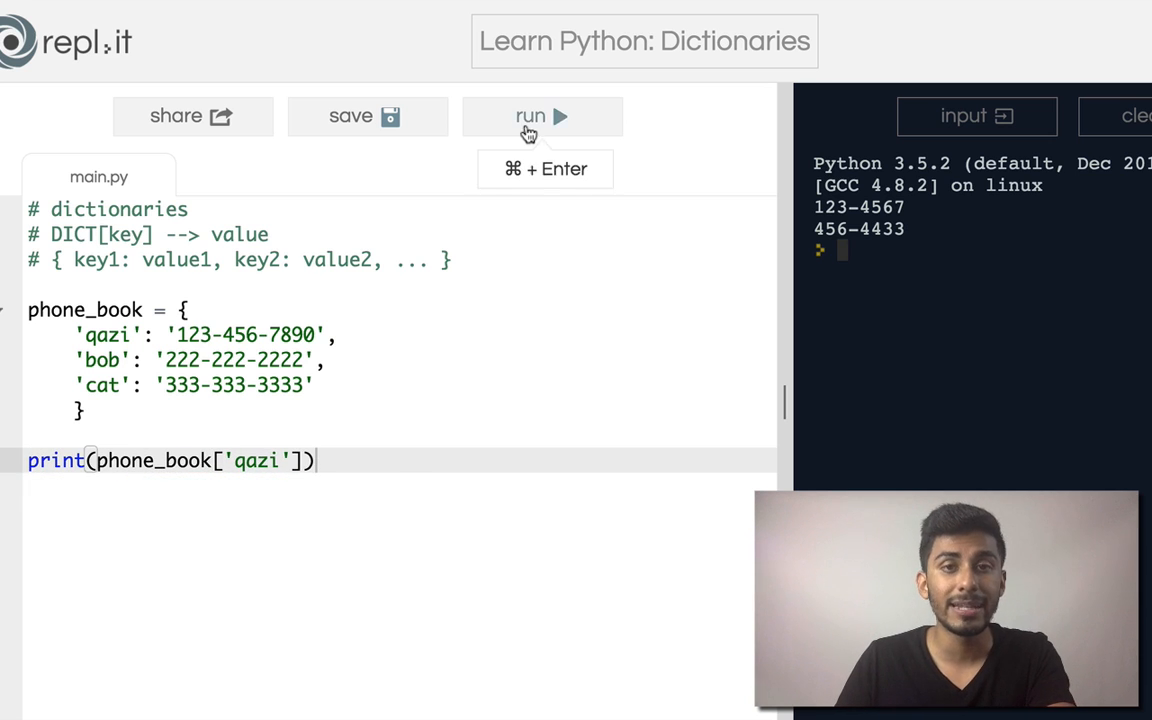
pyautogui.click(542, 114)
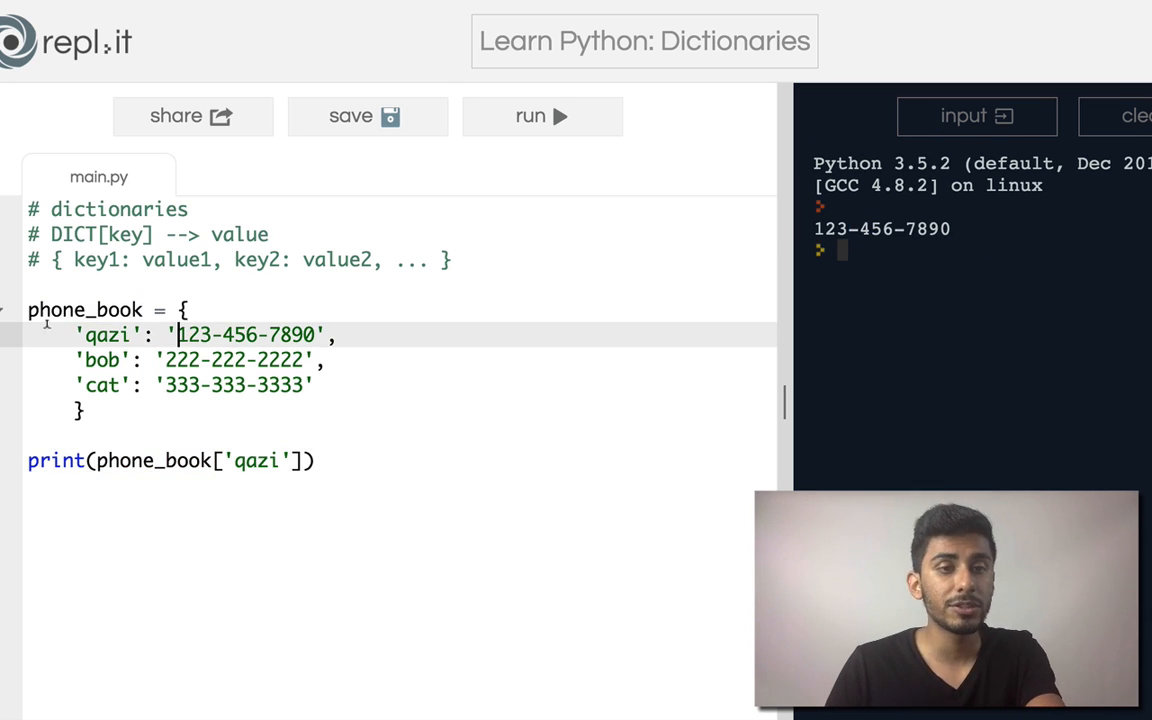
pyautogui.moveTo(184, 308); pyautogui.dragTo(84, 410)
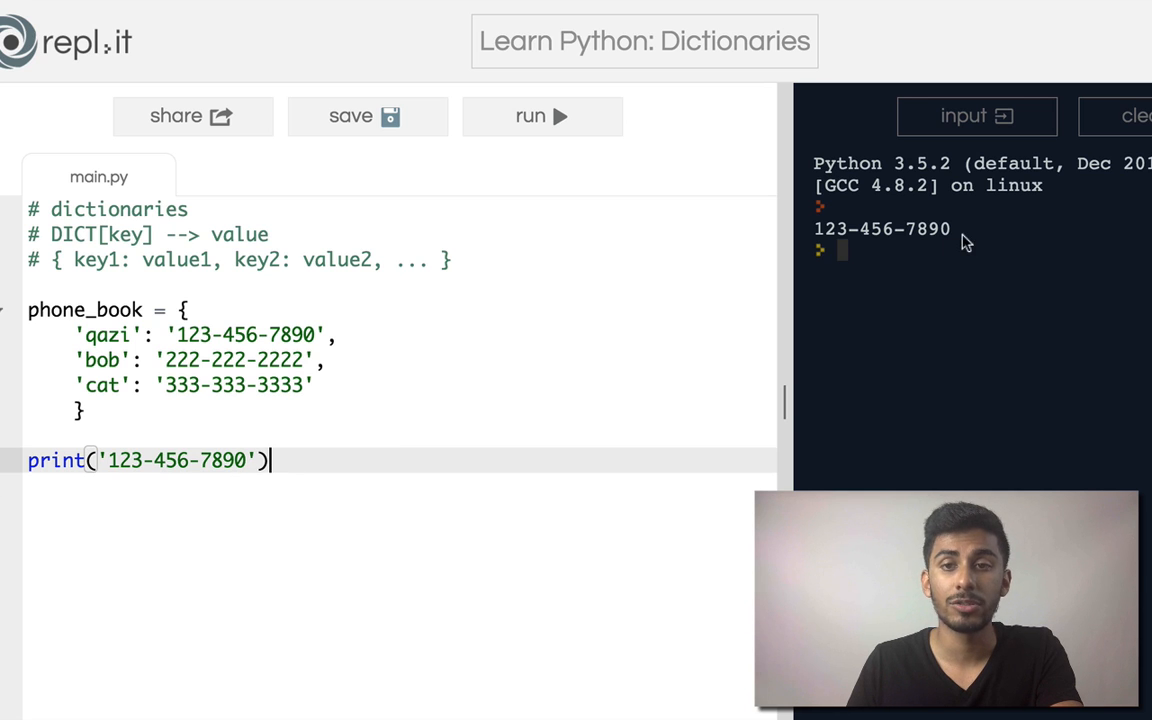
pyautogui.write("phone_book['qazi']")
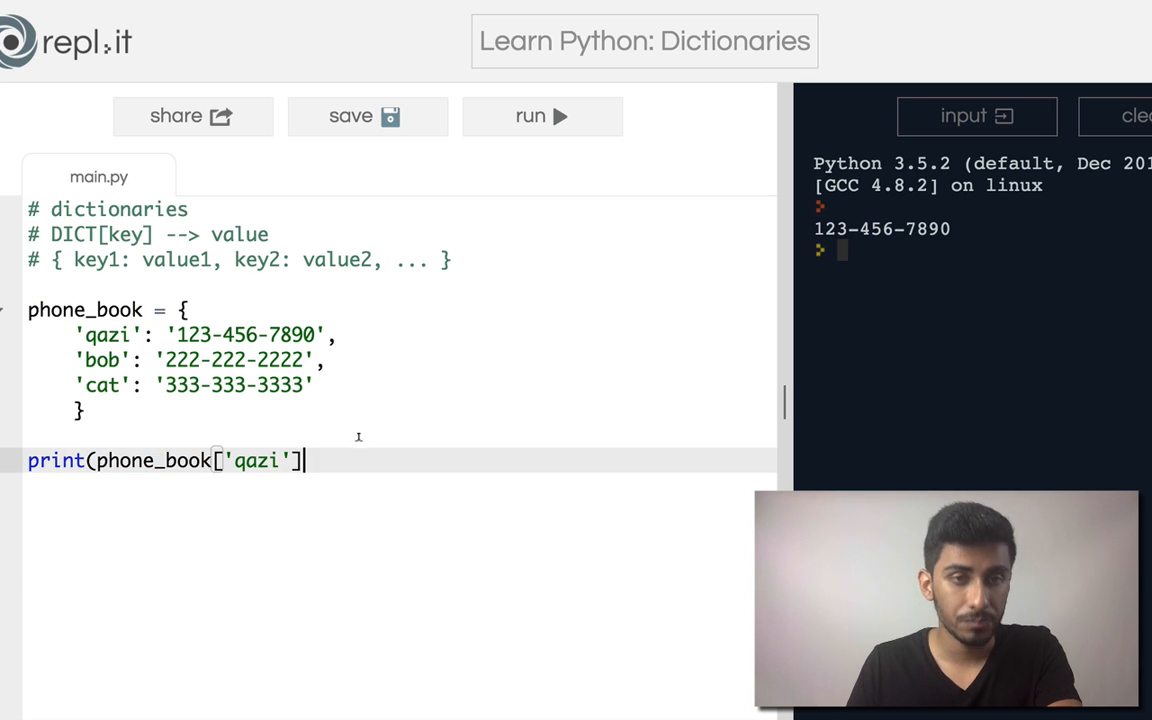
pyautogui.write(')')
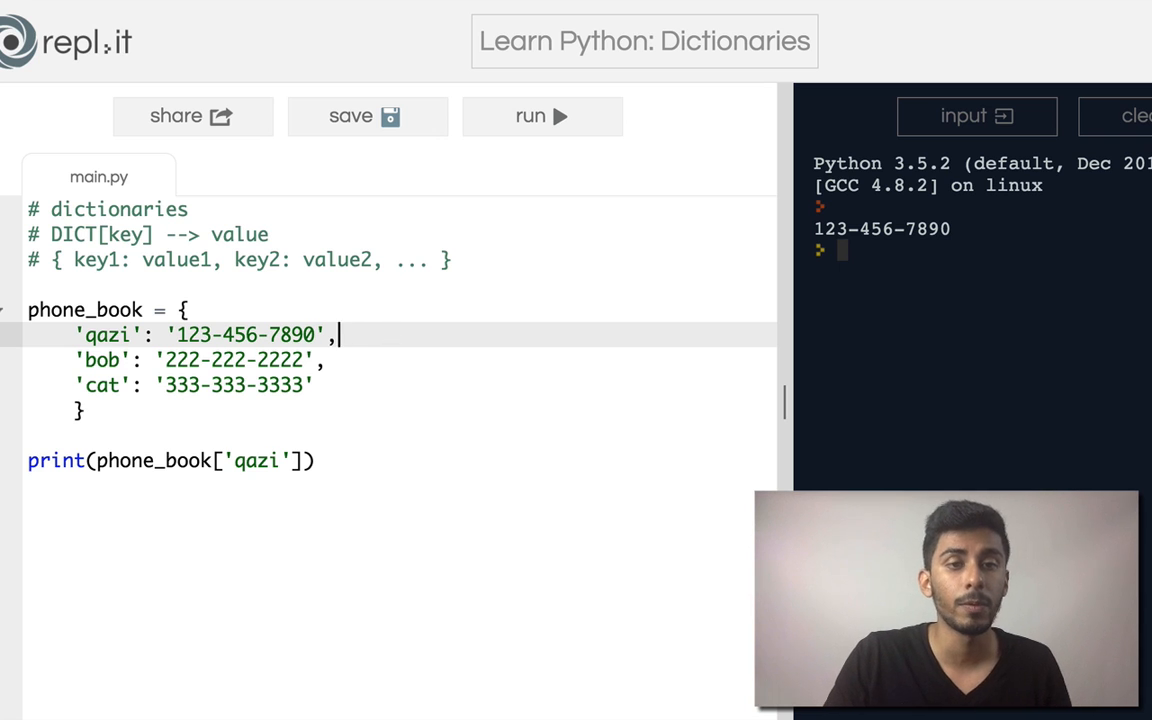
pyautogui.write('[')
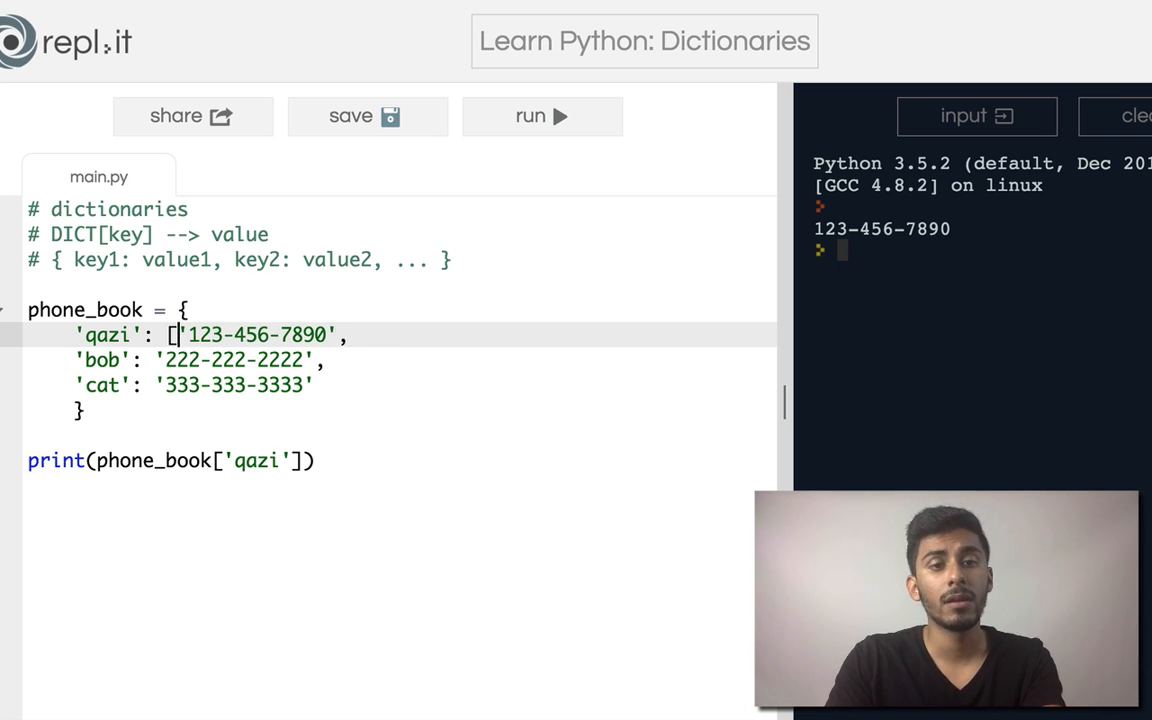
pyautogui.press('Backspace')
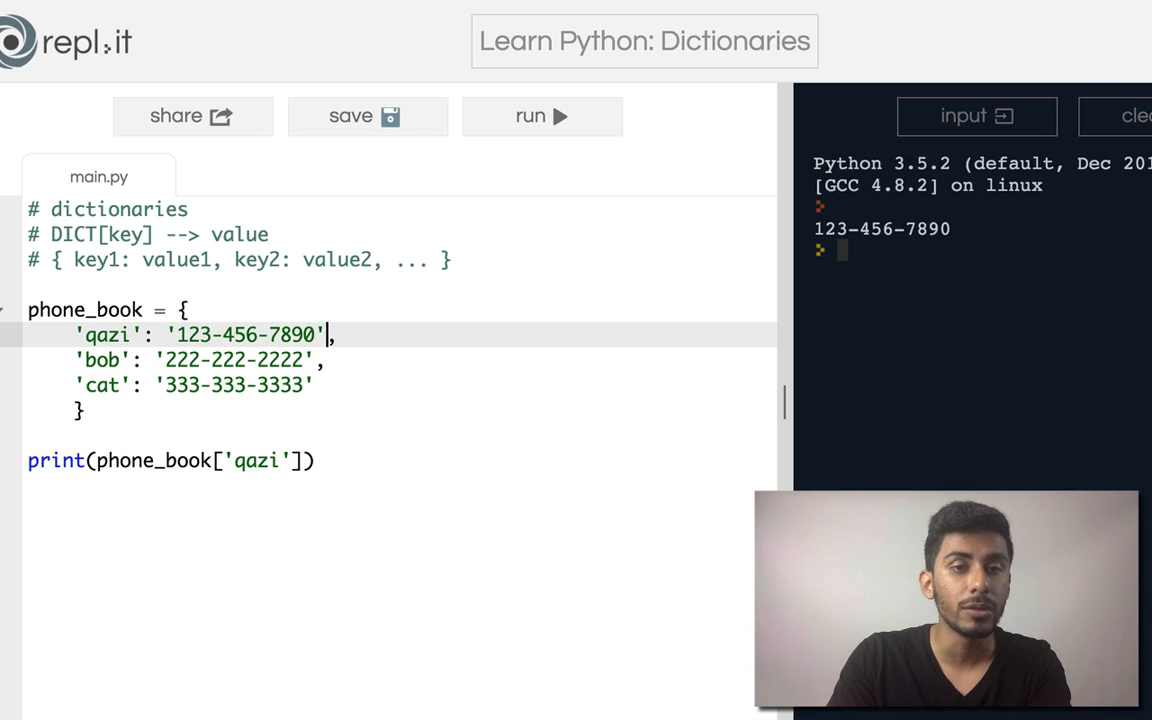
pyautogui.doubleClick(108, 334)
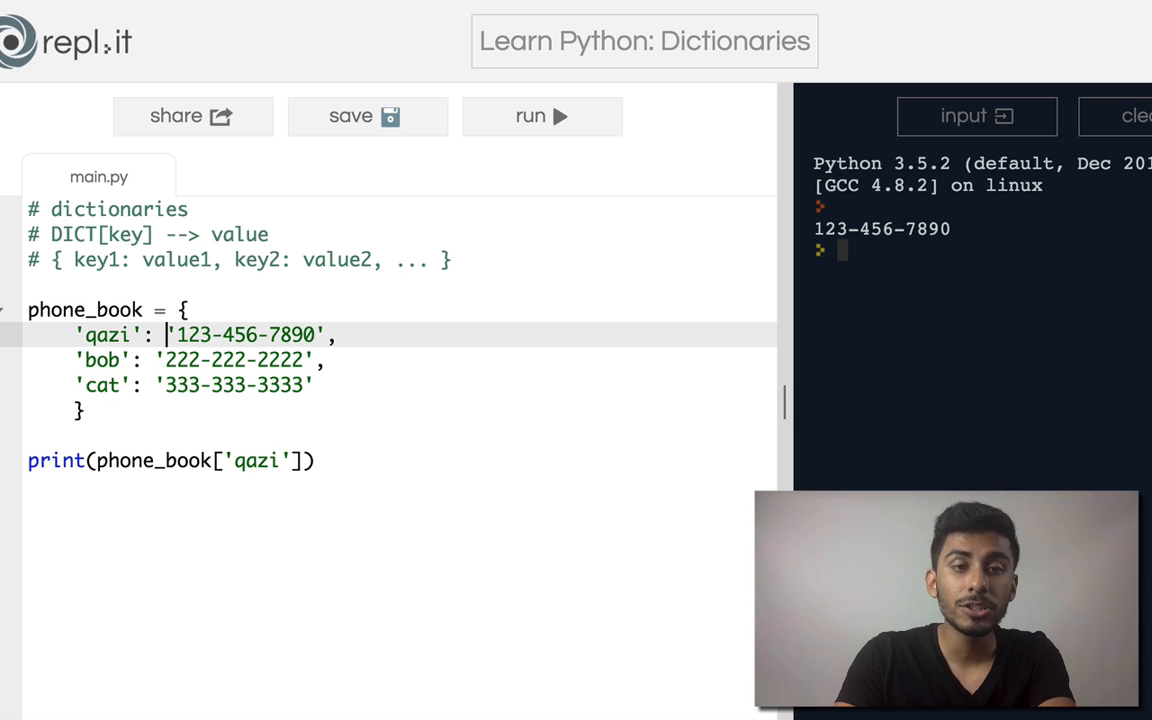
pyautogui.write('[')
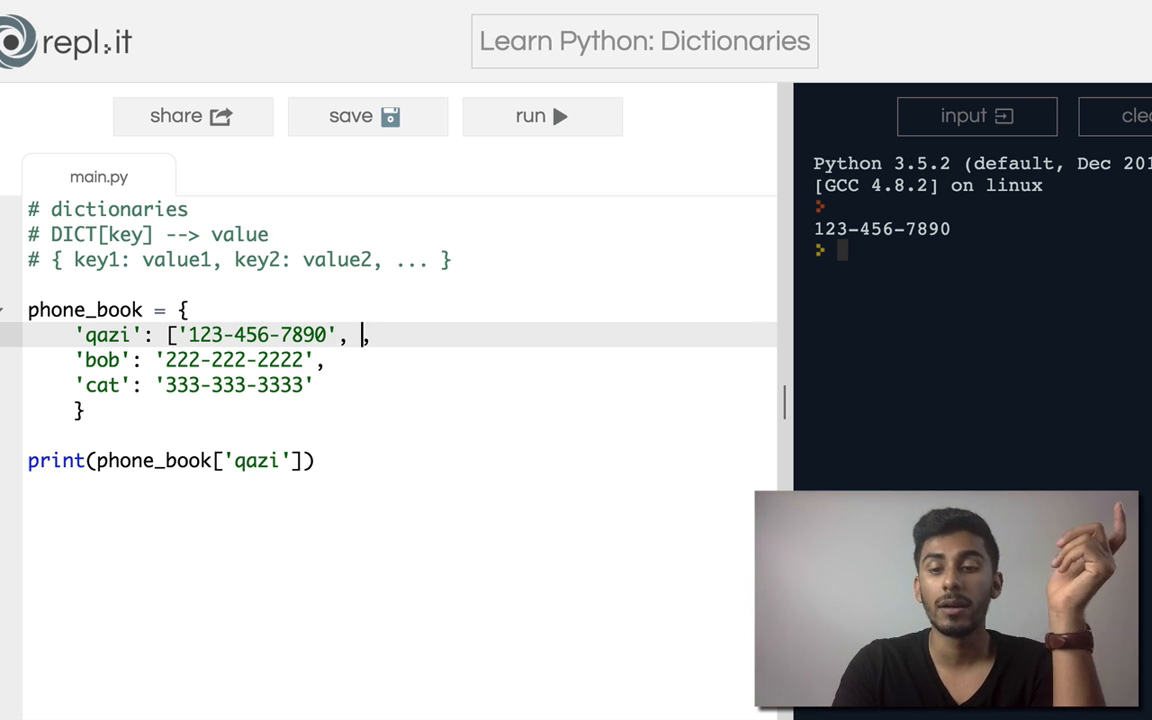
pyautogui.write("'")
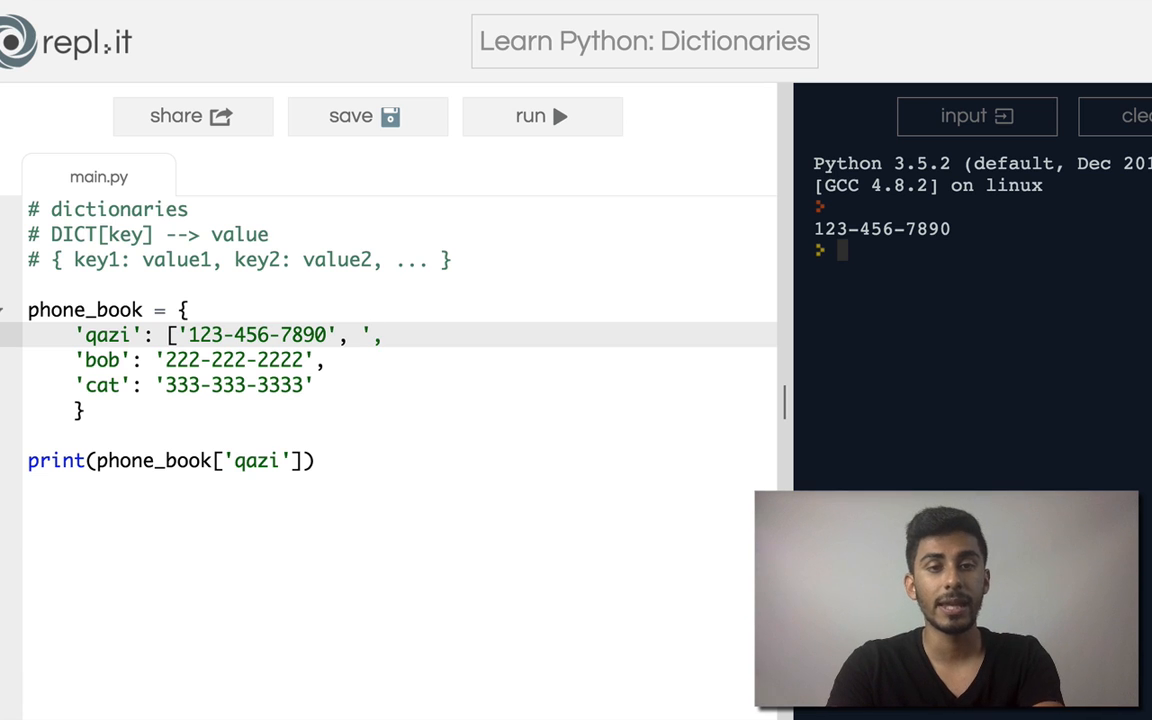
pyautogui.write("'qazi")
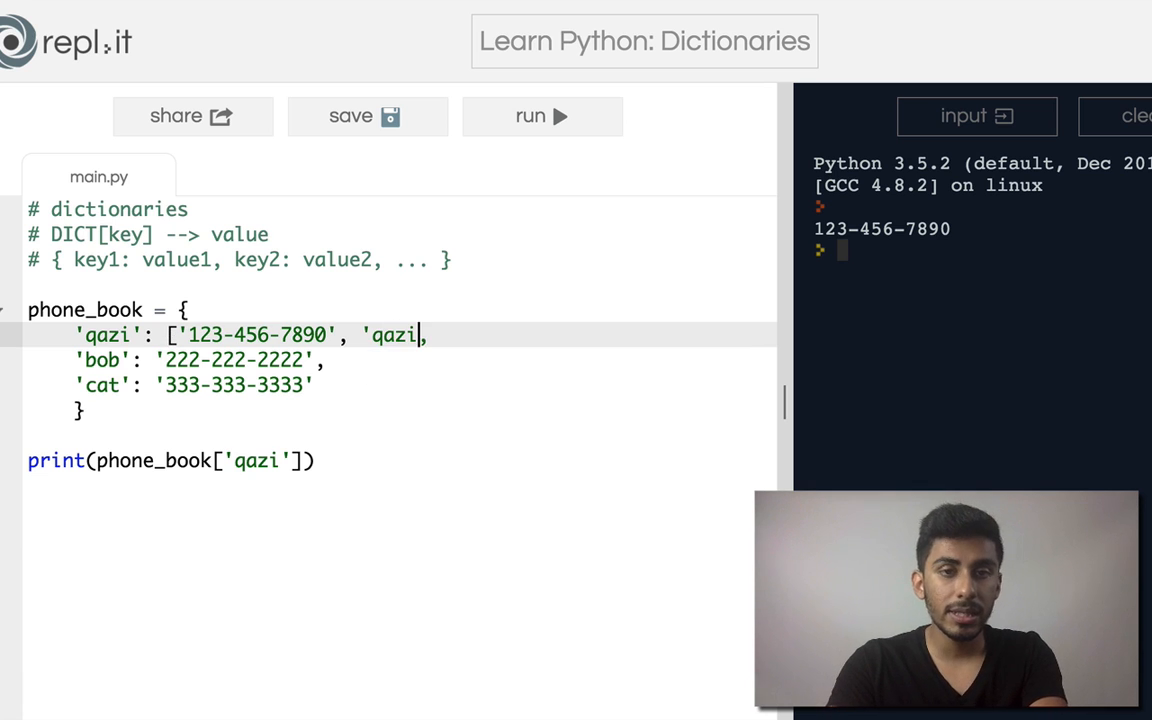
pyautogui.write("@qazi.com'")
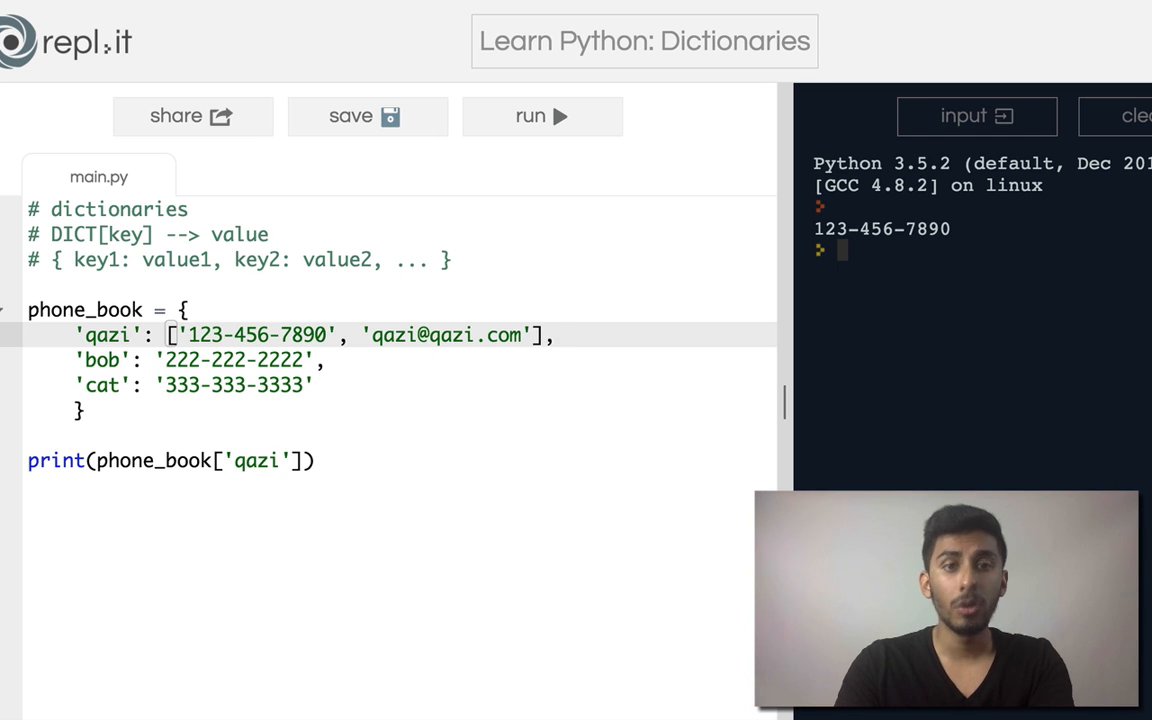
# - Highlight qazi's new list and keep print(phone_book['qazi']) as the lookup
pyautogui.moveTo(190, 336); pyautogui.dragTo(536, 336)
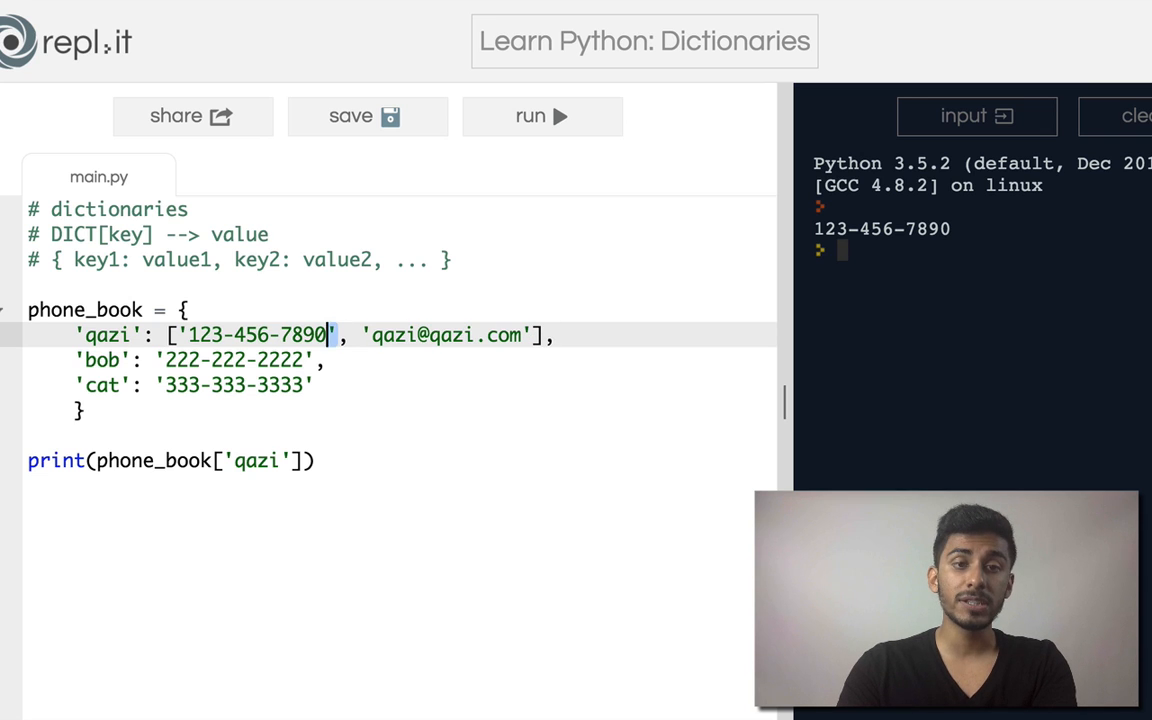
pyautogui.doubleClick(390, 334)
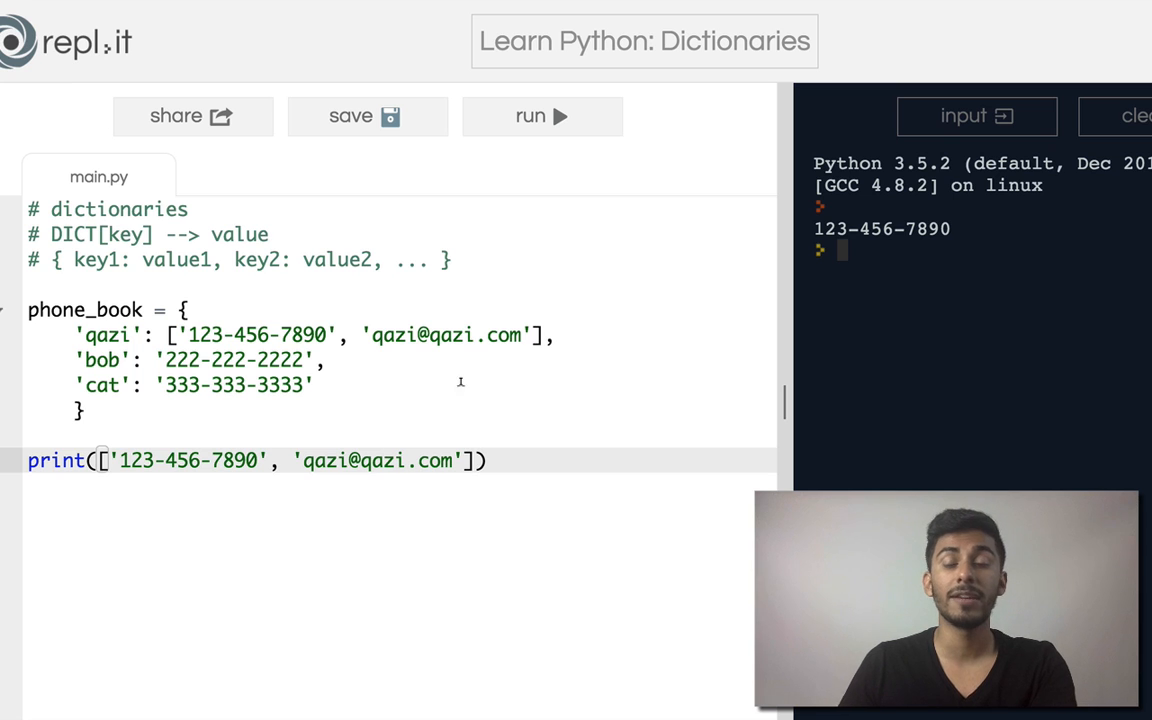
pyautogui.write("phone_book['qazi'])")
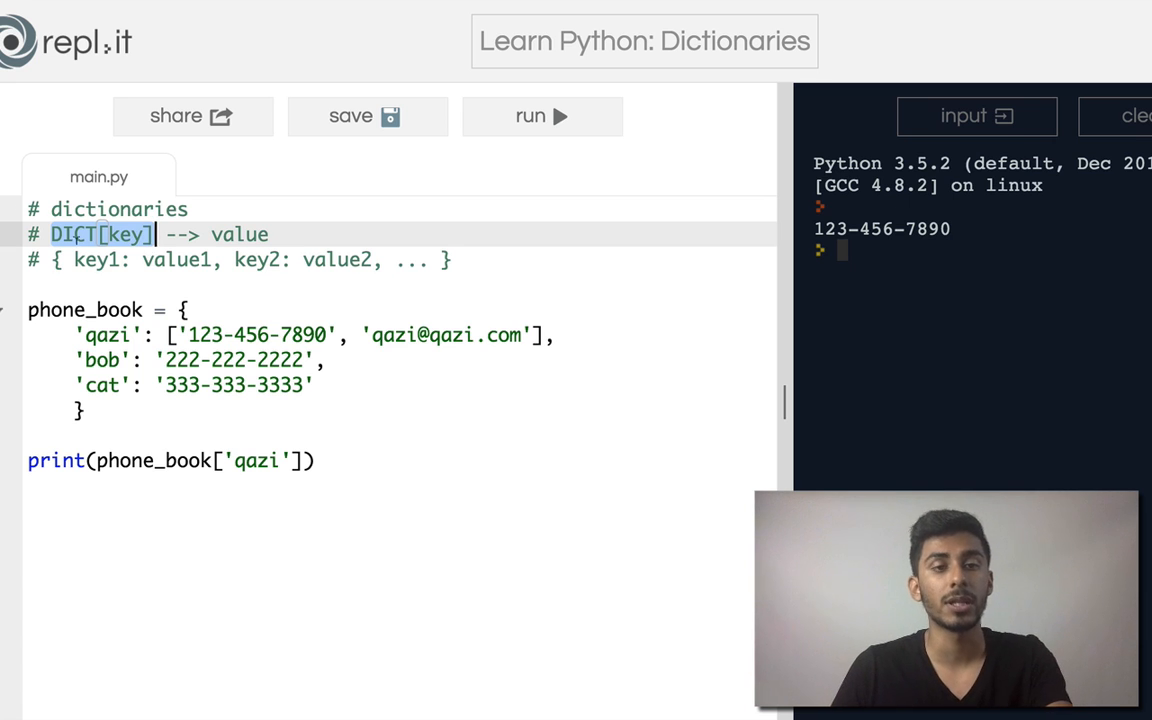
pyautogui.click(542, 114)
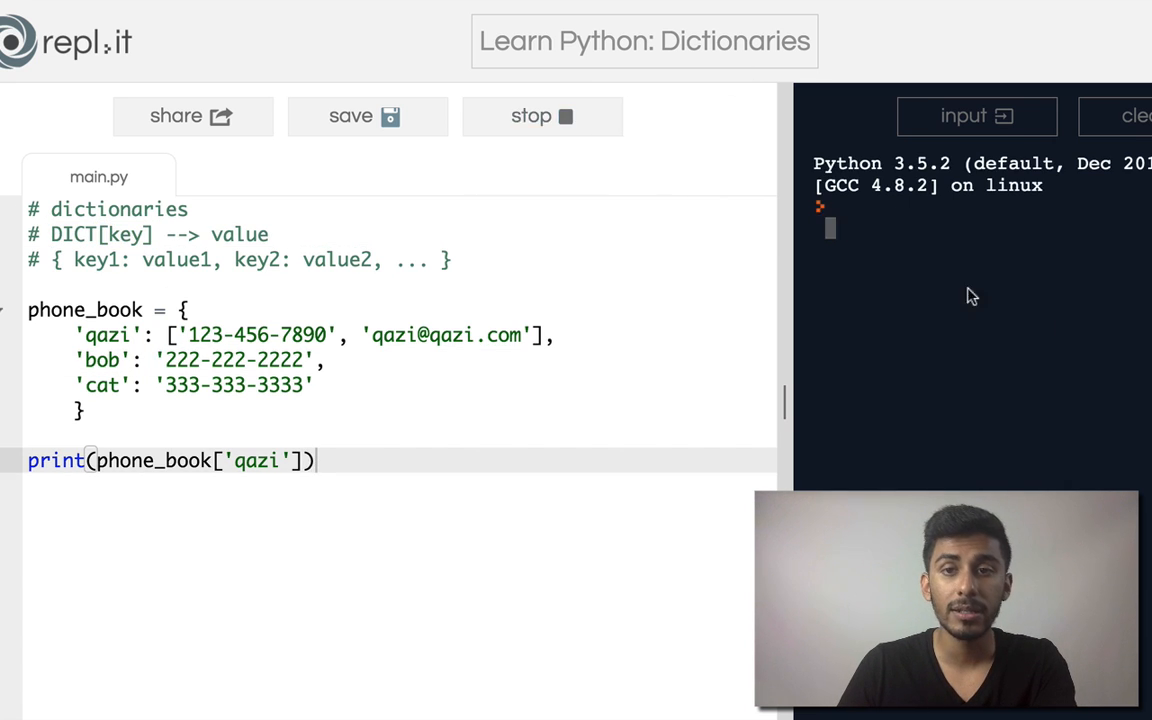
pyautogui.click(542, 114)
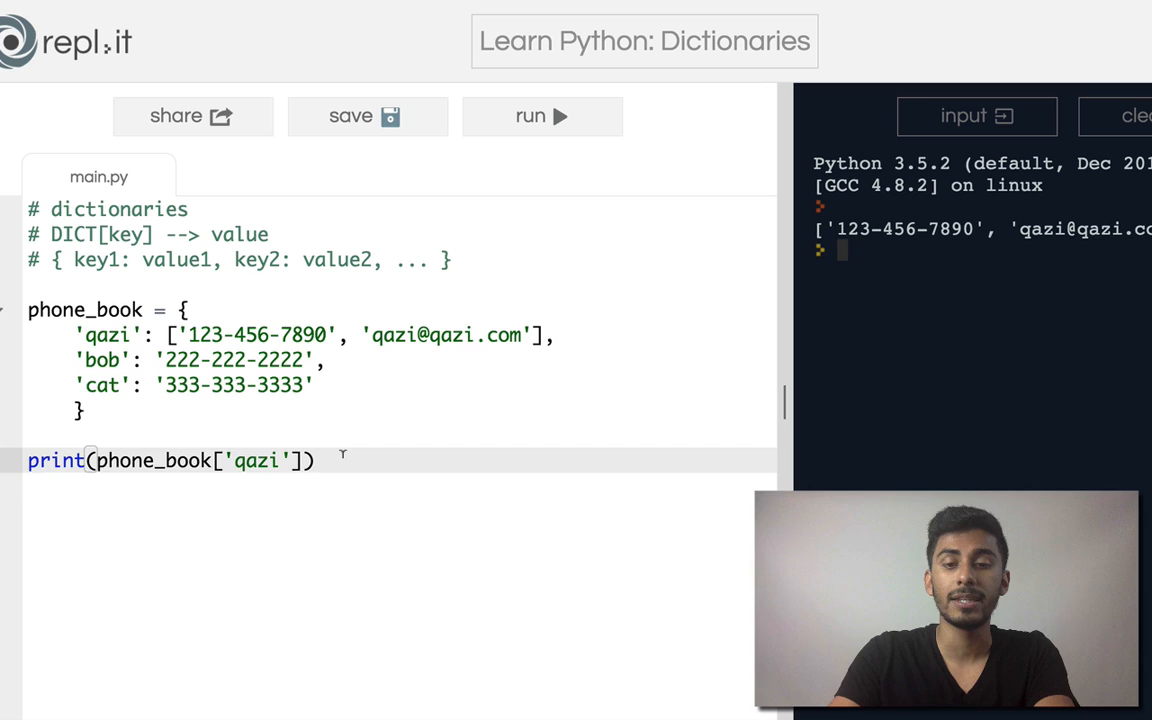
# - Add comments '# DICT[qazi] --> list of things containing ph# and email.' and '# LIST[0] --> first element'
pyautogui.write('#')
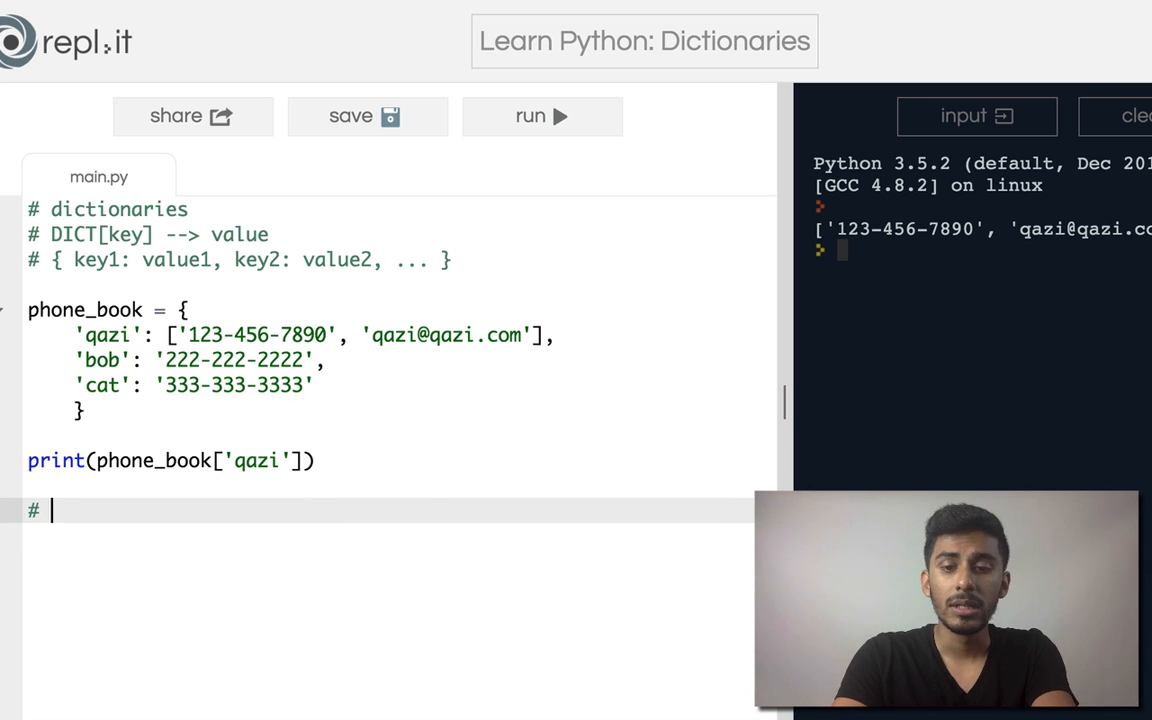
pyautogui.write('DICT[]')
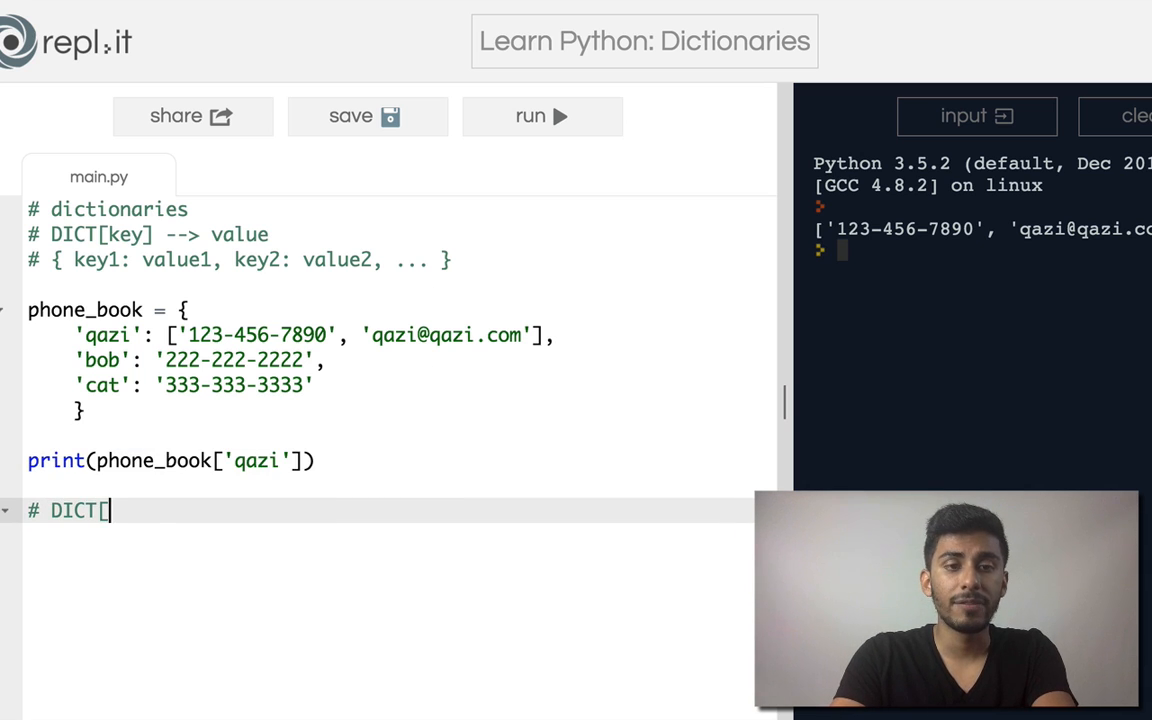
pyautogui.write('qazi] --> list of')
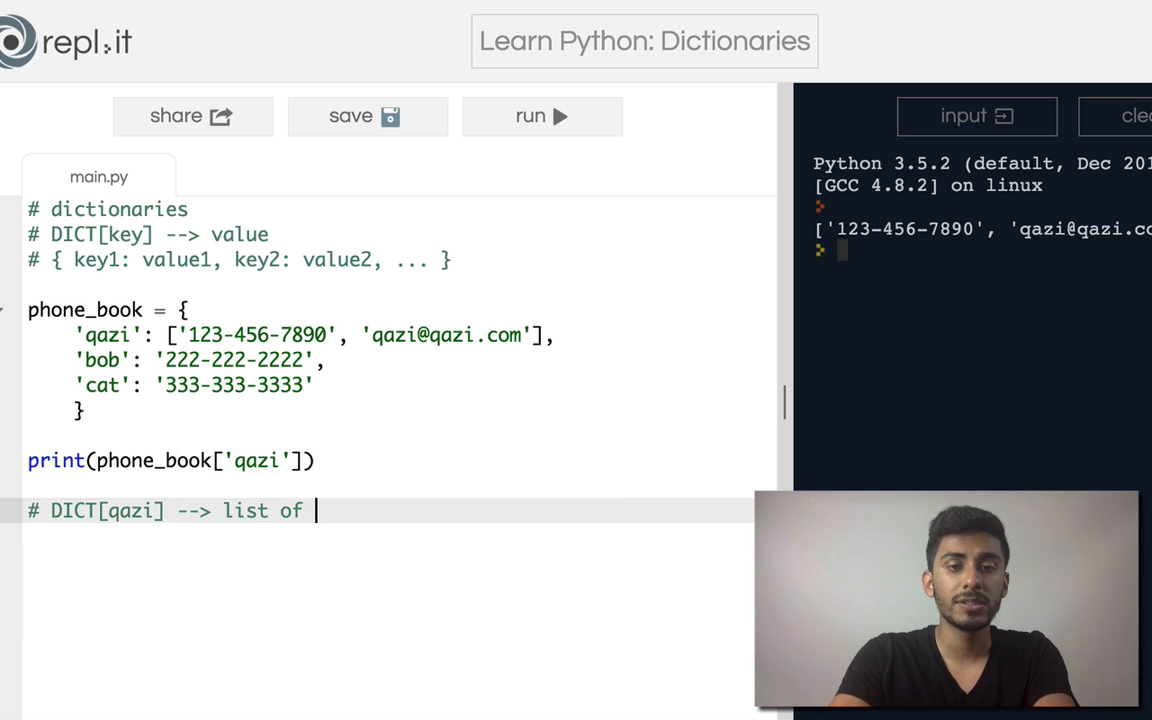
pyautogui.write('things containing')
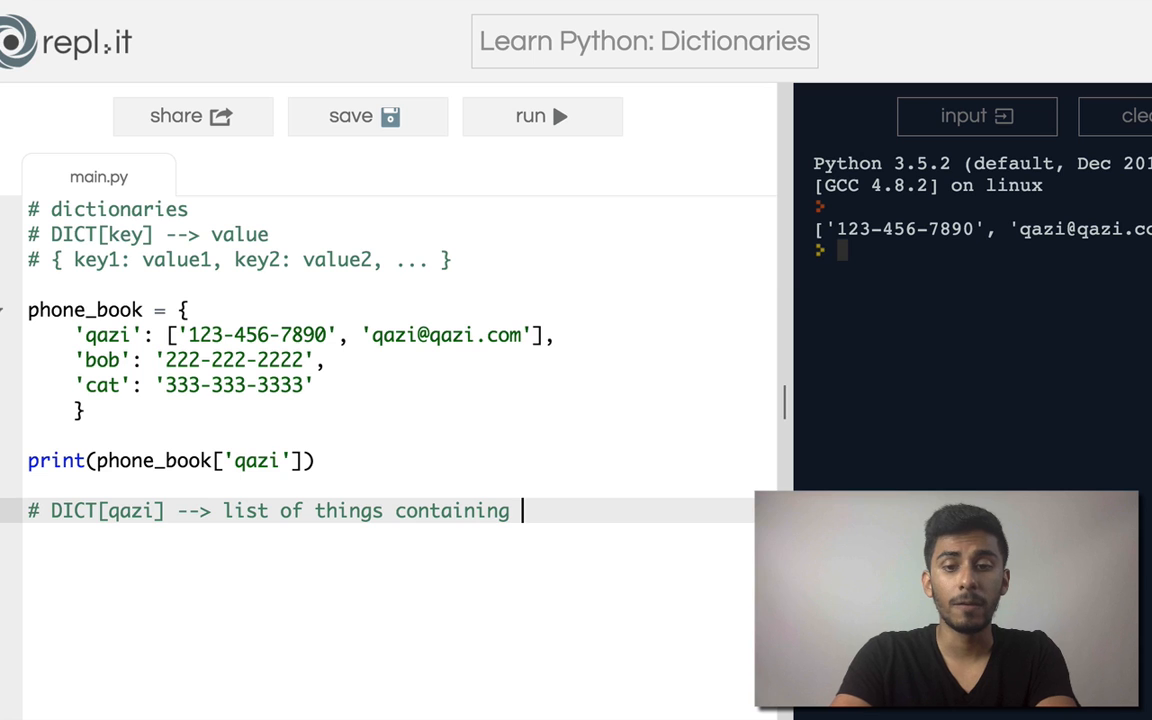
pyautogui.write('ph#')
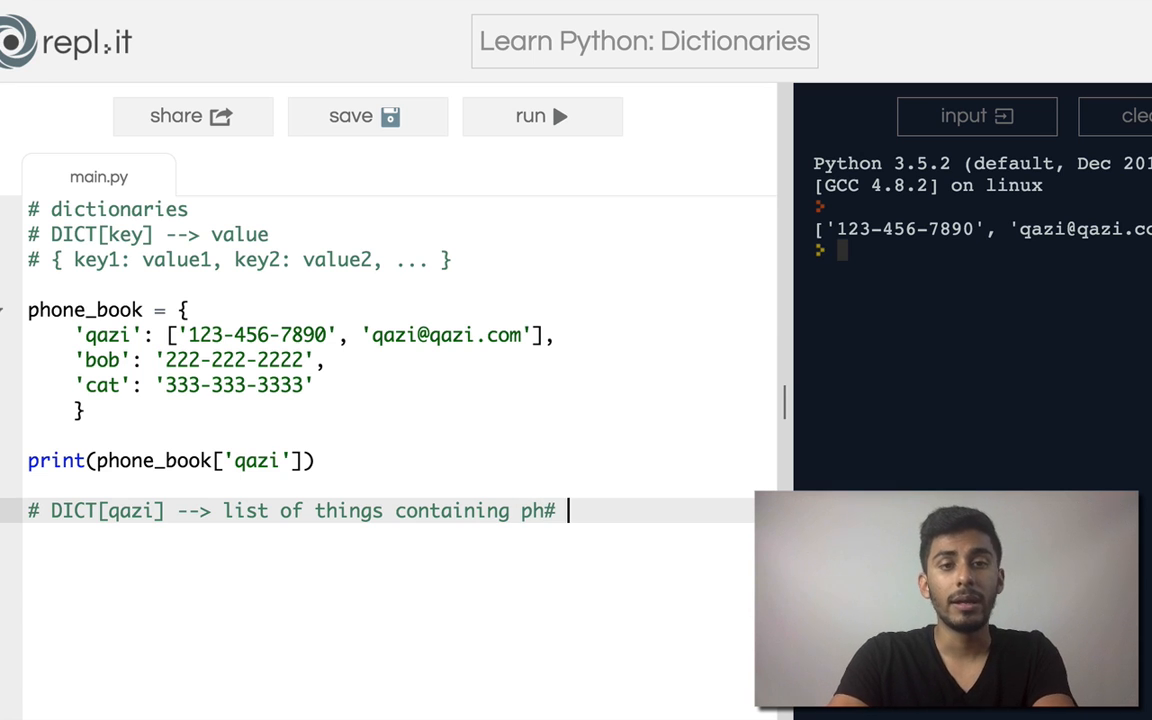
pyautogui.write('and emial')
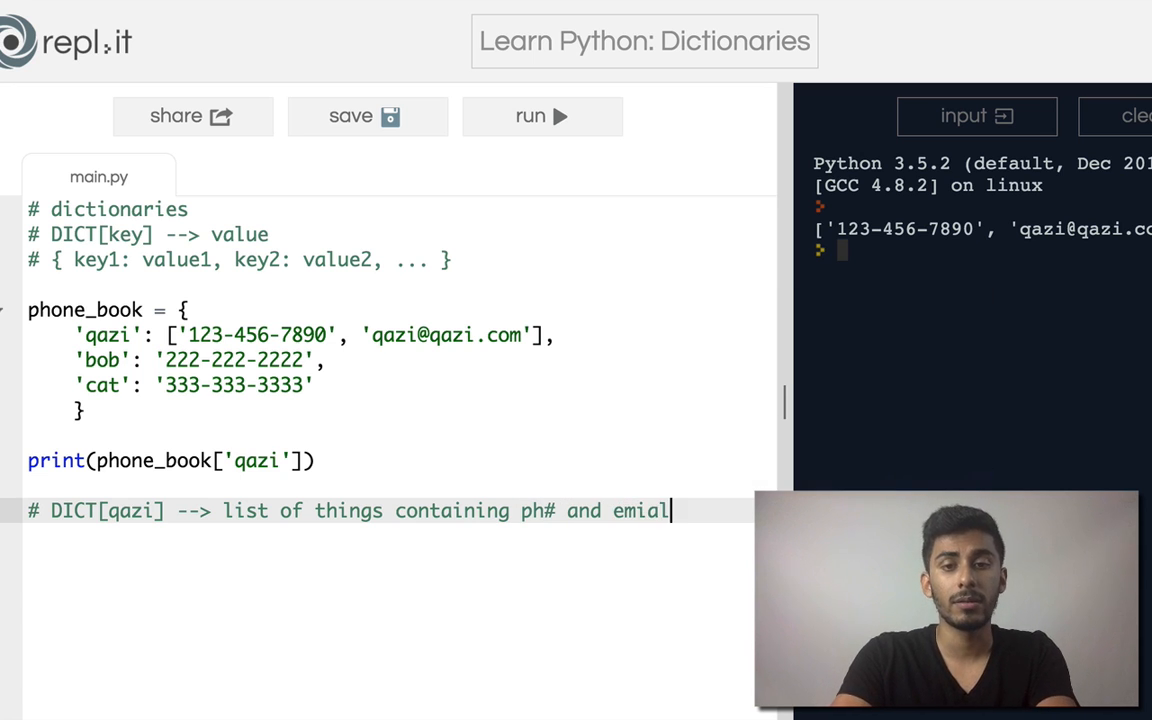
pyautogui.write('.')
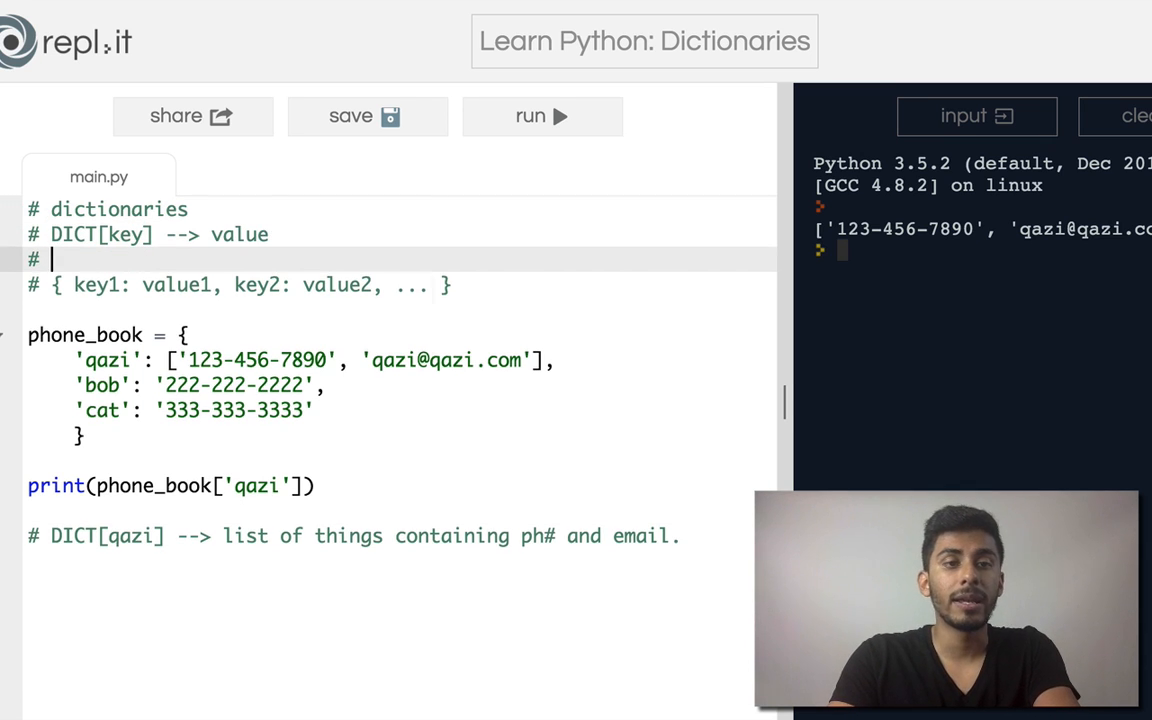
pyautogui.write('LIST[0] --> first element of the list')
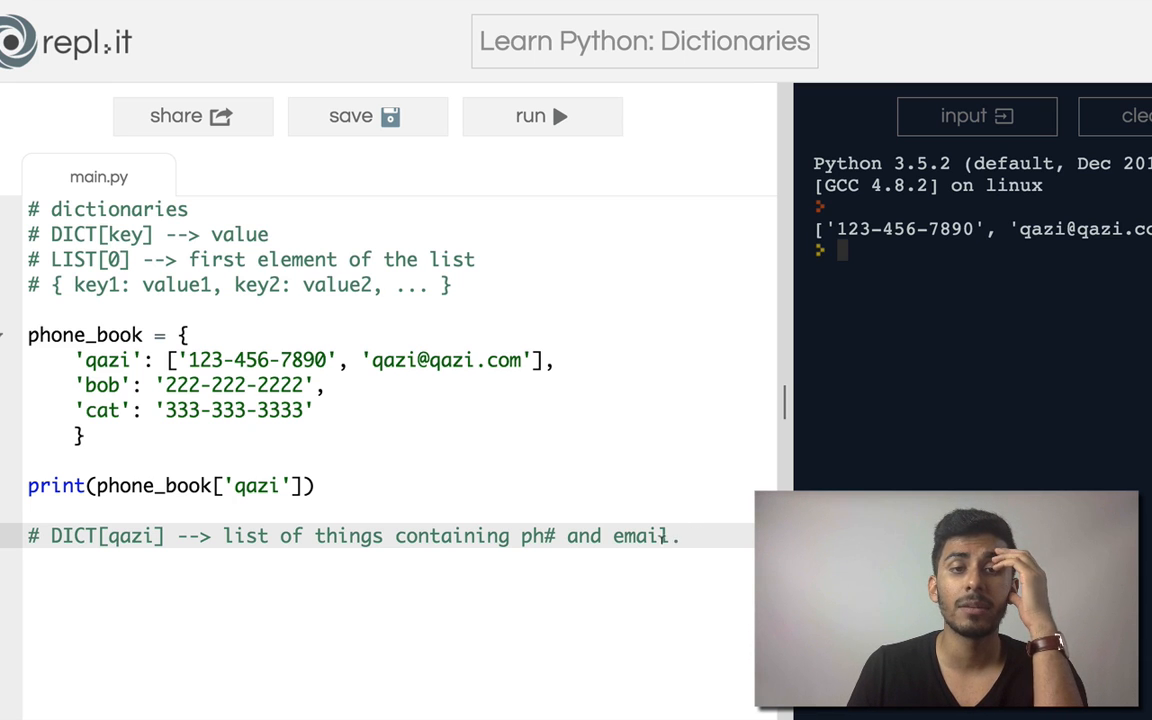
pyautogui.moveTo(188, 360); pyautogui.dragTo(284, 360)
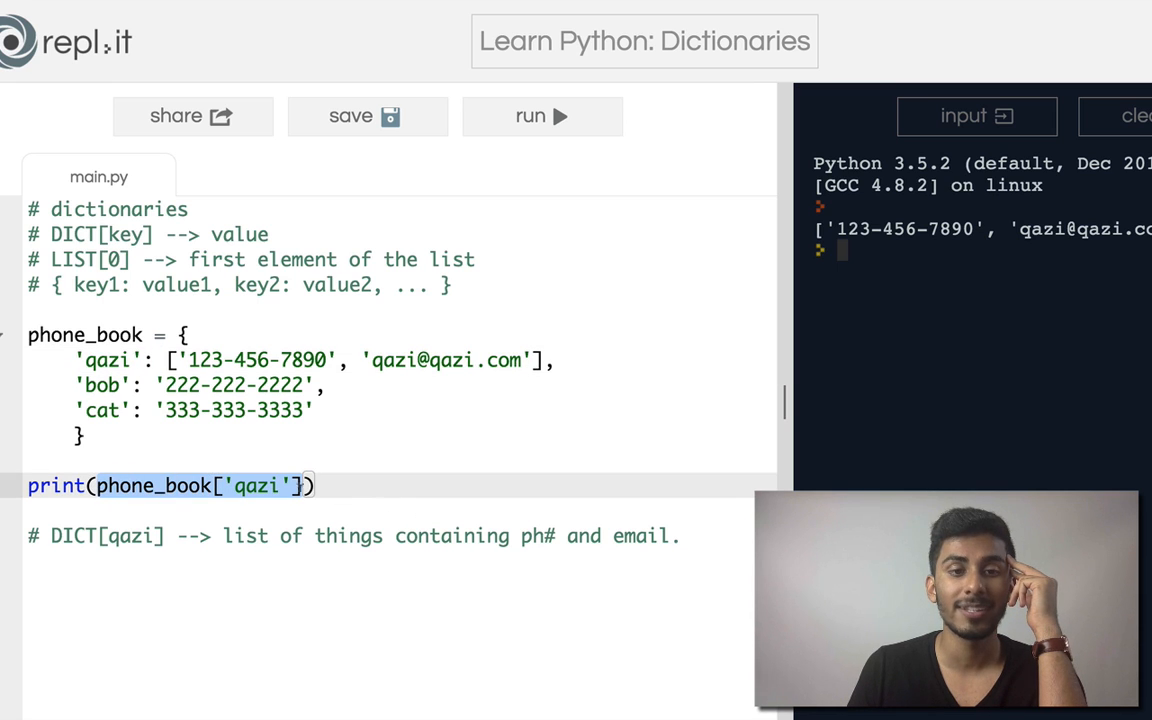
pyautogui.write('[1]')
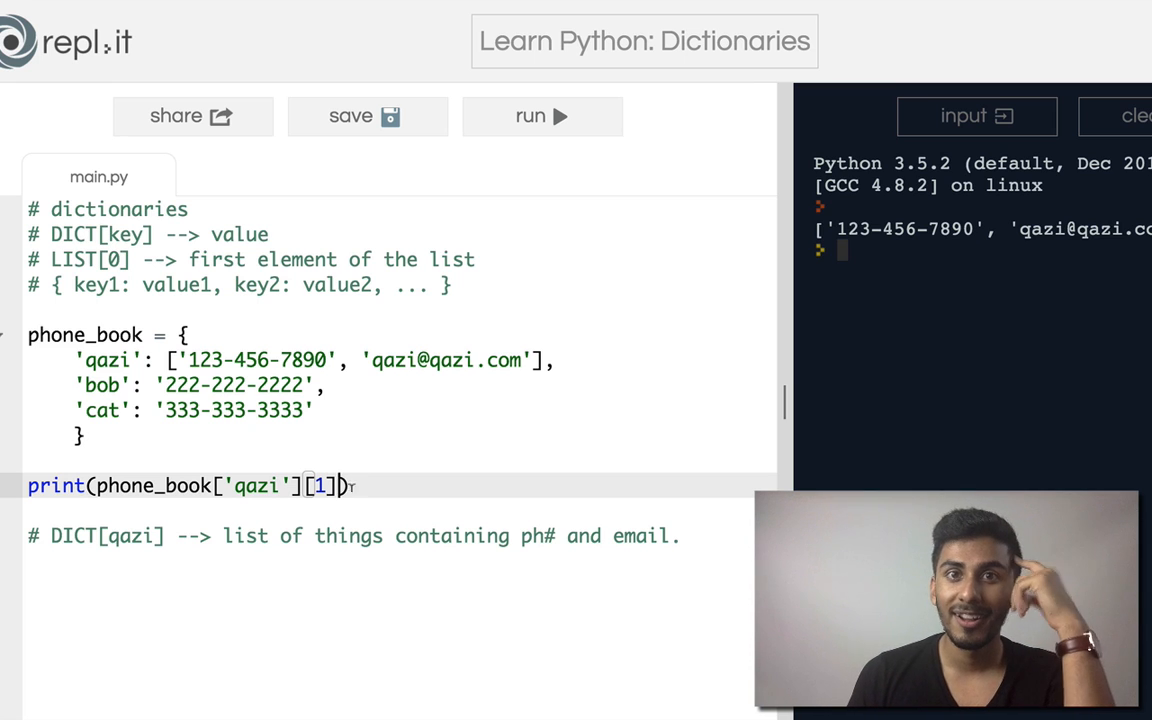
pyautogui.doubleClick(88, 260)
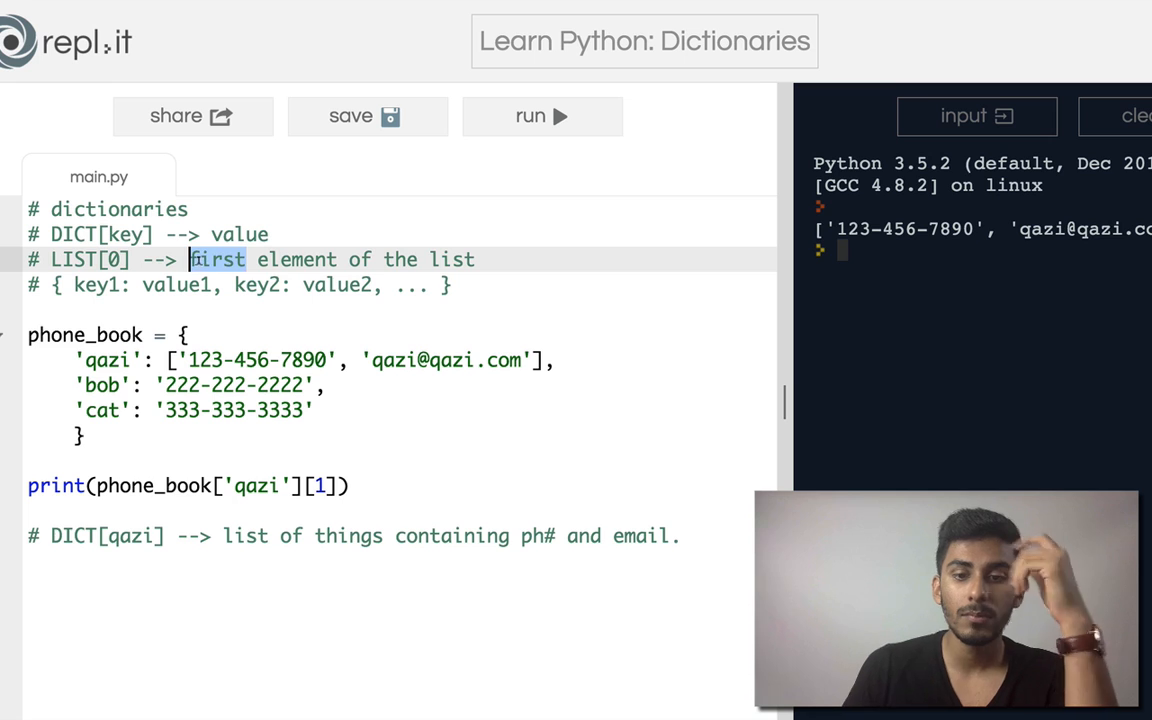
pyautogui.write('0th')
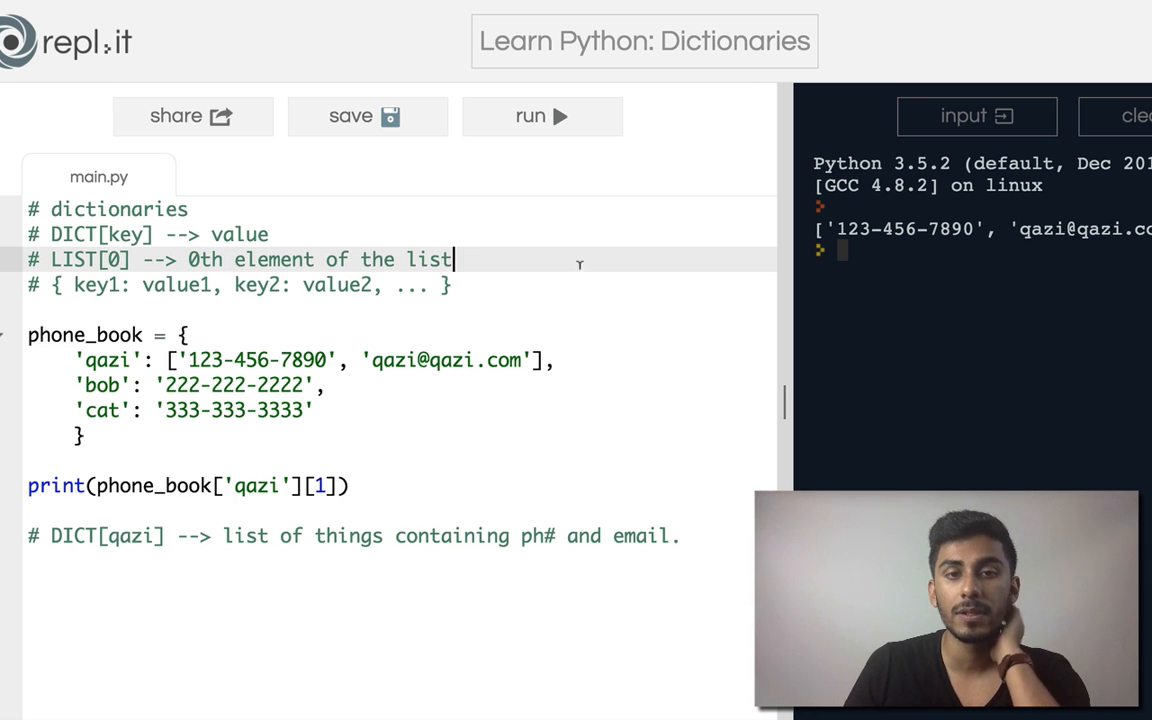
pyautogui.click(542, 116)
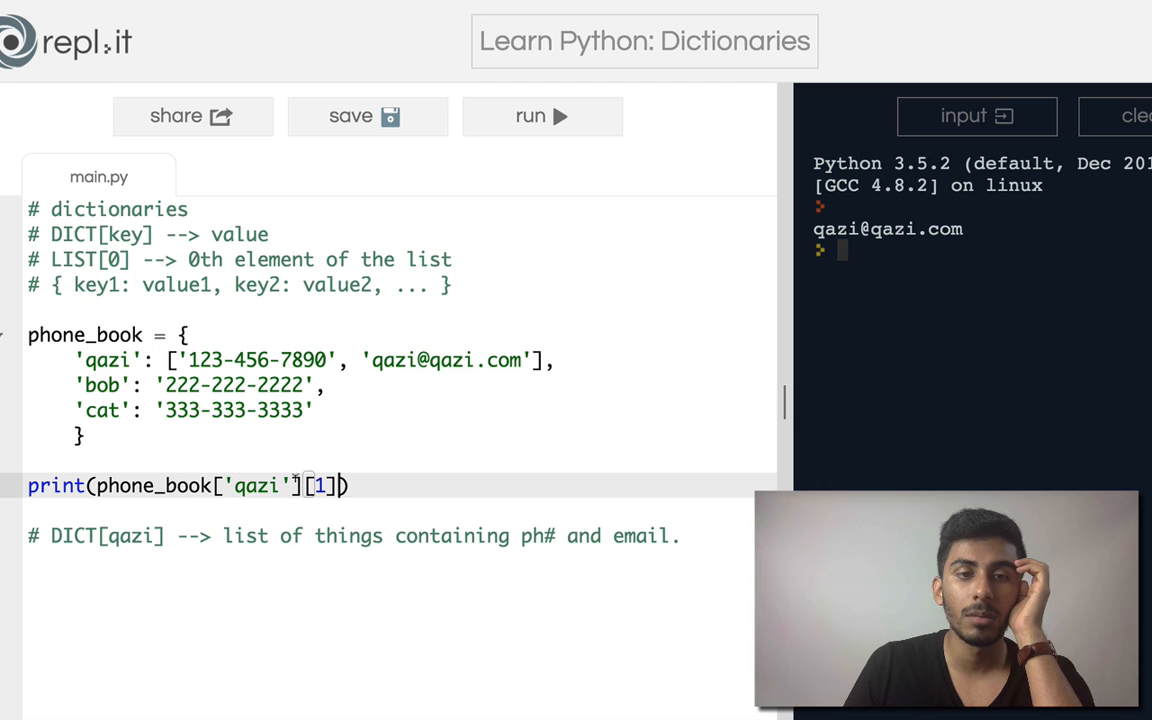
pyautogui.write('0')
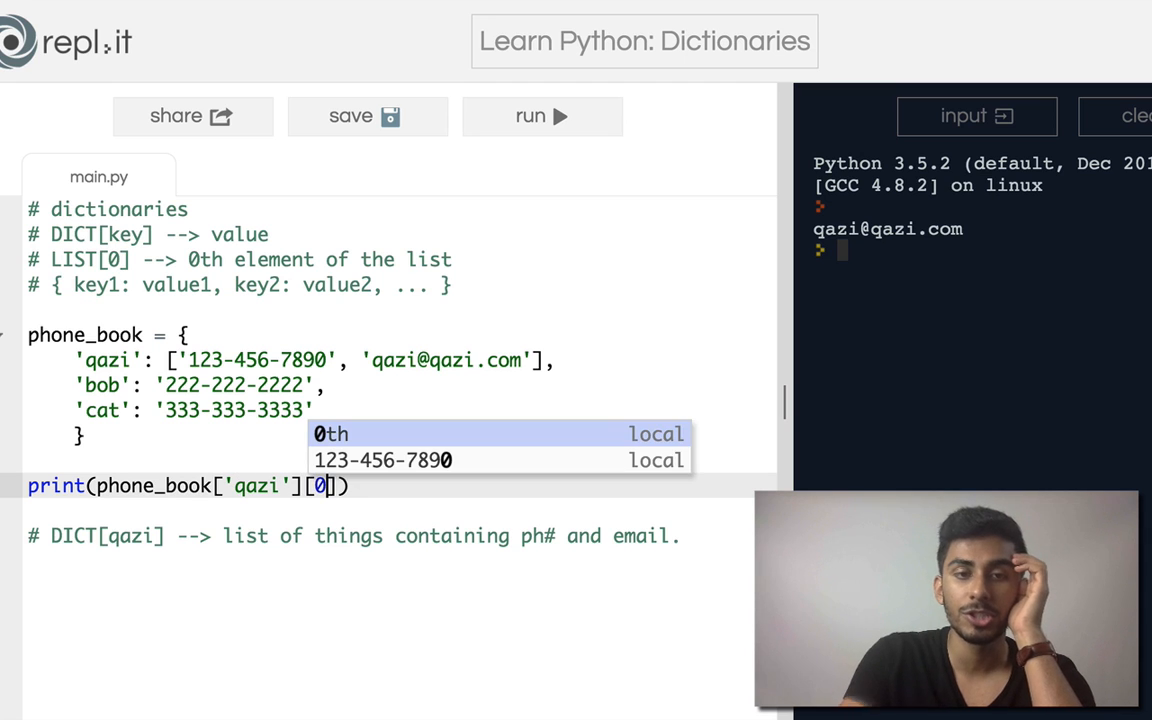
pyautogui.click(542, 114)
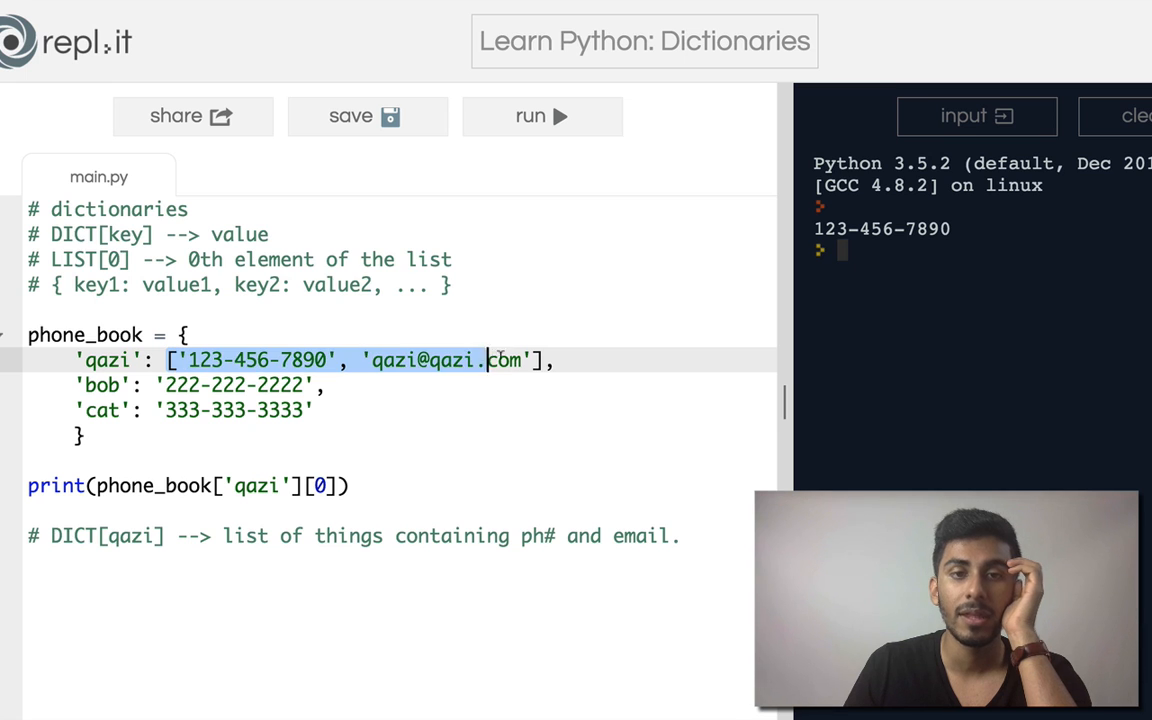
pyautogui.click(156, 384)
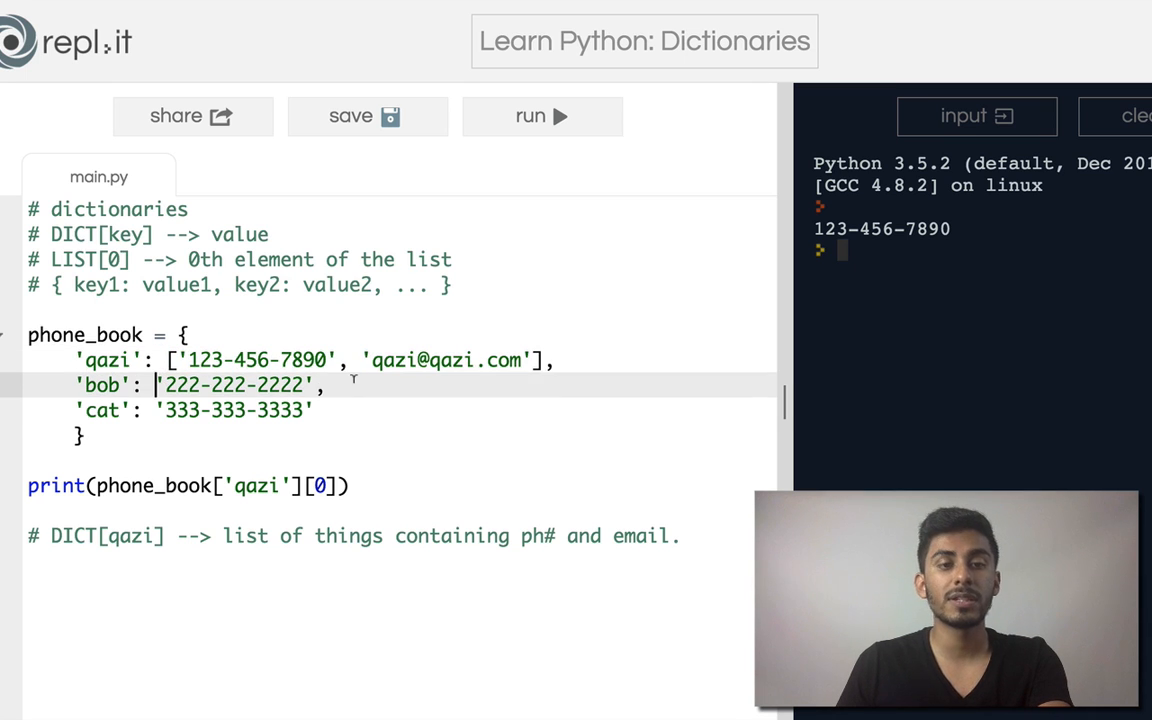
pyautogui.write('[')
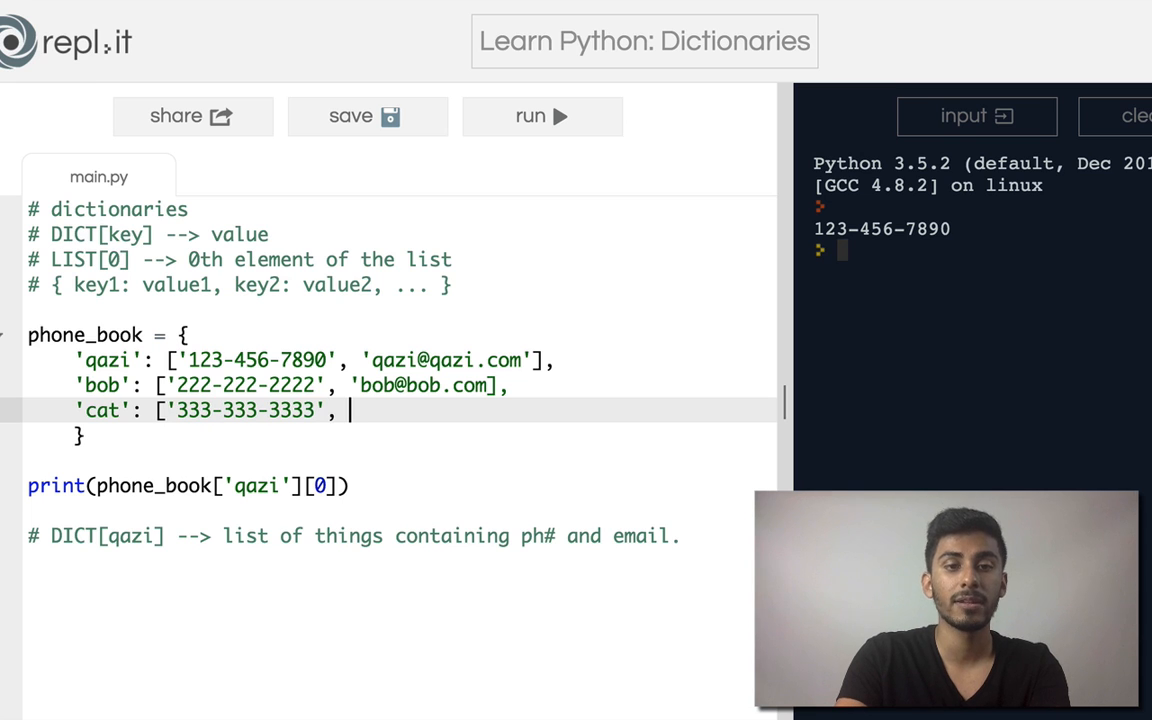
pyautogui.write("'")
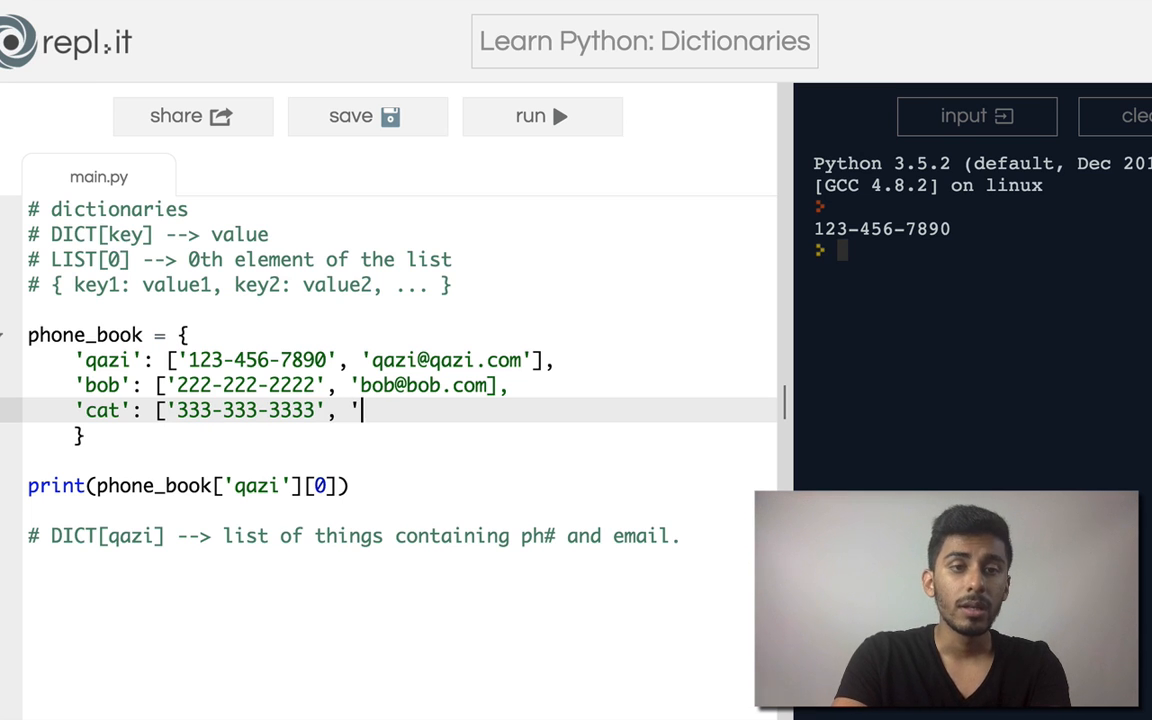
pyautogui.write('cat@cat.com]')
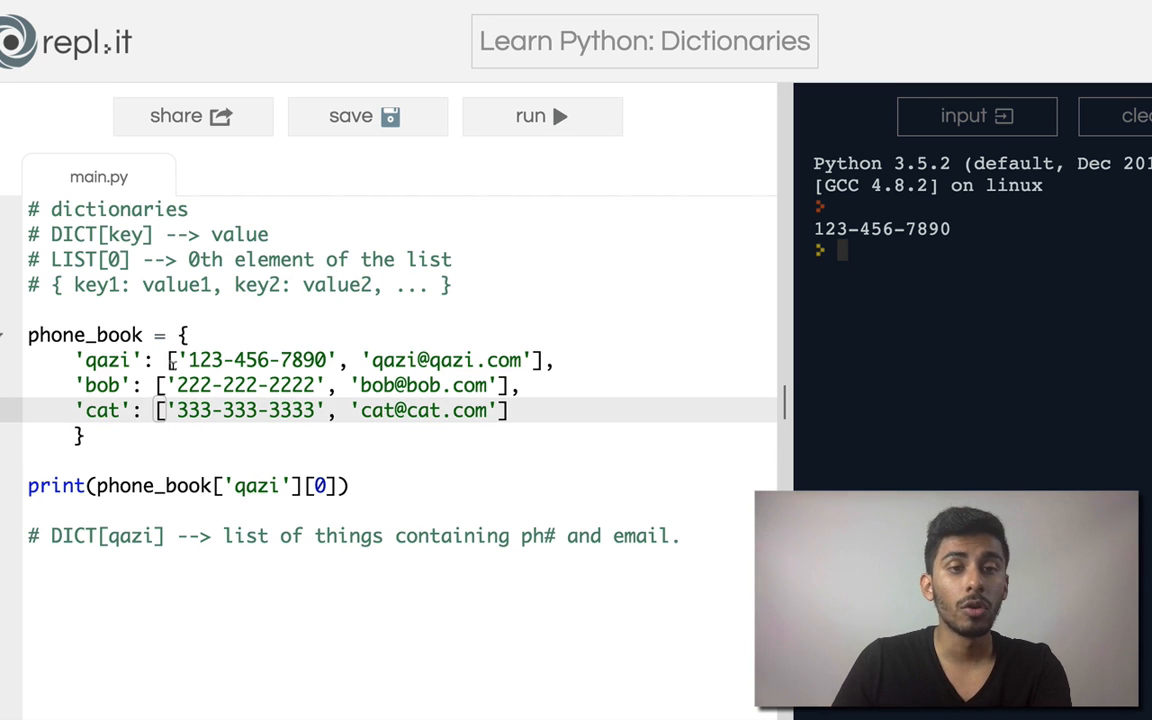
pyautogui.moveTo(184, 336); pyautogui.dragTo(84, 436)
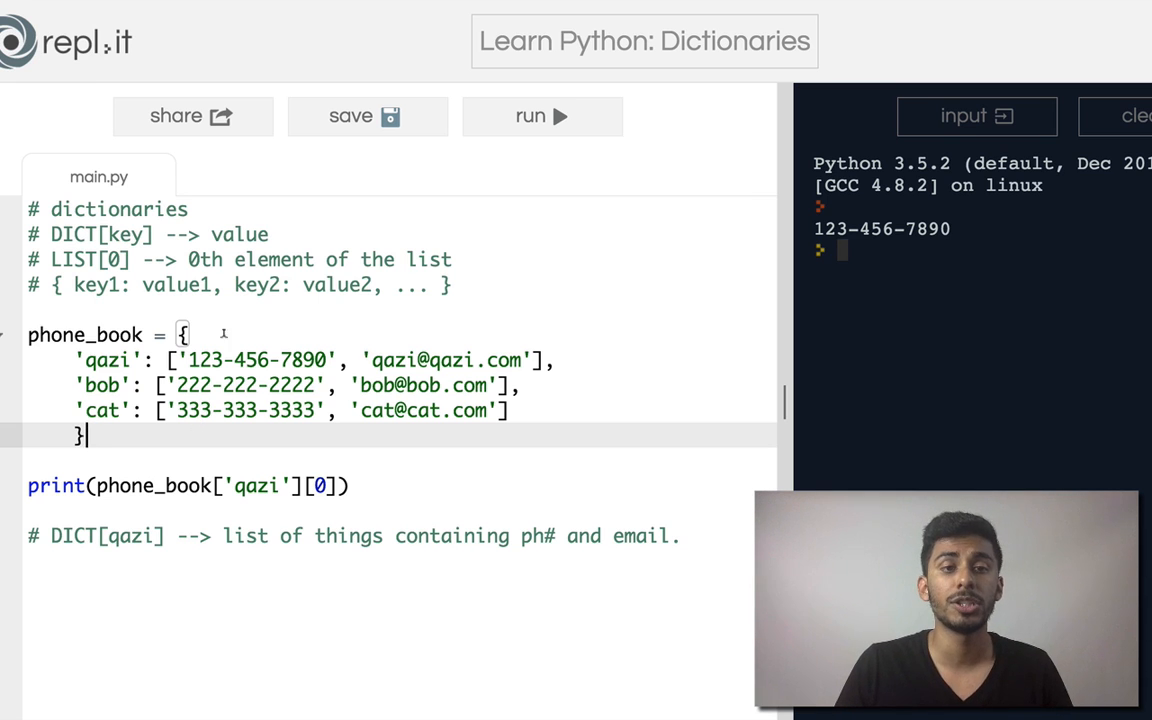
pyautogui.moveTo(184, 336); pyautogui.dragTo(86, 436)
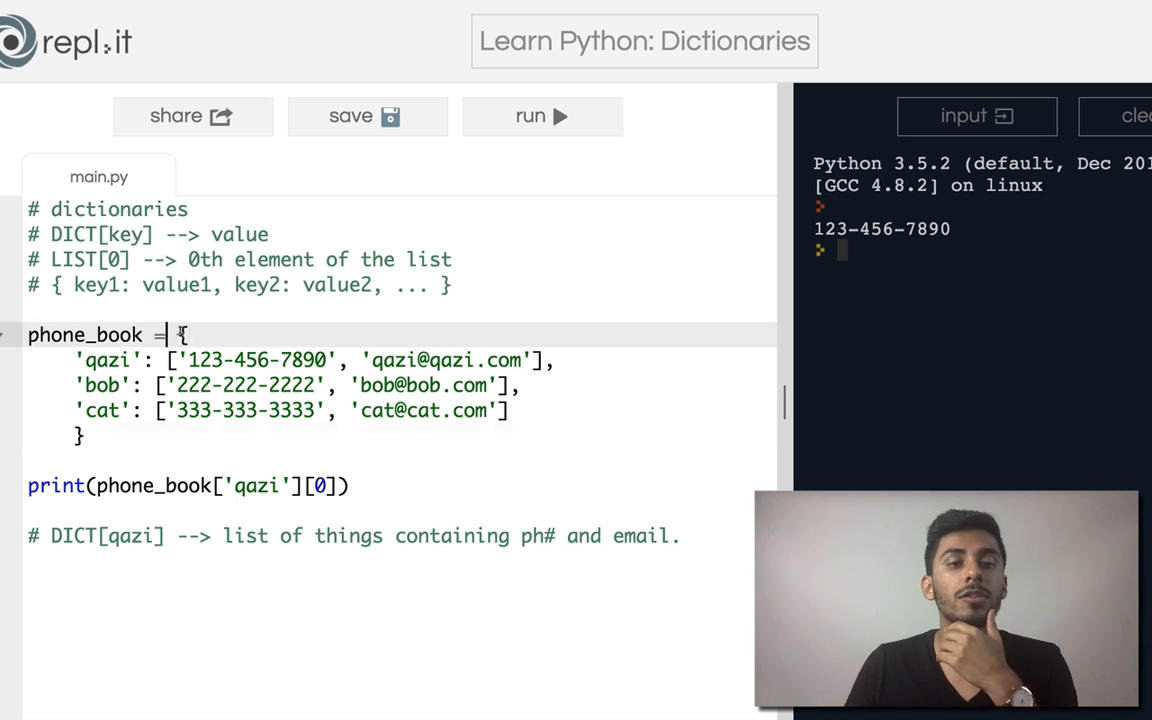
pyautogui.moveTo(180, 334); pyautogui.dragTo(84, 436)
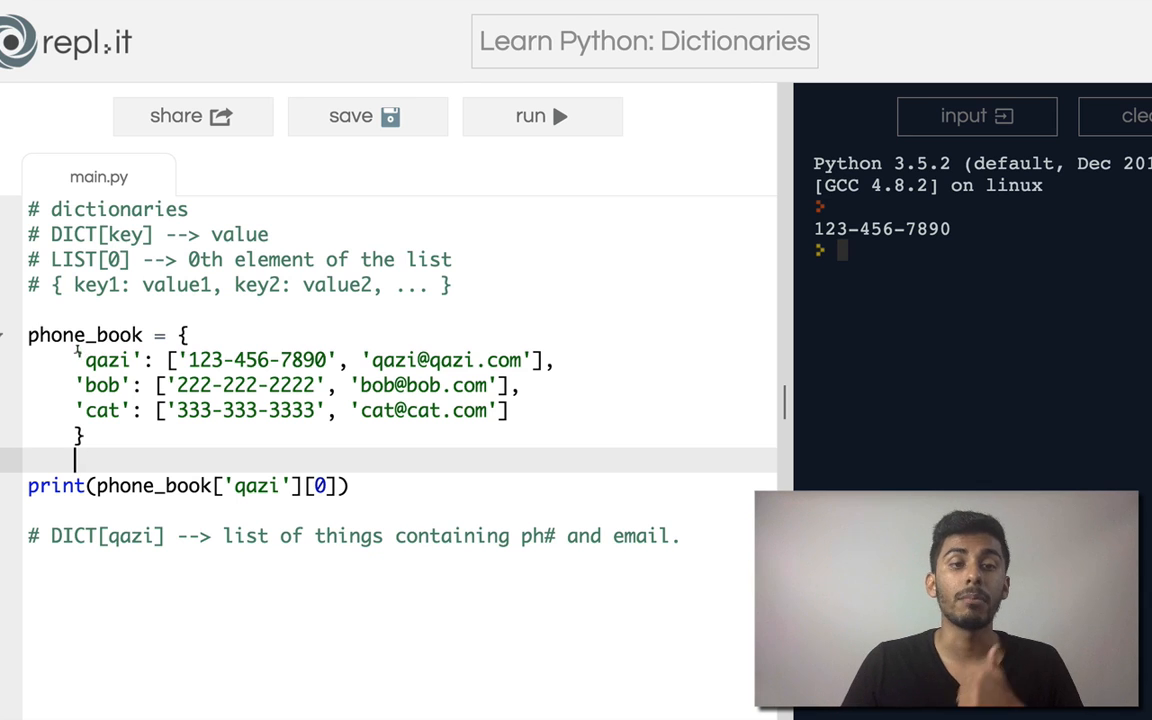
pyautogui.click(104, 410)
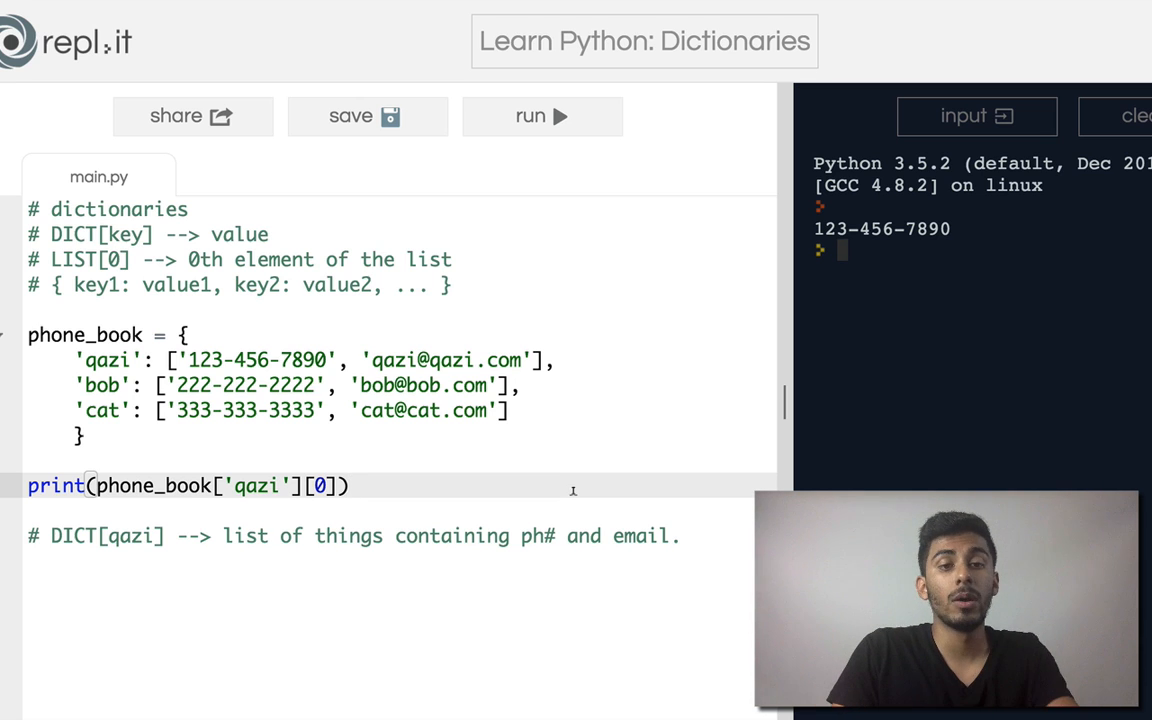
# - Make three print lines indexing cat [0], bob [0] and qazi [1]
pyautogui.doubleClick(256, 486)
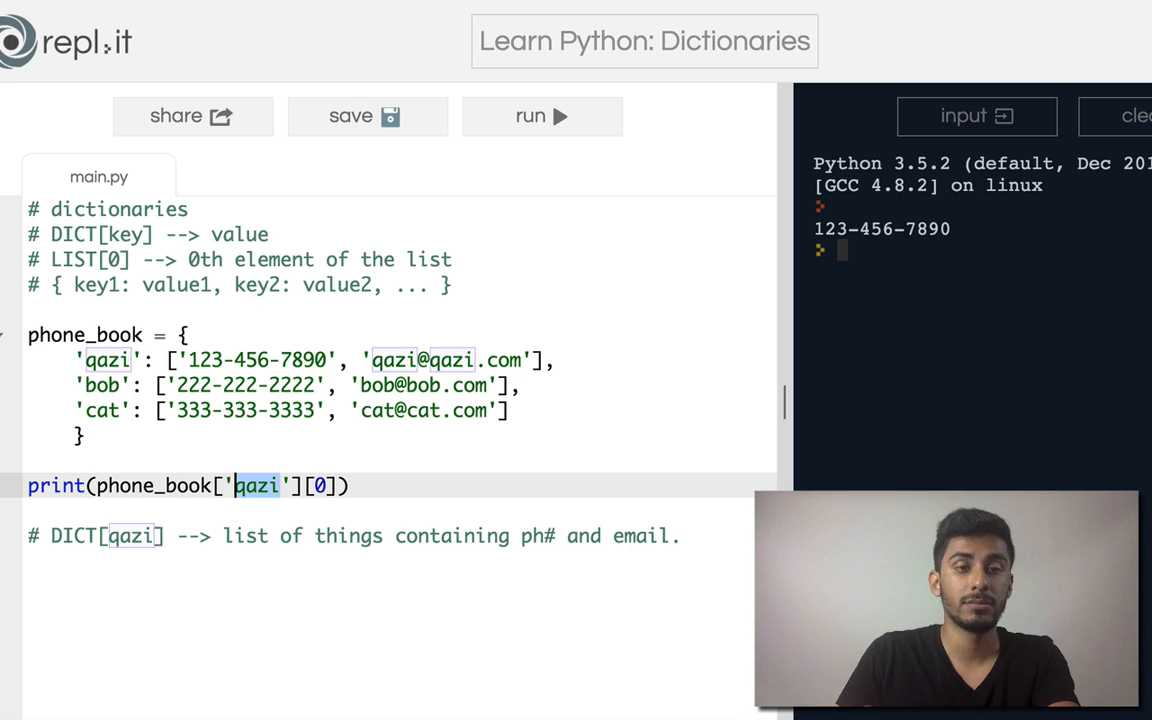
pyautogui.write('cat')
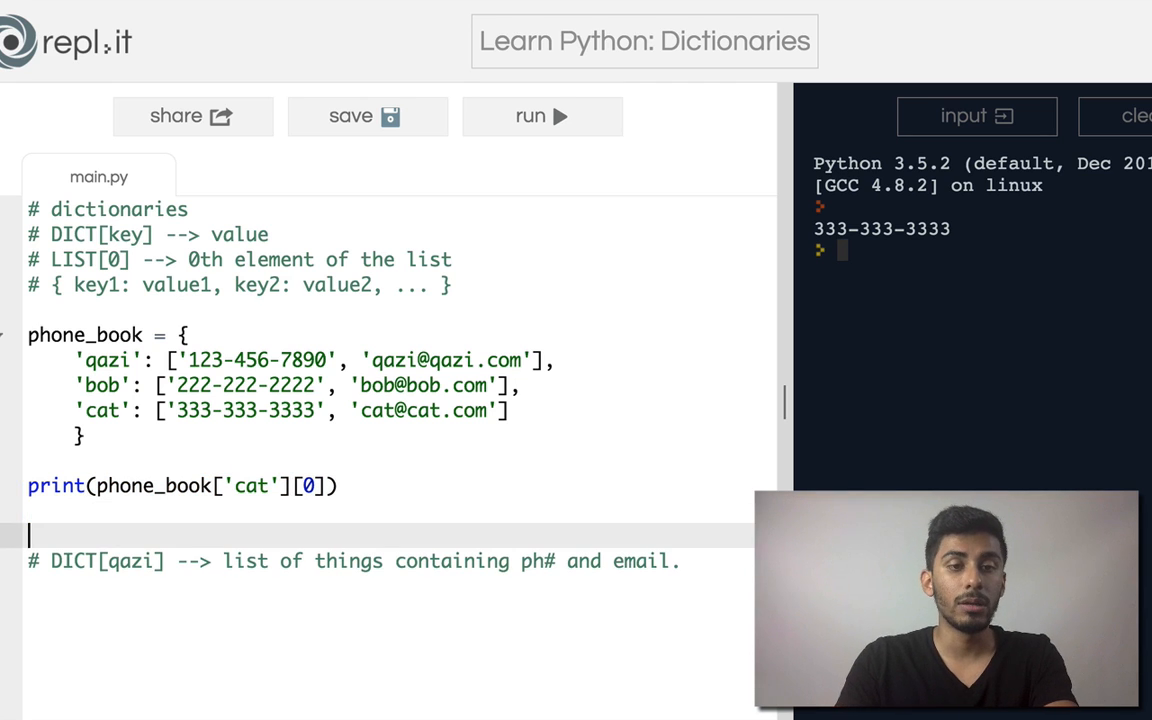
pyautogui.write("print(phone_book['cat'][0])")
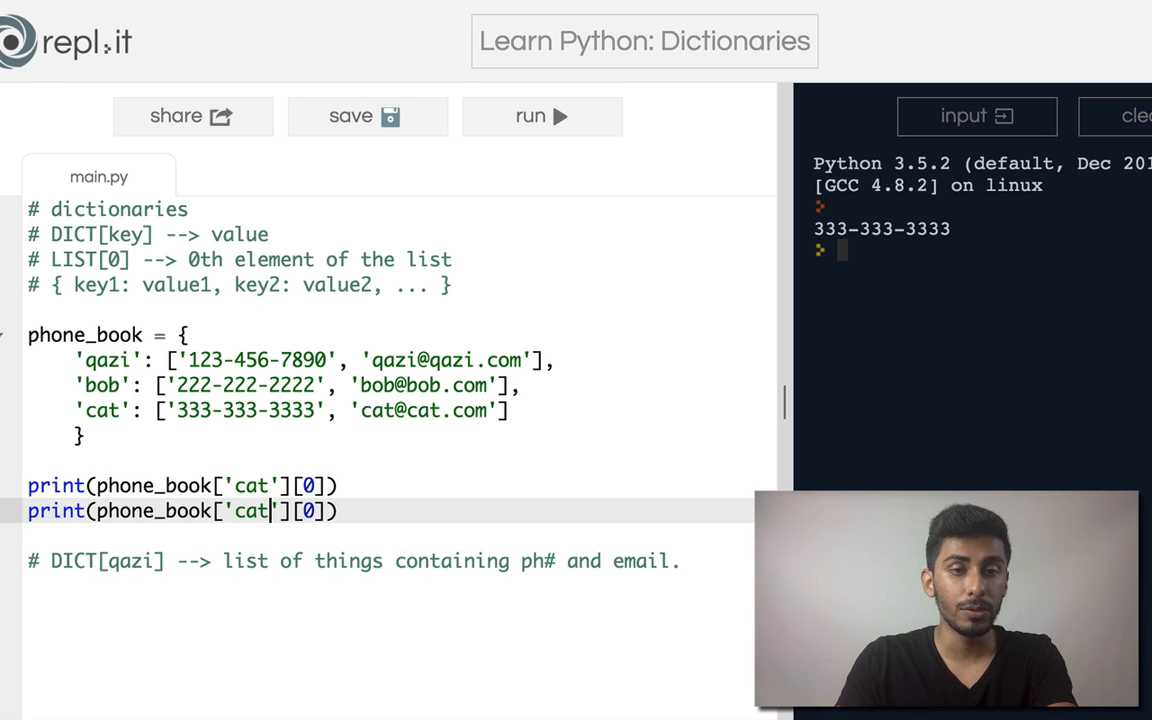
pyautogui.write('bob')
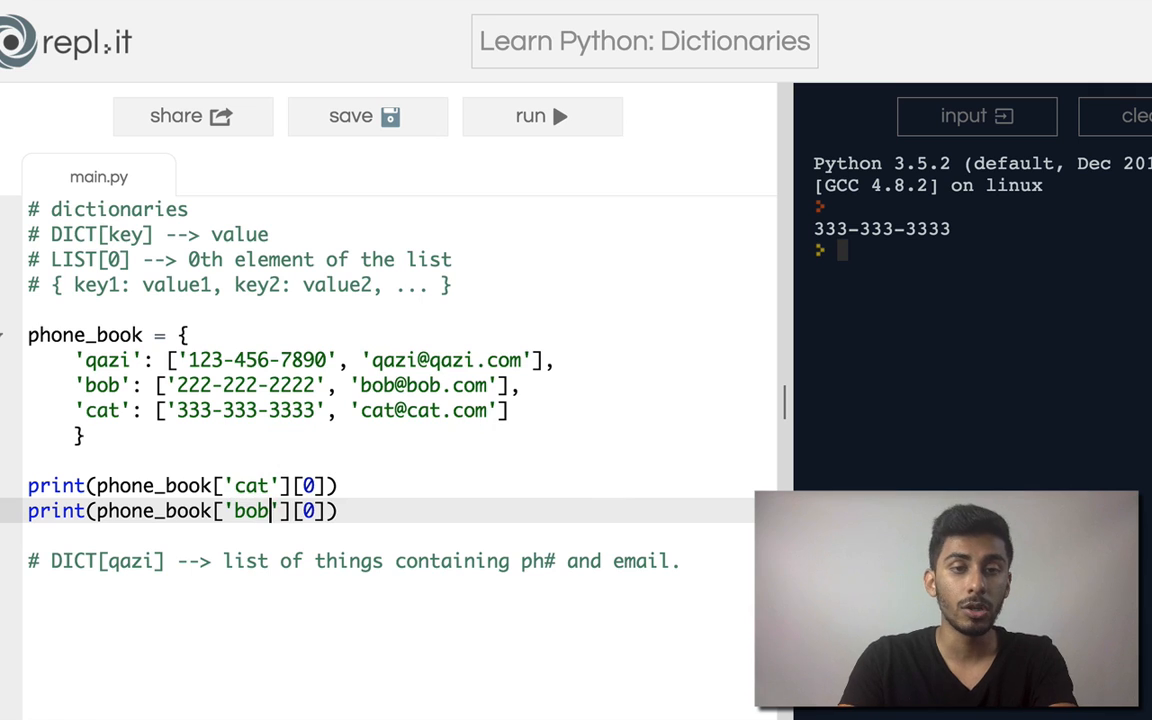
pyautogui.press('Enter')
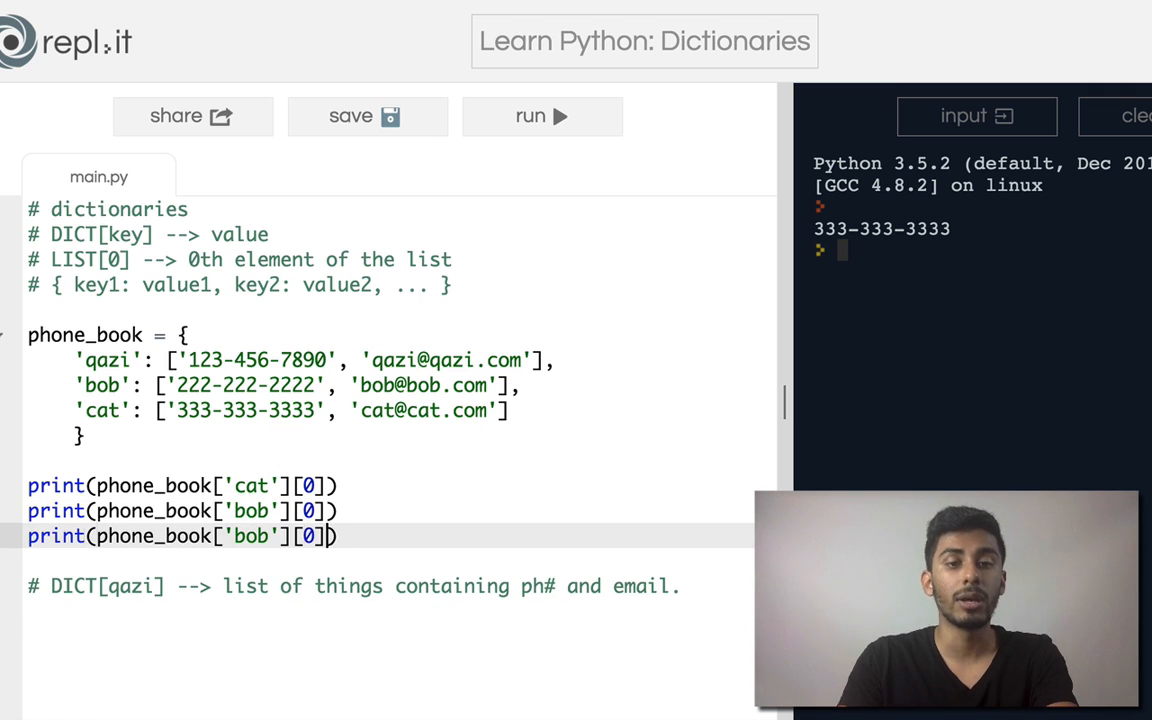
pyautogui.write('qazi')
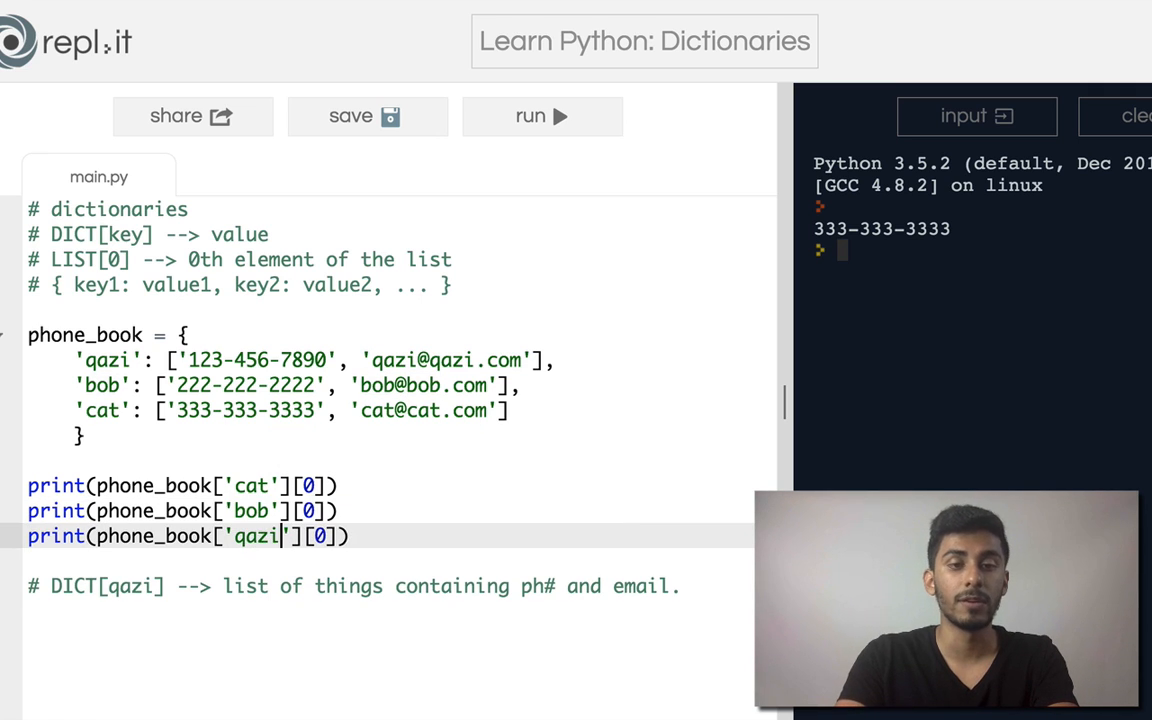
pyautogui.write('1')
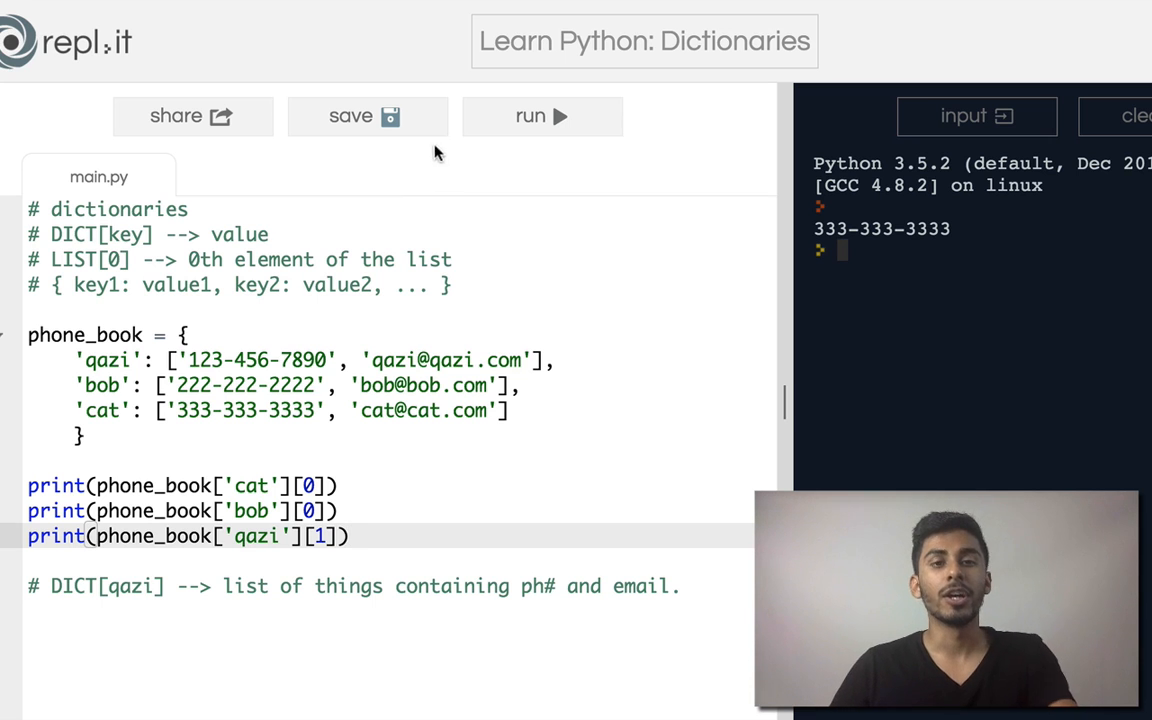
# - Save the repl.it session
pyautogui.click(364, 114)
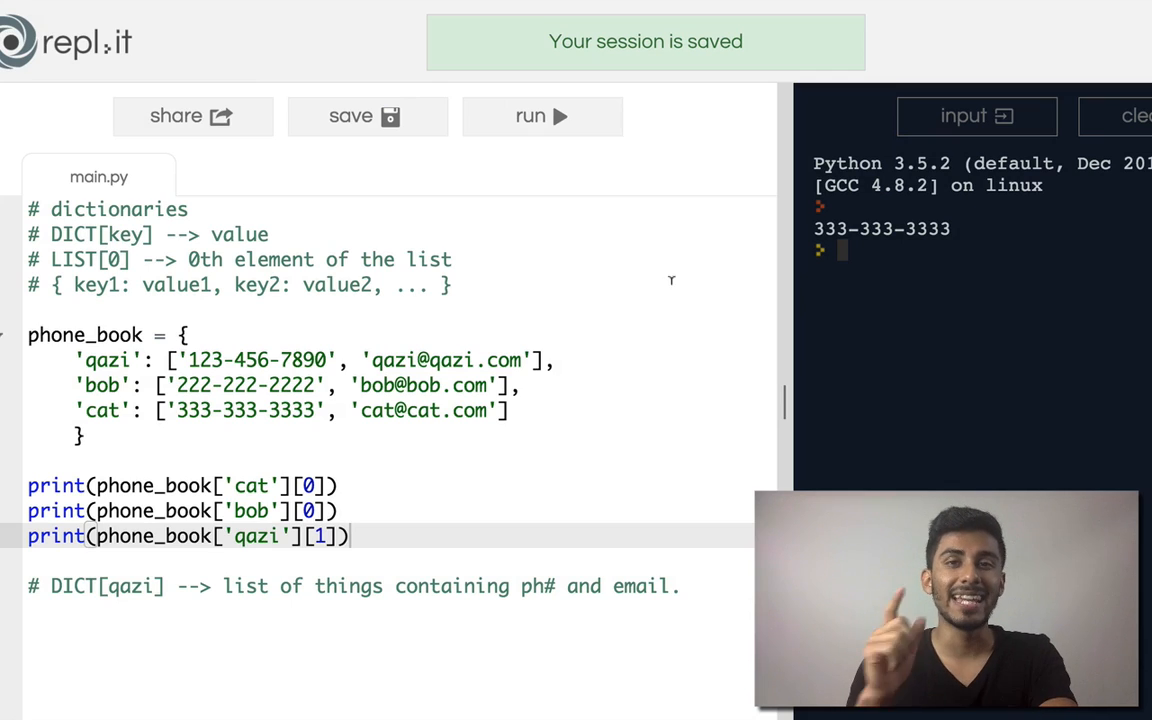
pyautogui.moveTo(612, 296)
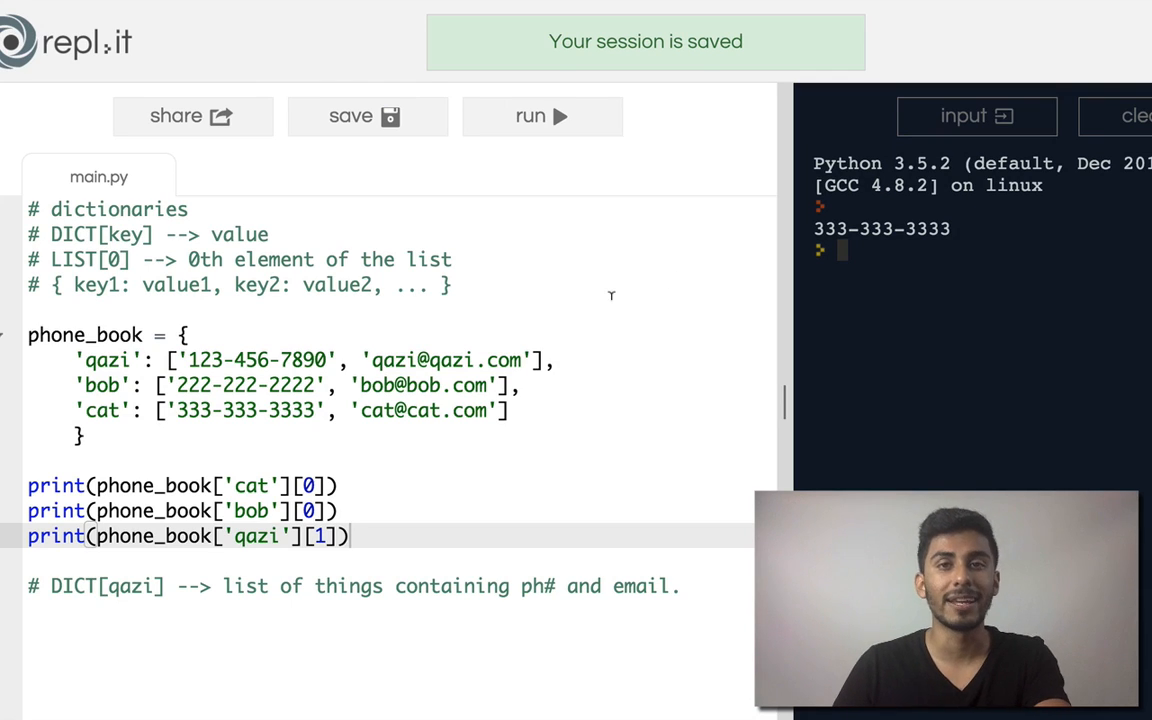